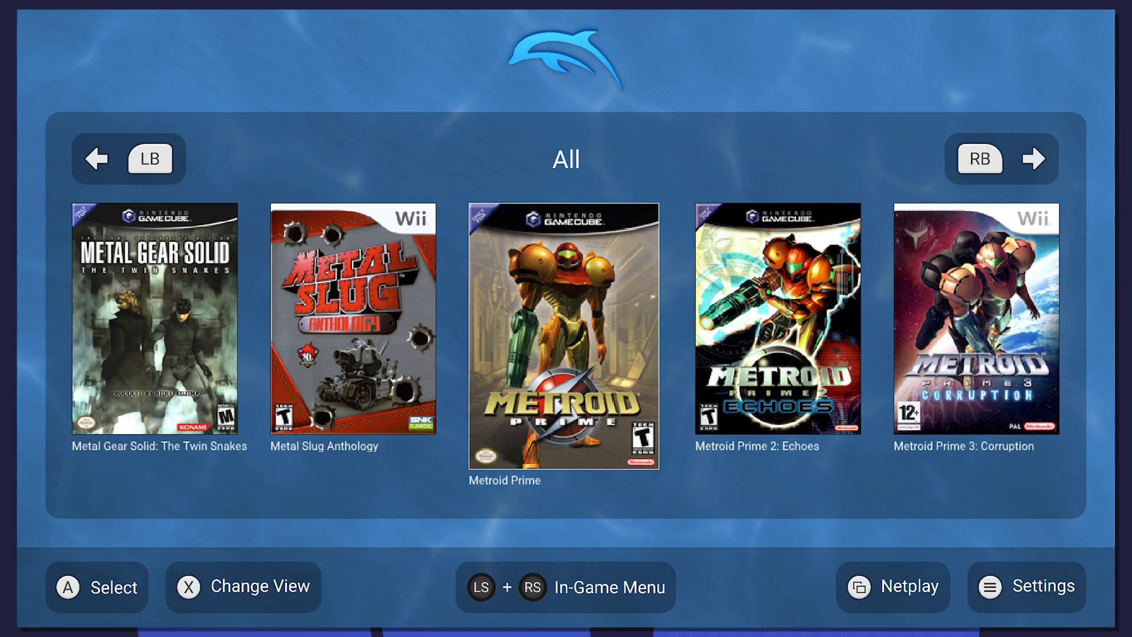
Quit Dolphin and return to My games & apps with Xbox Insider Hub highlighted.
click(565, 336)
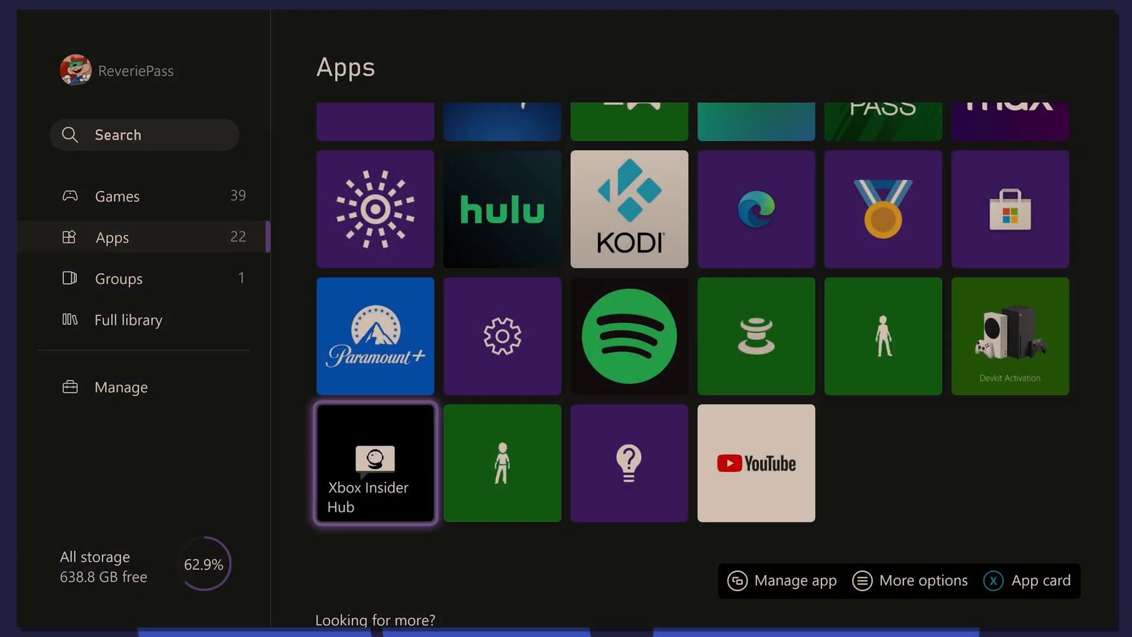
Launch Xbox Insider Hub and review the Previews list showing Xbox Update Preview joined.
click(375, 462)
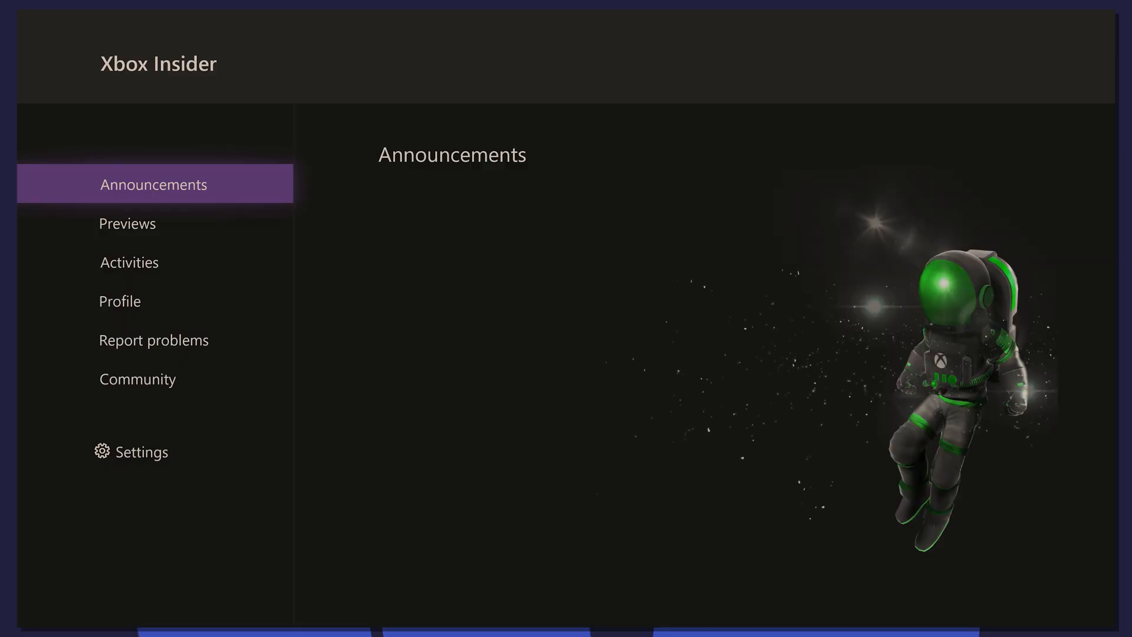
click(127, 222)
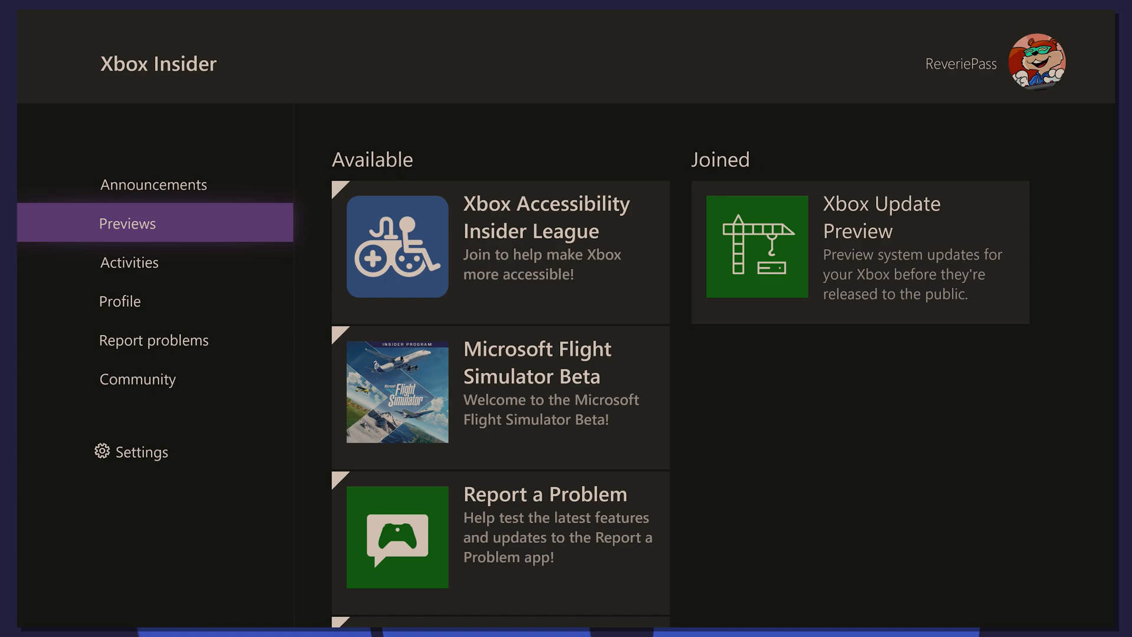
click(857, 252)
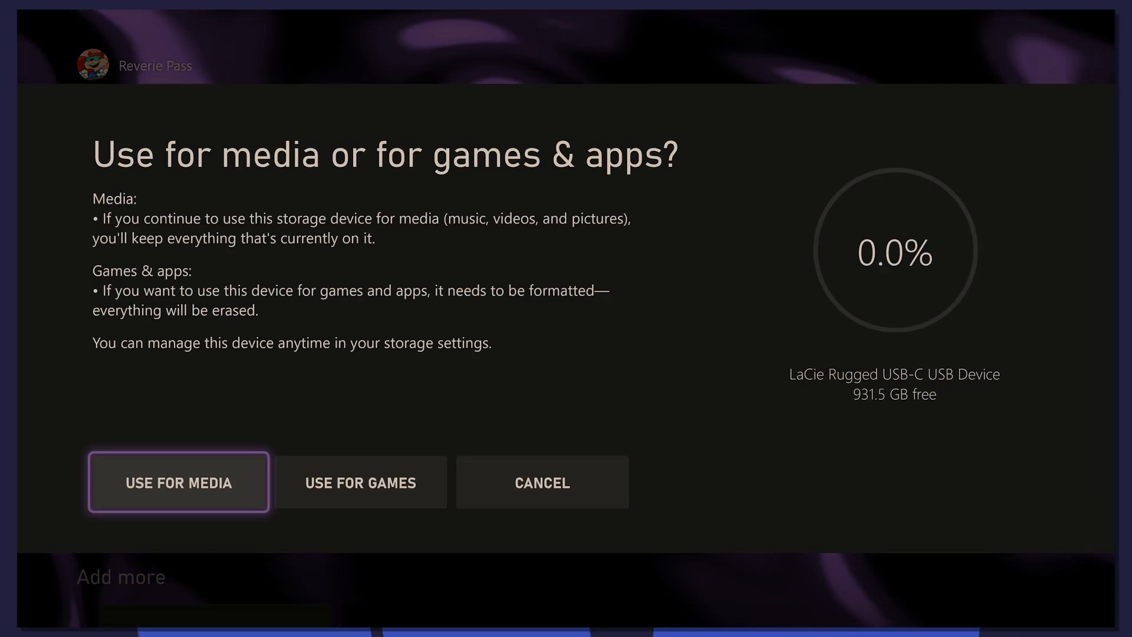
Keep the LaCie USB drive for media and bring up the guide on Home.
click(178, 481)
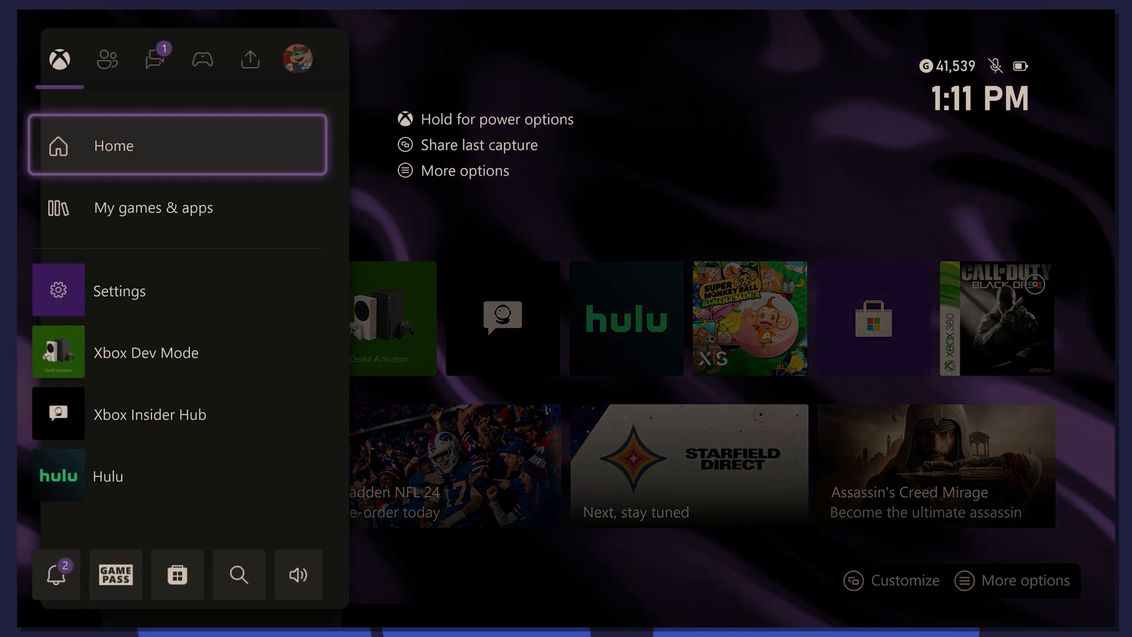
From the guide's Capture & share tab, reach Capture settings and the Automatically upload option.
click(249, 59)
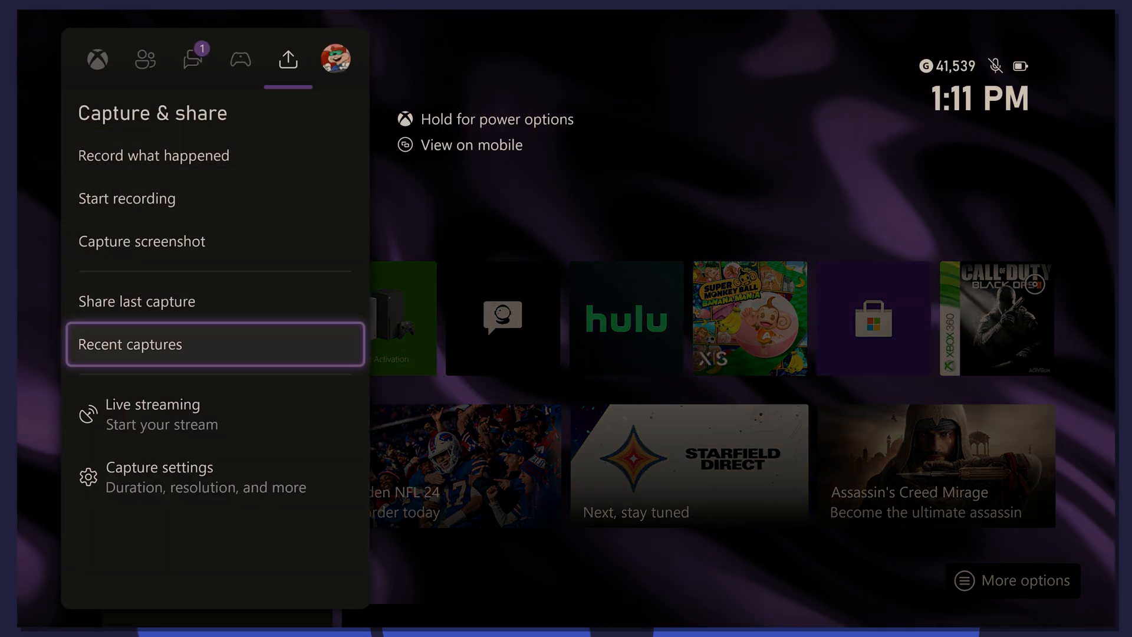
click(161, 467)
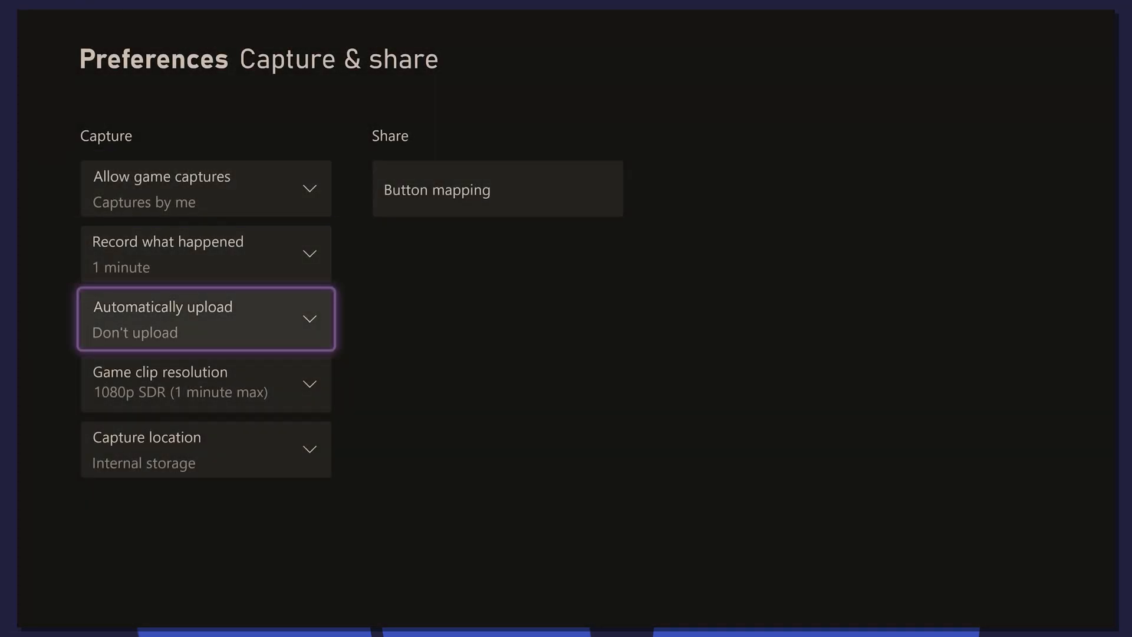
click(205, 448)
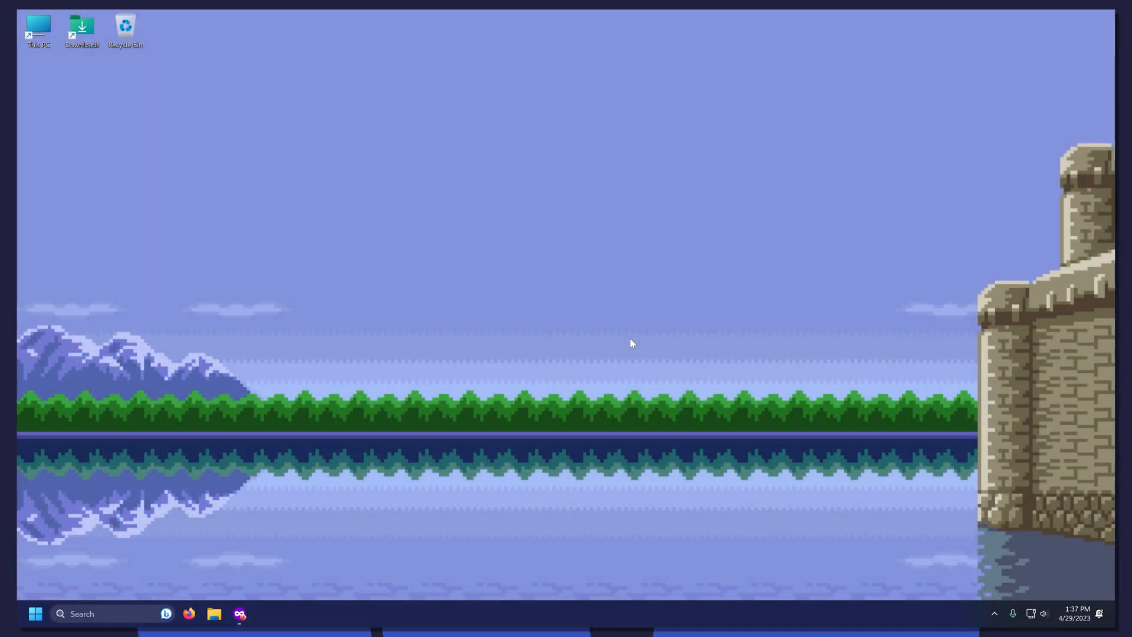
mouse_move(288, 574)
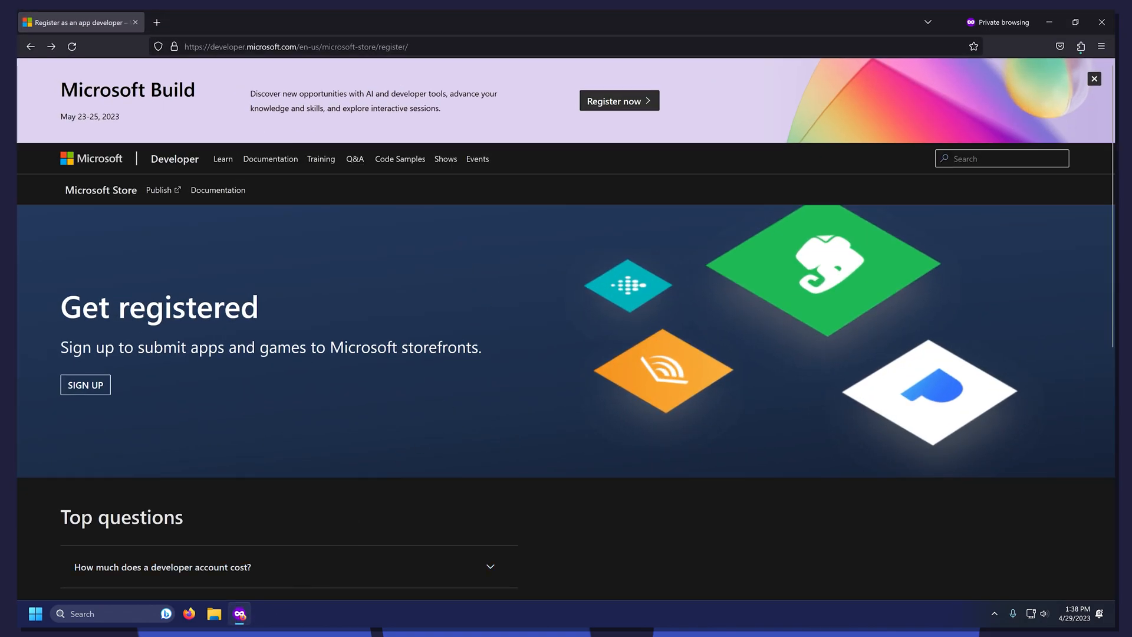
mouse_move(374, 241)
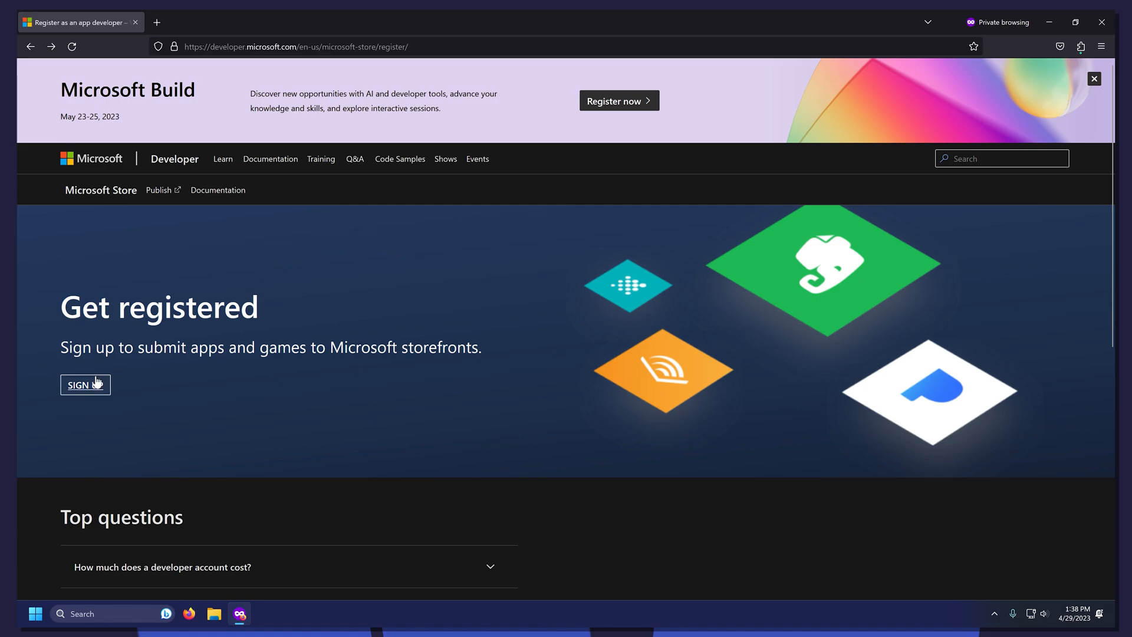
Start the Microsoft Store developer sign-up and reach Partner Center's Account info page.
click(85, 384)
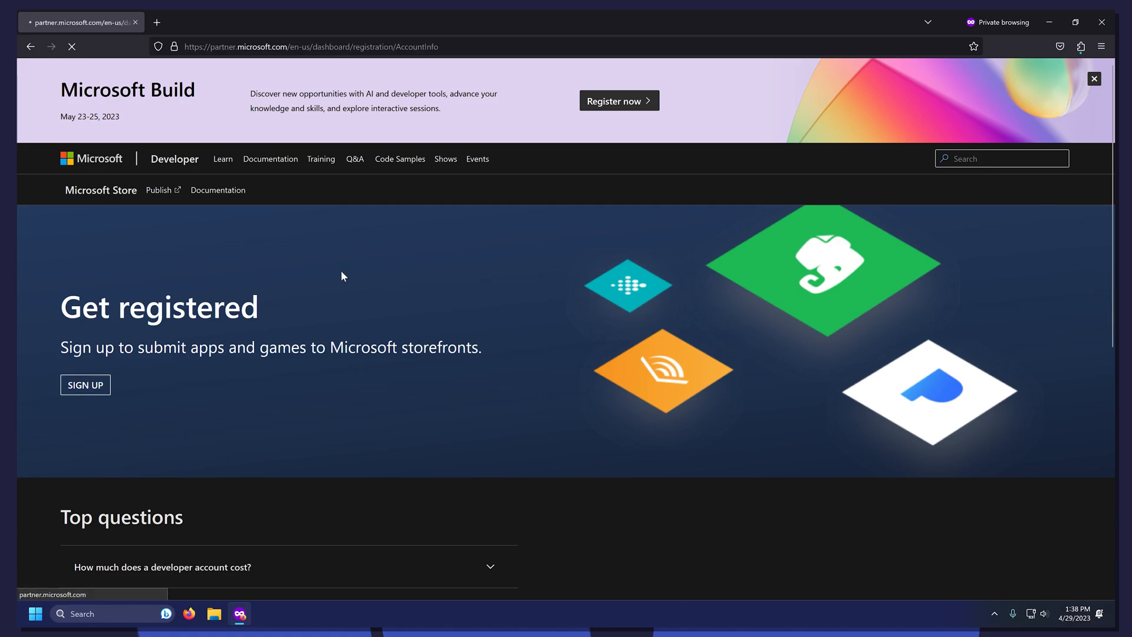
click(85, 384)
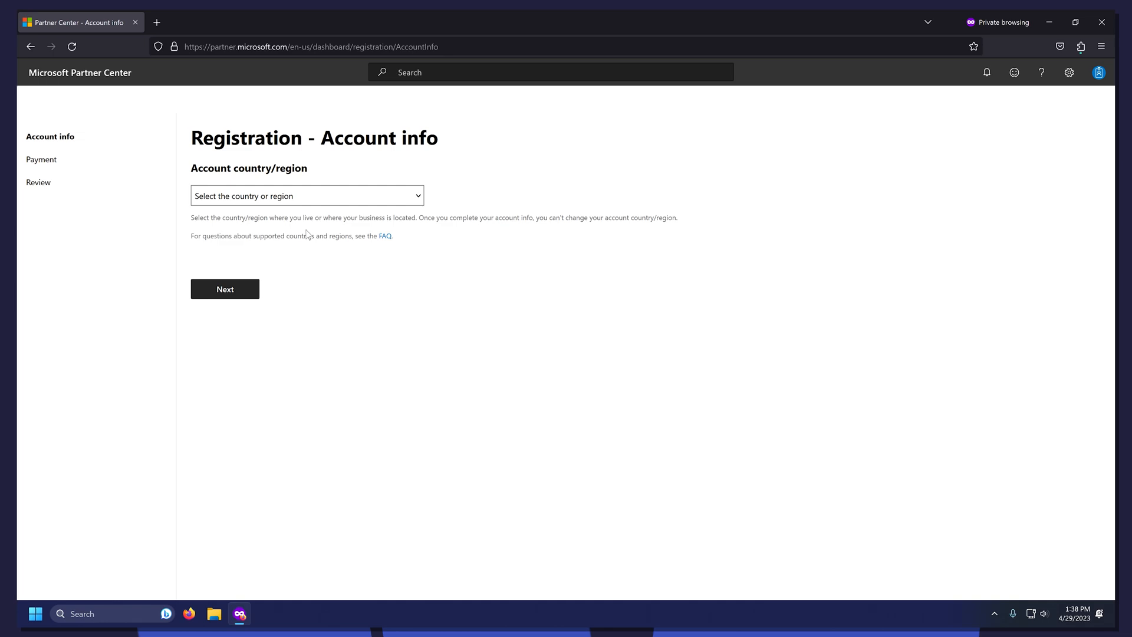
Register as an Individual in the United States with contact details and continue to Payment.
click(307, 194)
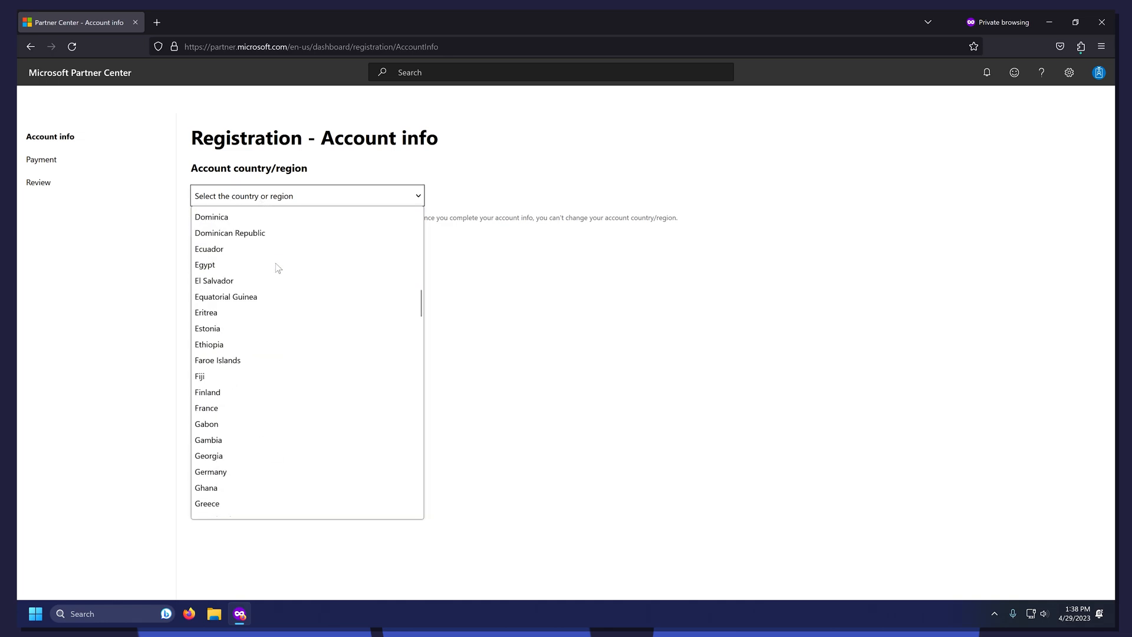
scroll(down, 3)
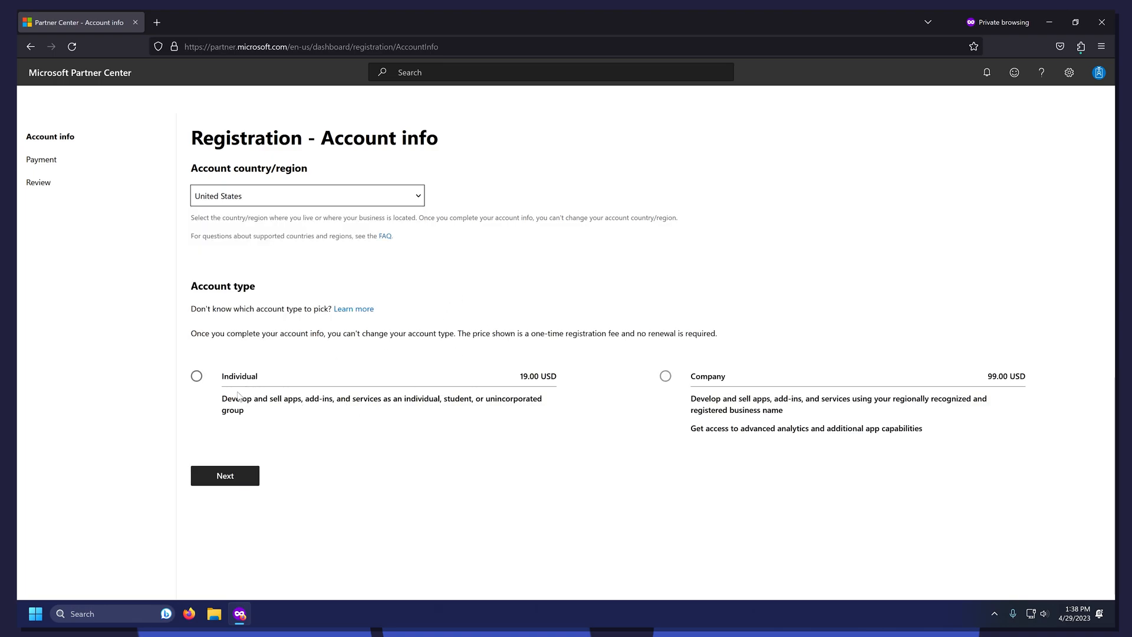
click(196, 376)
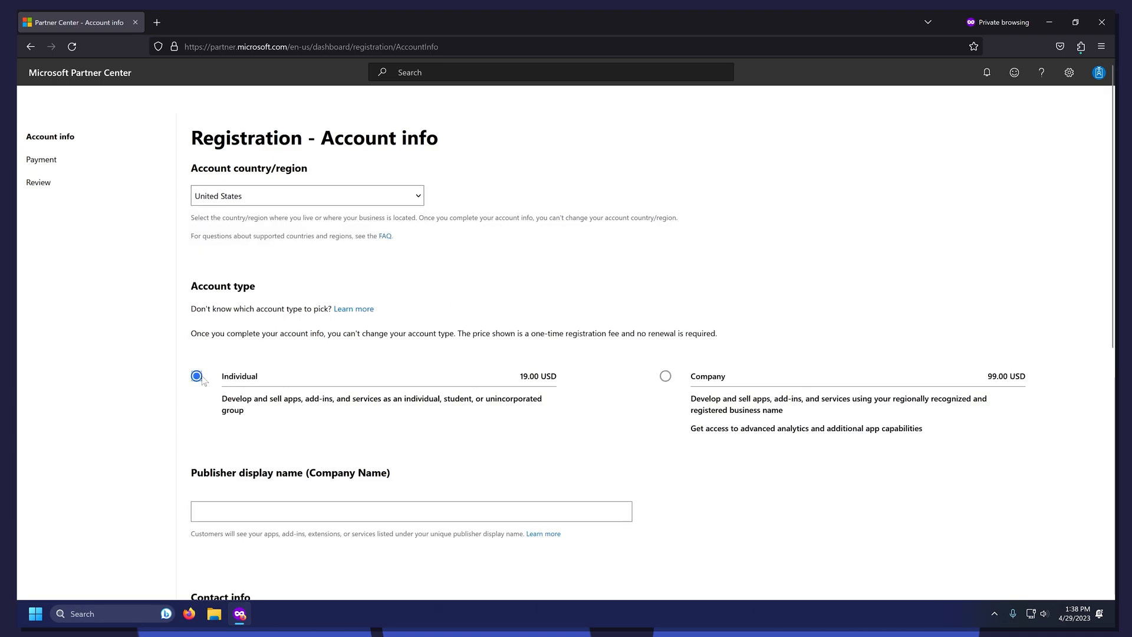
scroll(down, 3)
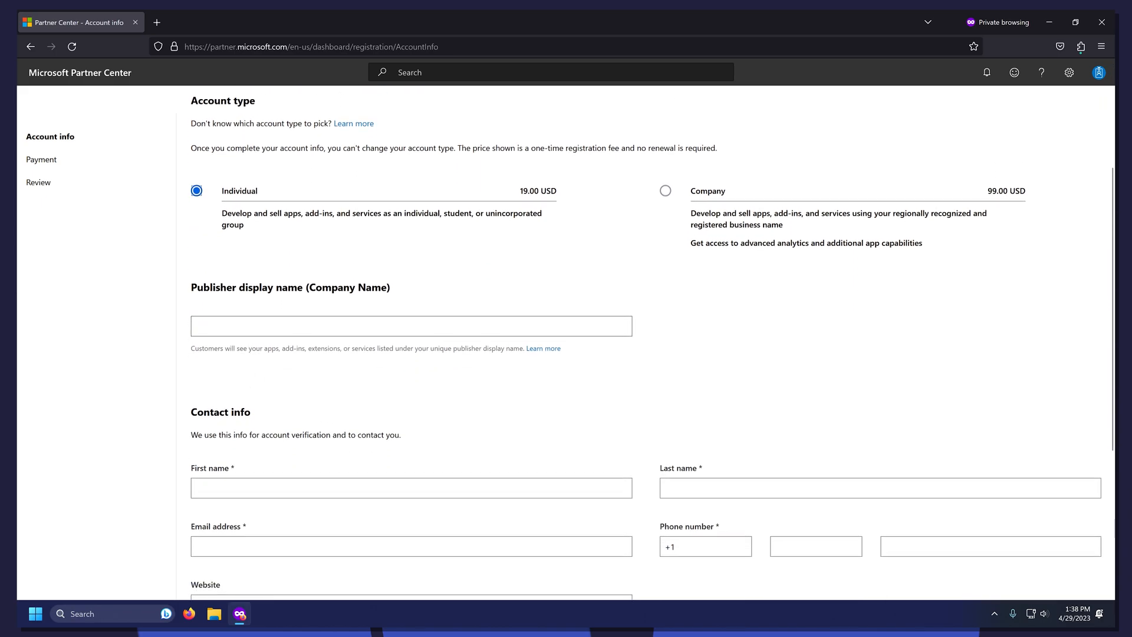
scroll(down, 3)
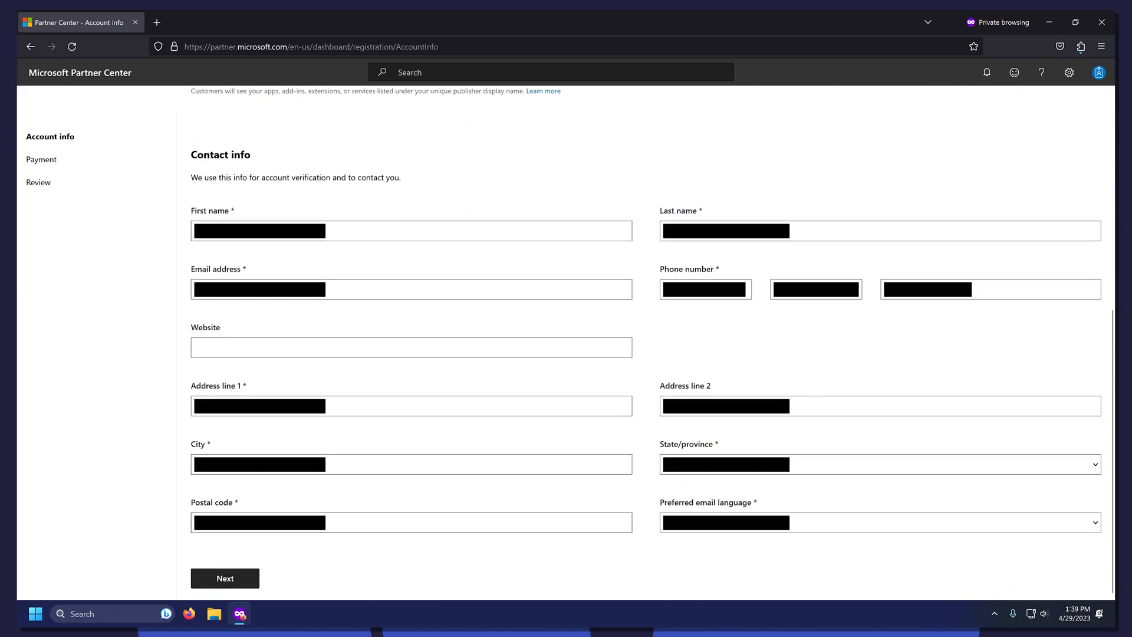
click(224, 577)
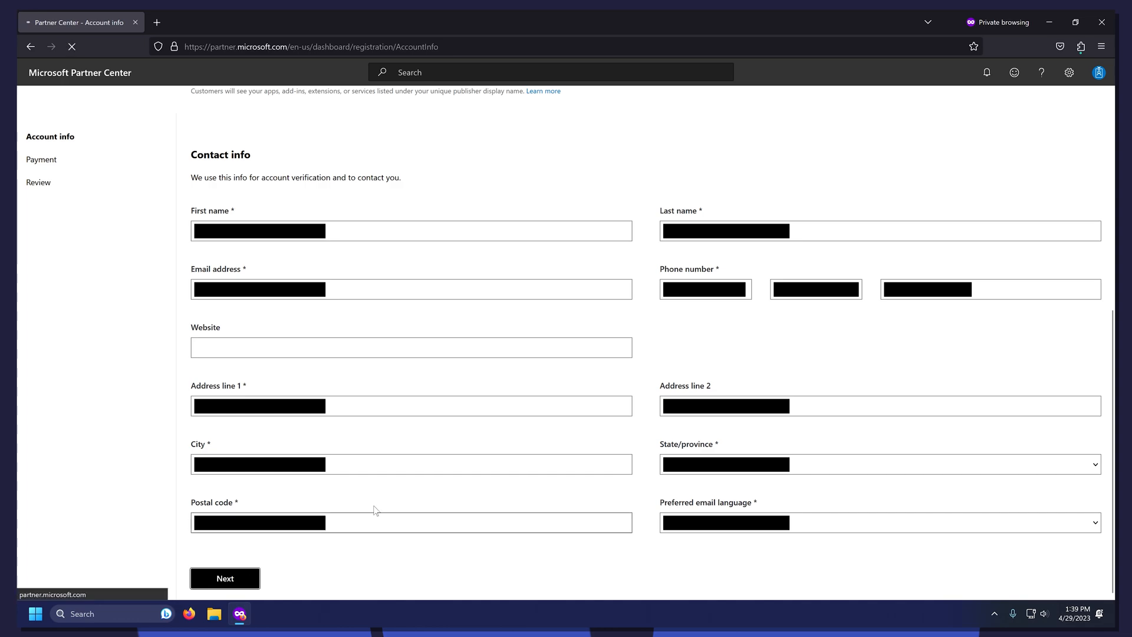
click(224, 578)
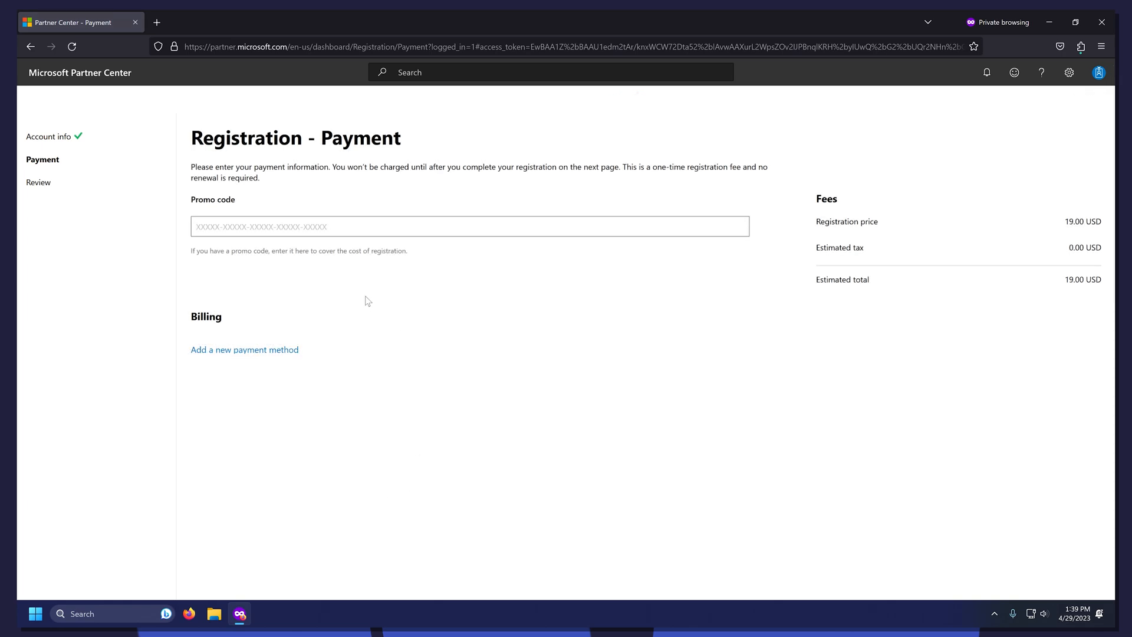
mouse_move(384, 311)
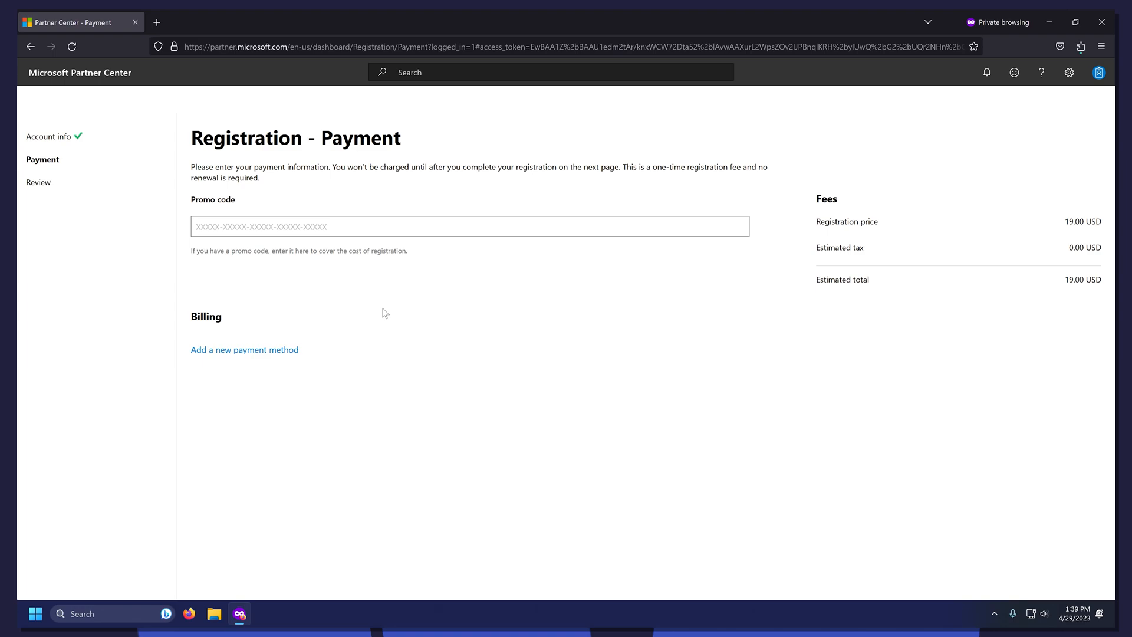
mouse_move(425, 359)
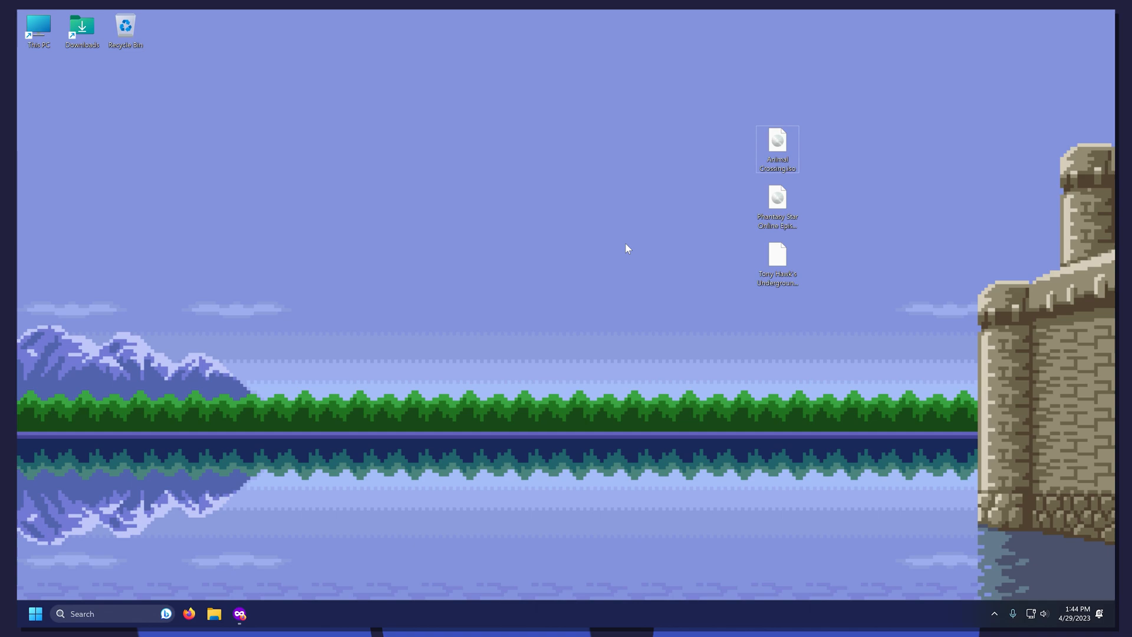
mouse_move(615, 229)
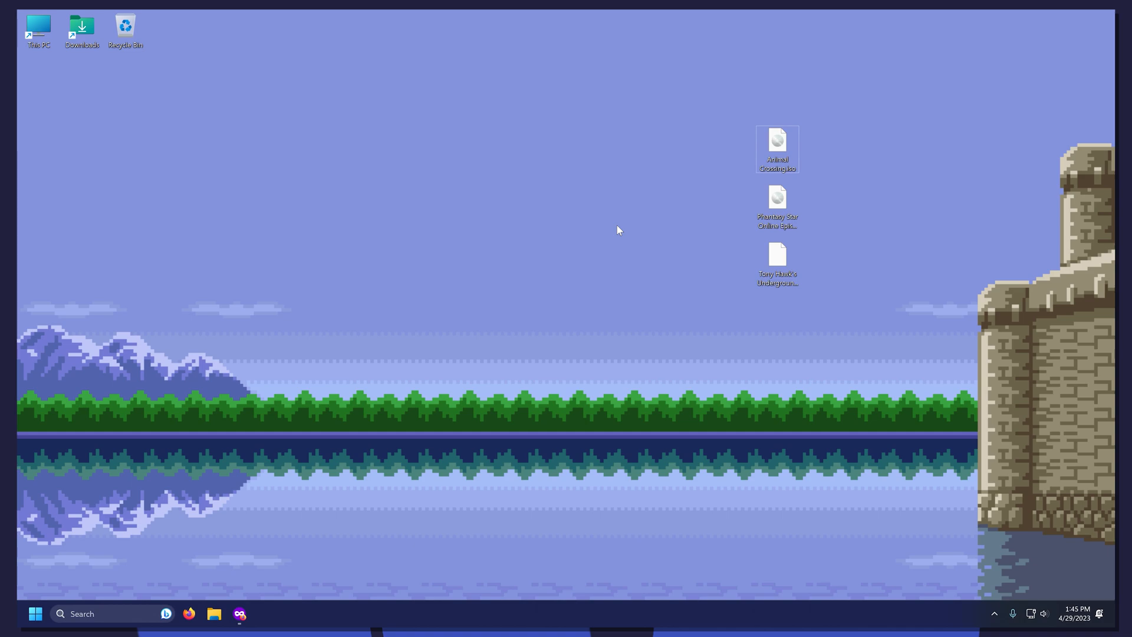
mouse_move(516, 144)
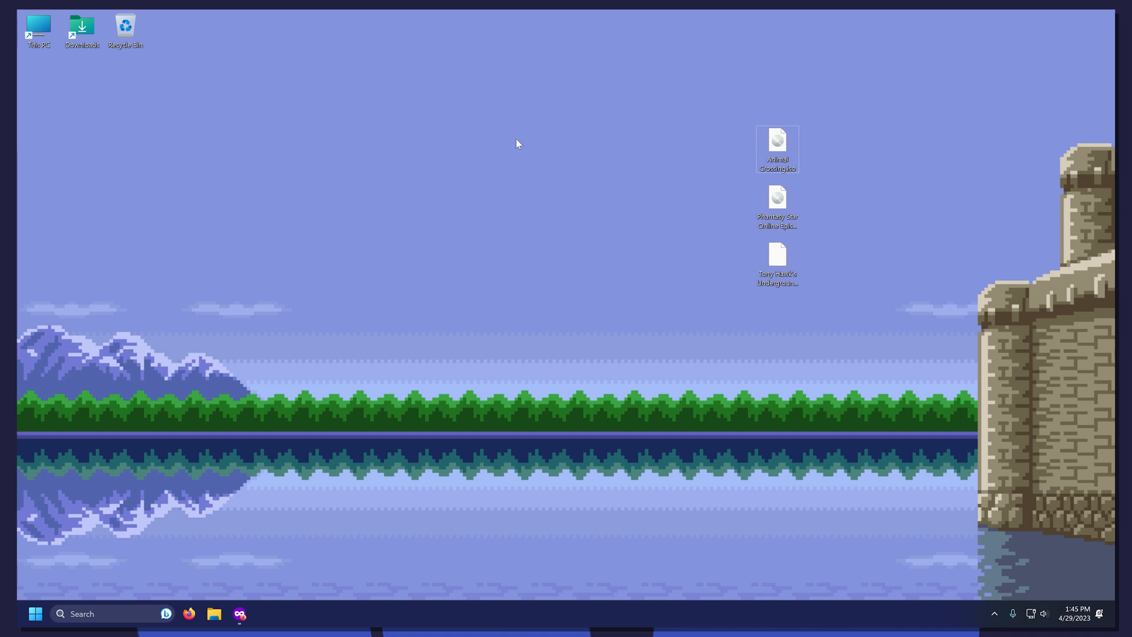
Browse to the empty XBOX (G:) drive in File Explorer.
click(213, 613)
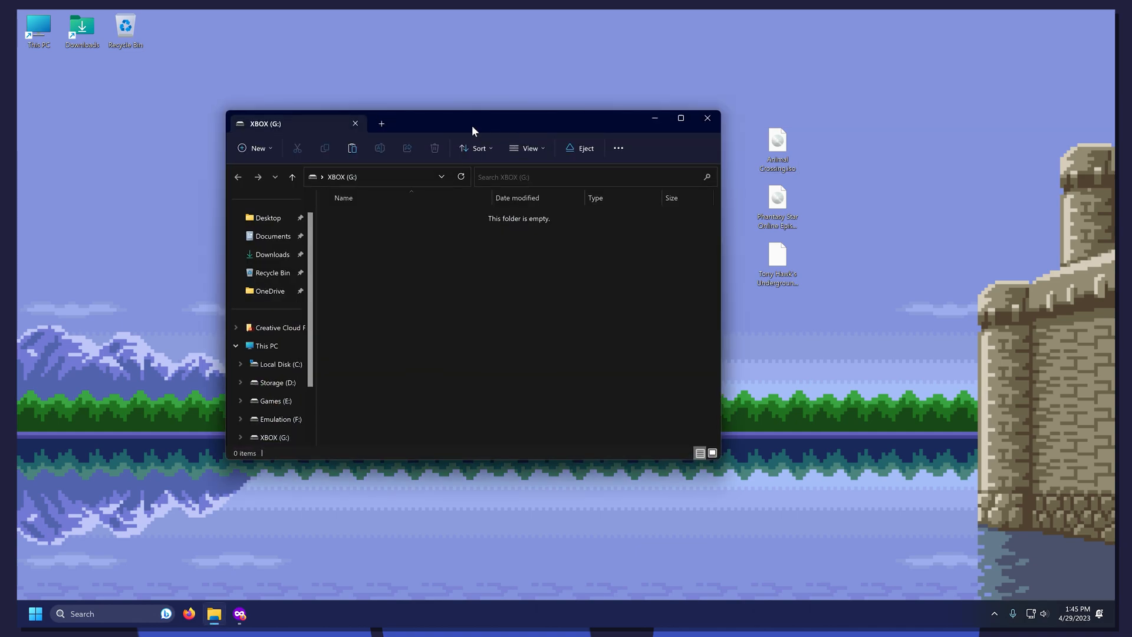
mouse_move(606, 173)
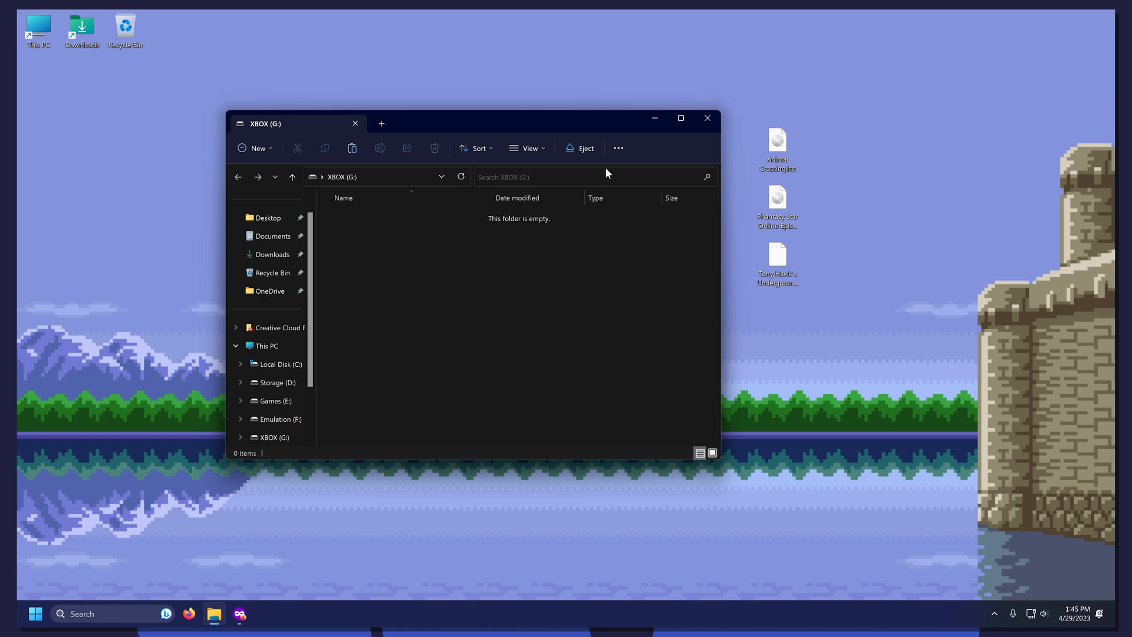
click(705, 118)
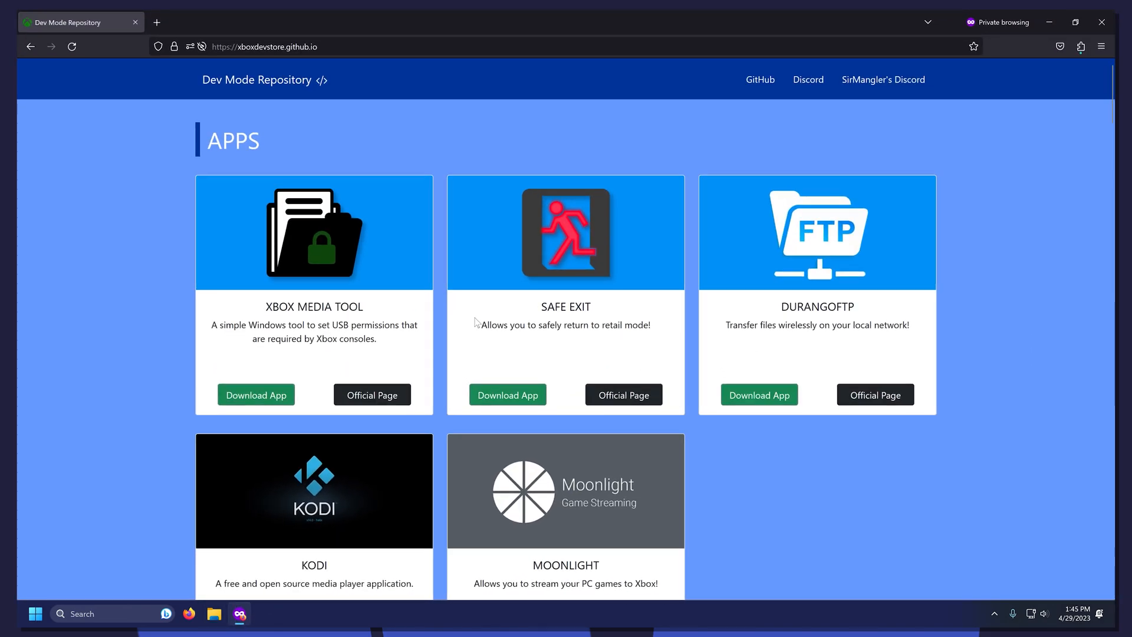
mouse_move(462, 145)
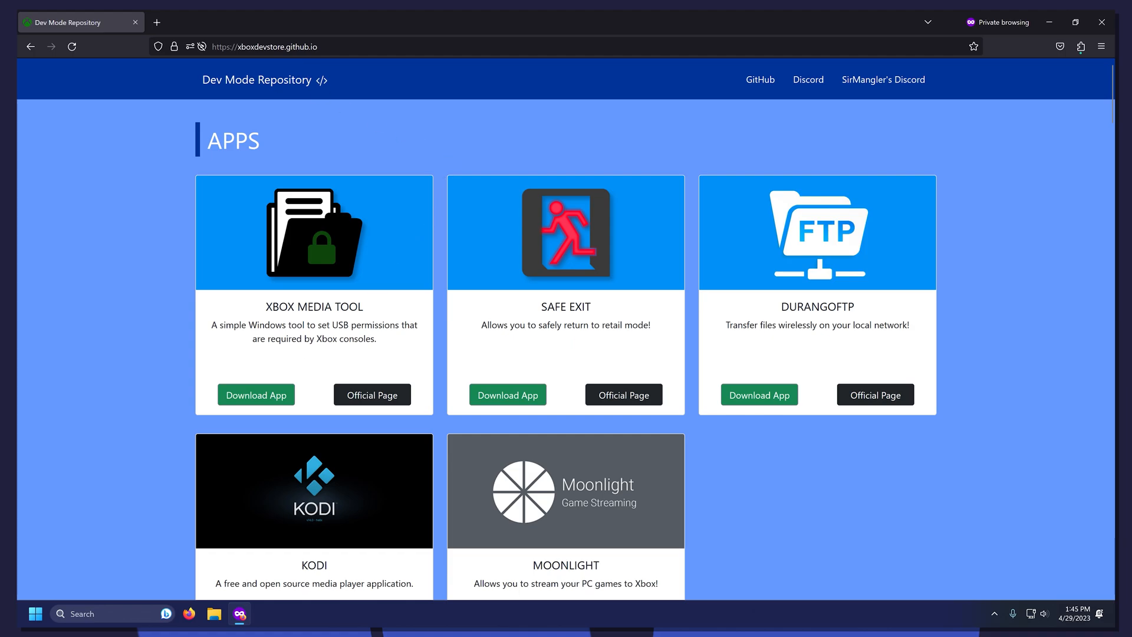
Download XboxMediaUSB.v2.1.x64.zip from the GitHub releases Assets.
click(256, 394)
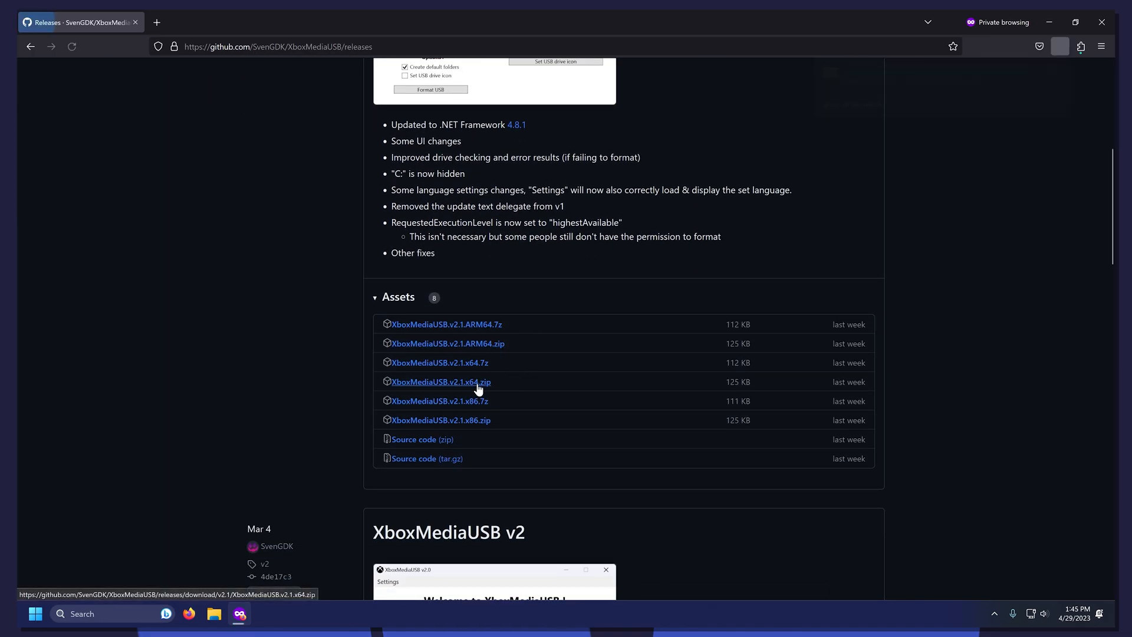
click(438, 381)
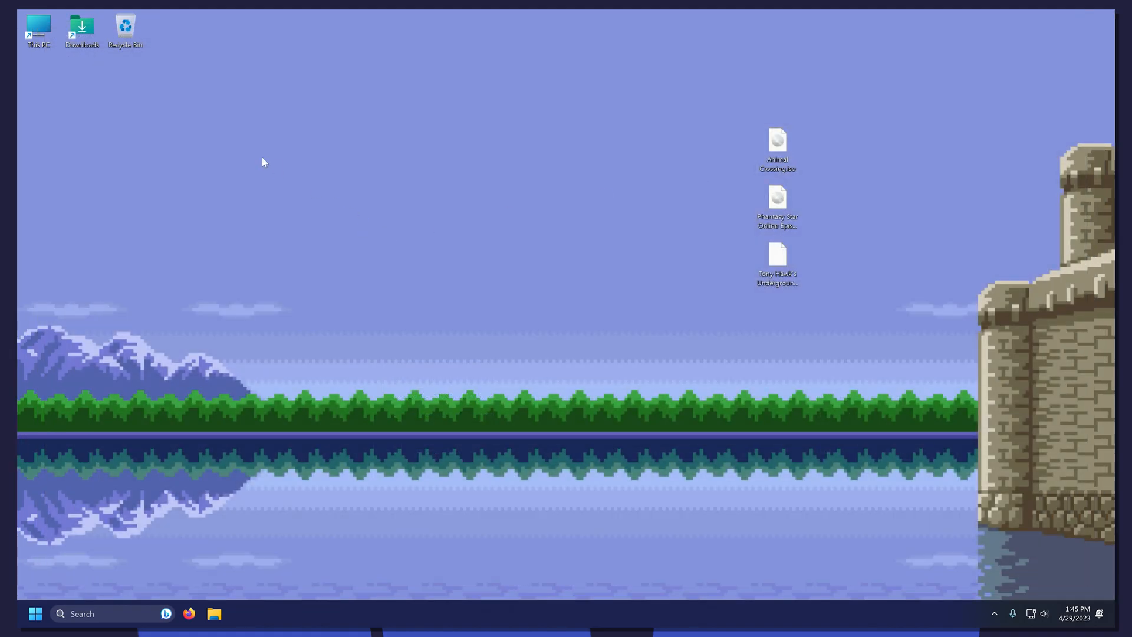
Run XboxMediaUSB.exe from the extracted folder, allowing it past SmartScreen and User Account Control.
click(213, 613)
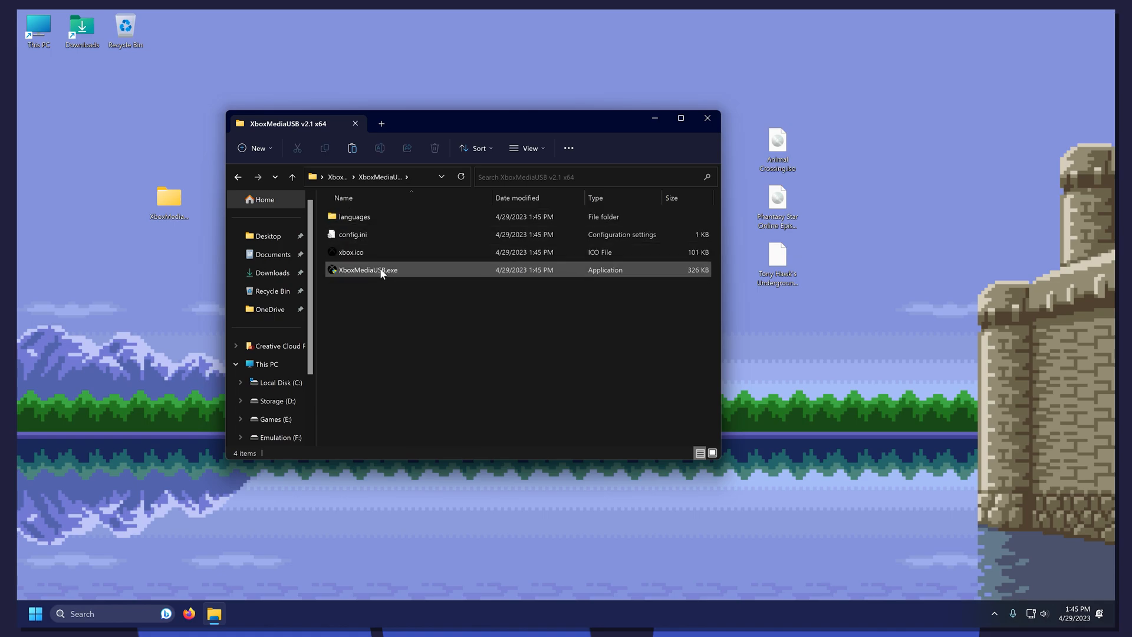
double_click(368, 269)
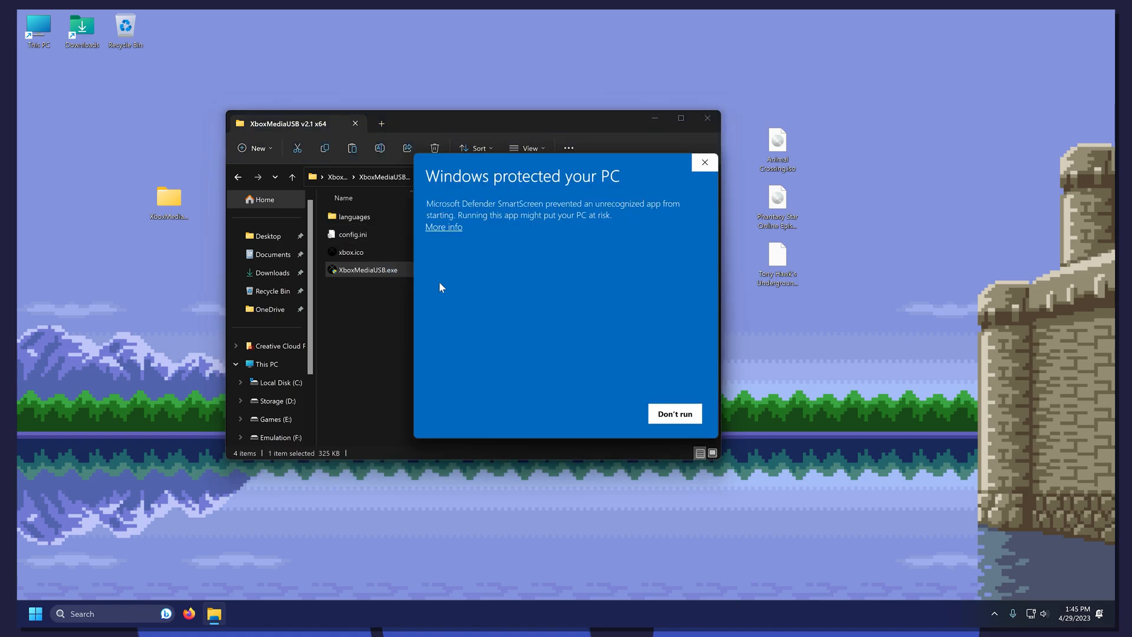
click(443, 226)
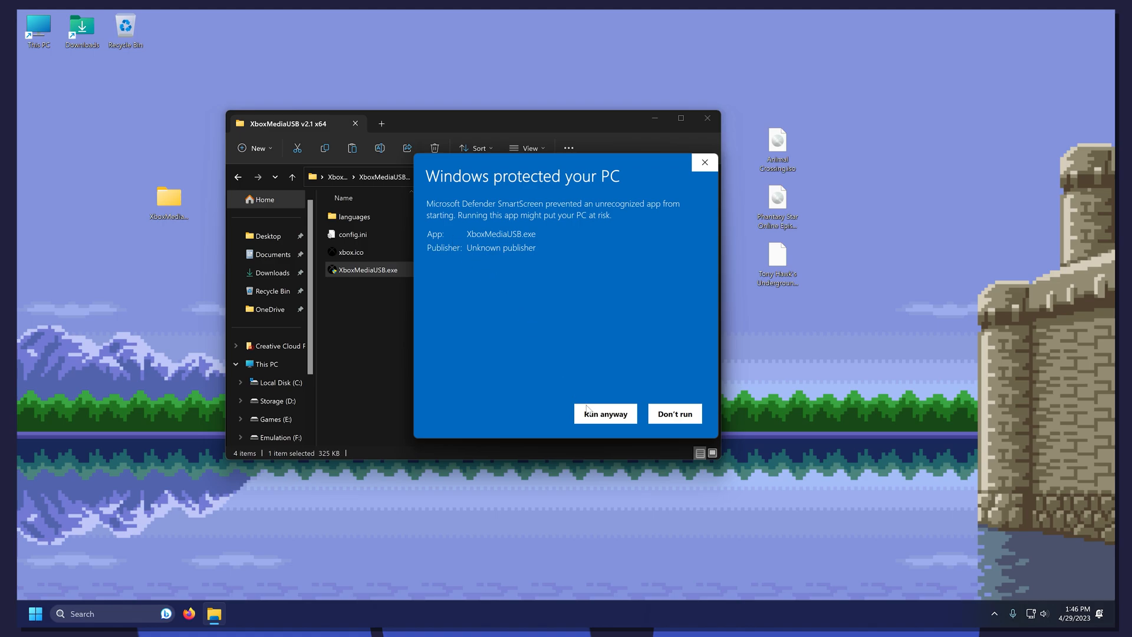
click(604, 412)
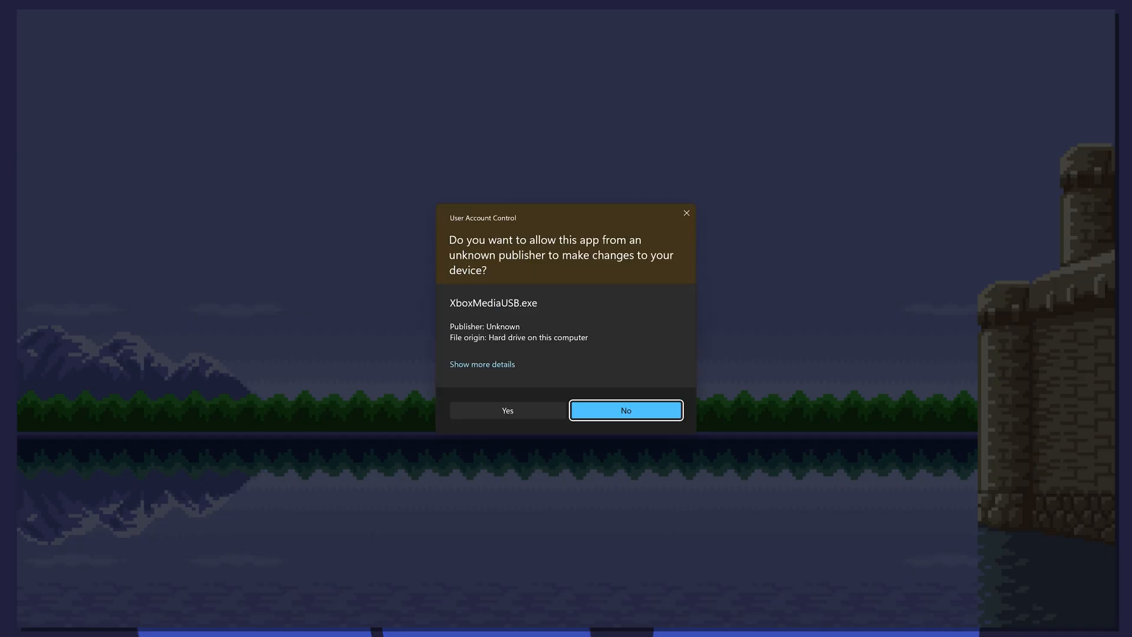
click(507, 410)
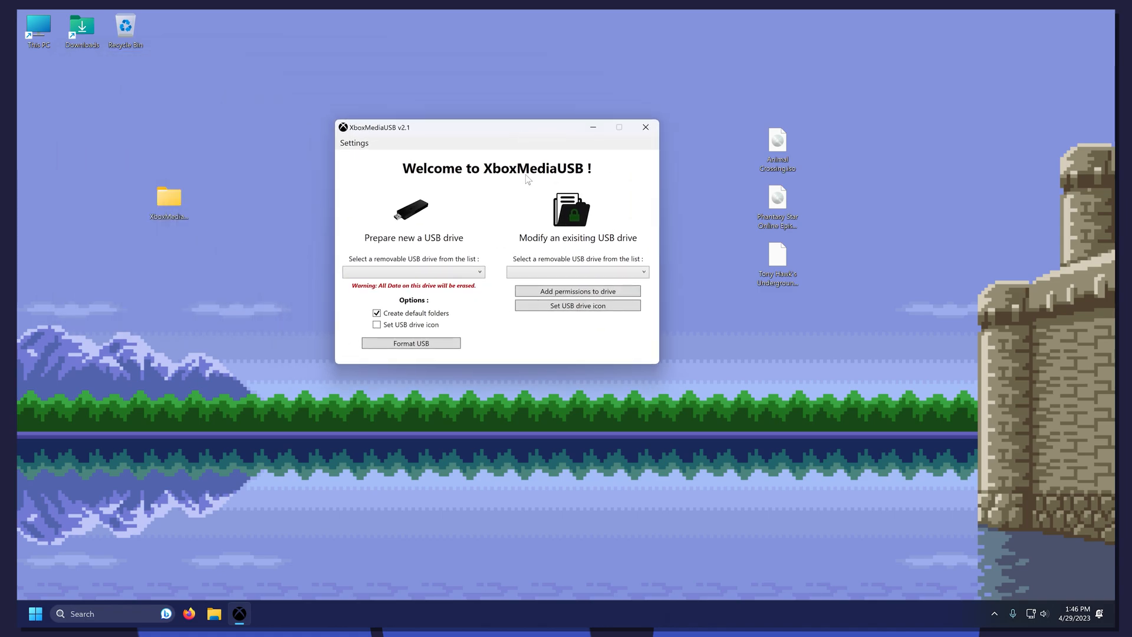
Format G:\ XBOX with the USB drive icon set, confirm, and close XboxMediaUSB.
click(414, 271)
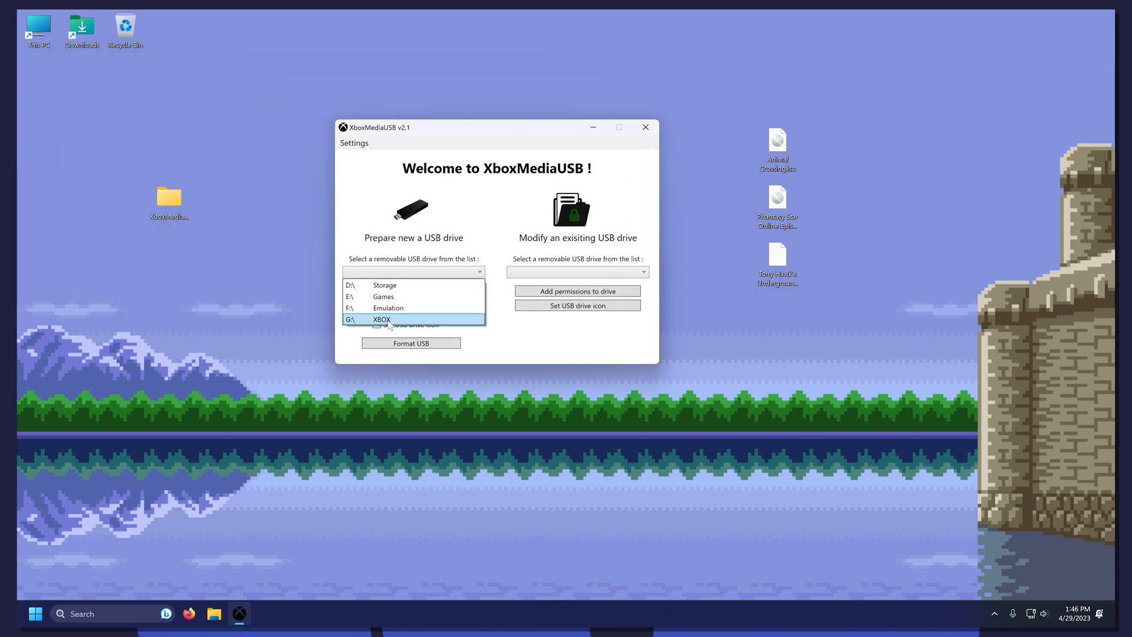
click(381, 319)
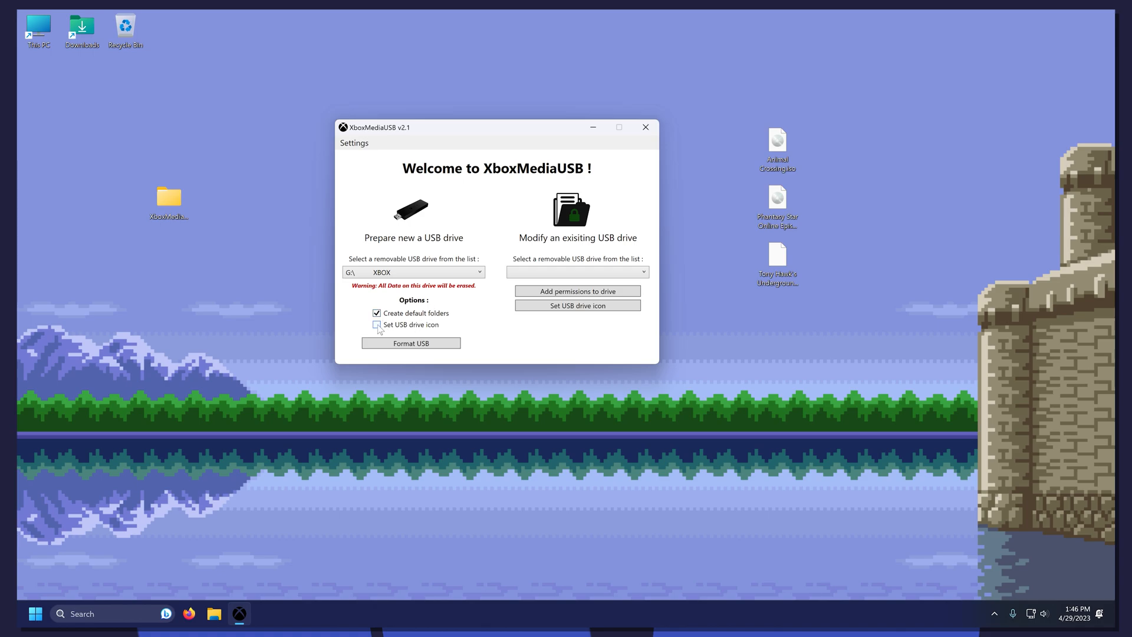
click(376, 324)
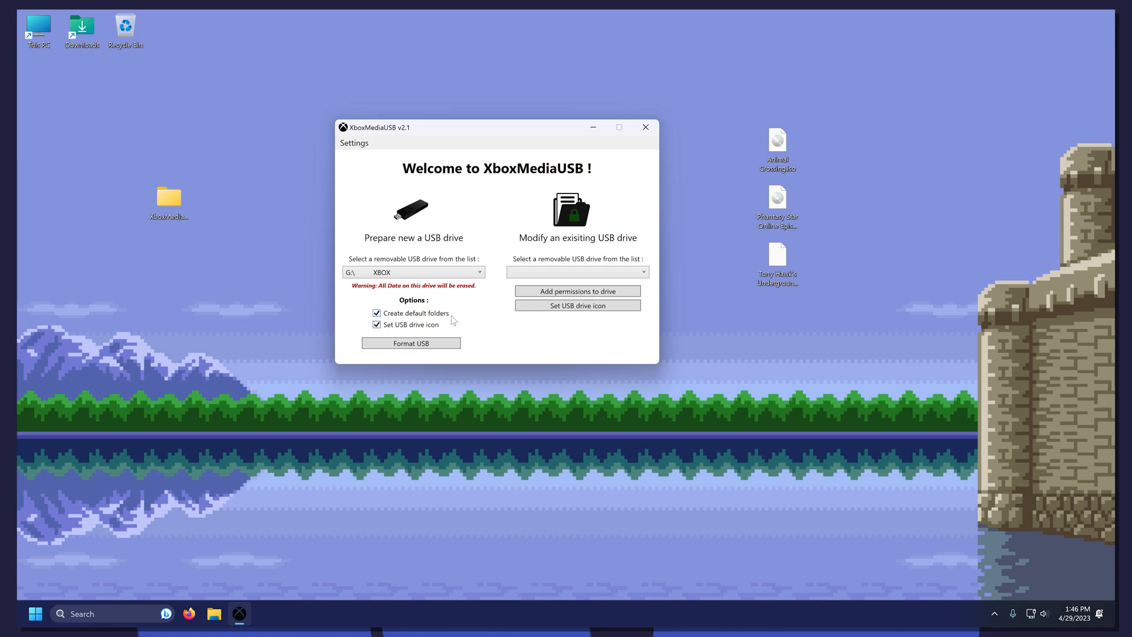
click(411, 343)
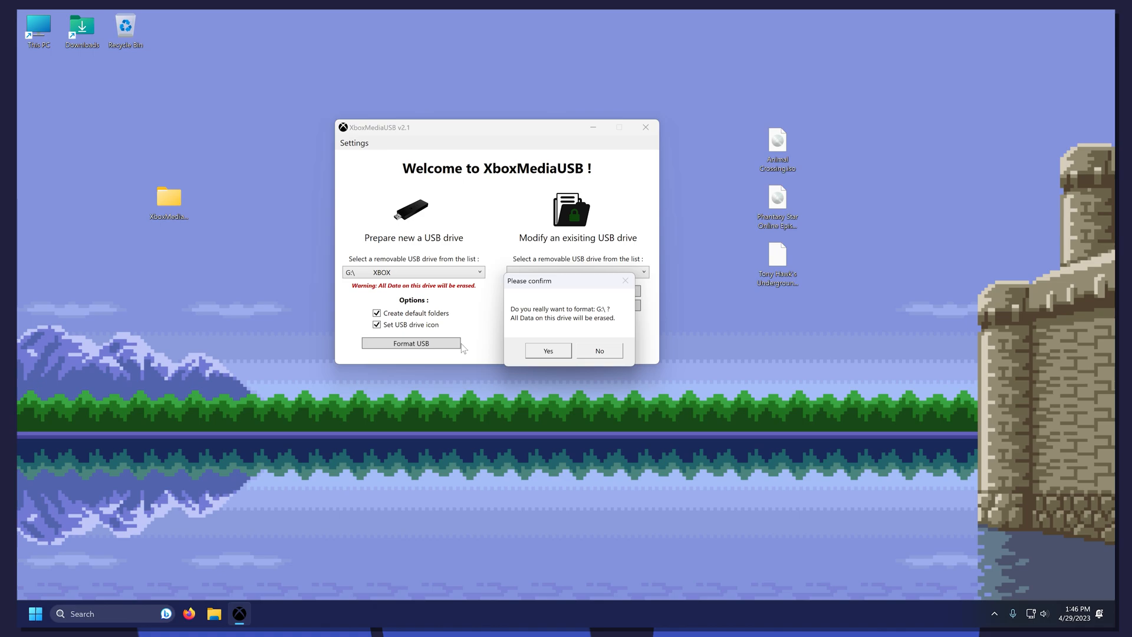
click(547, 350)
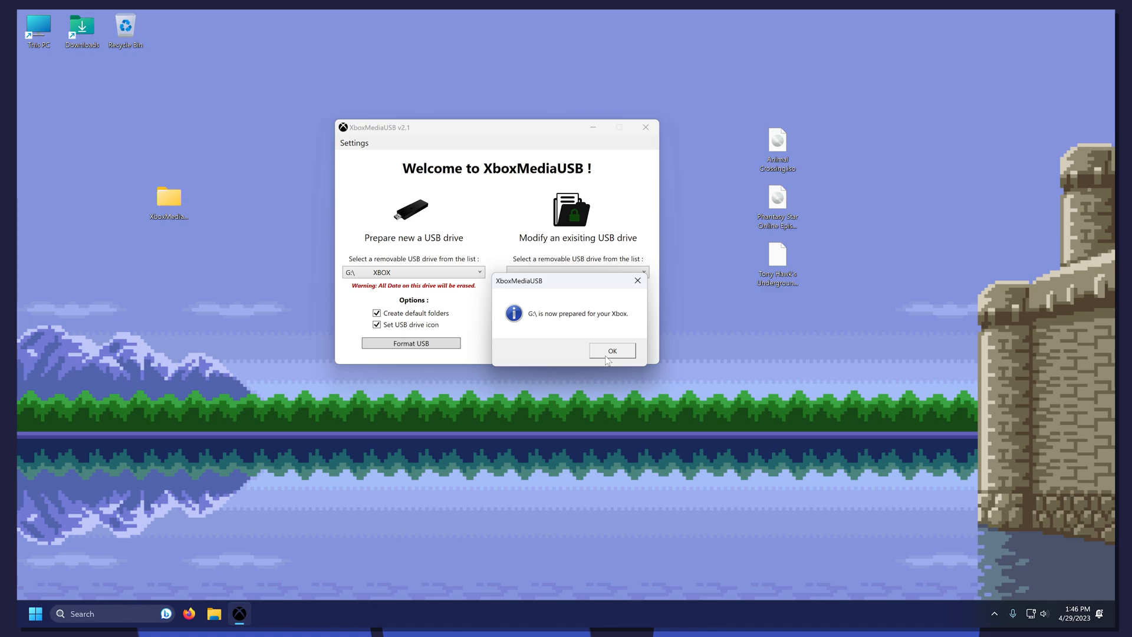
click(612, 350)
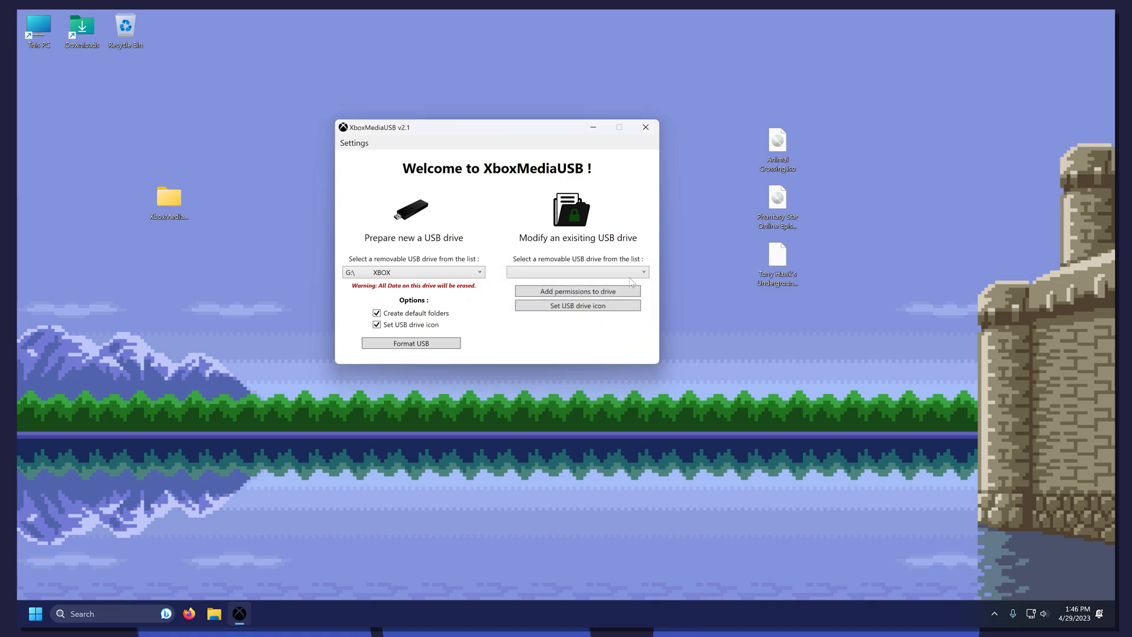
click(644, 128)
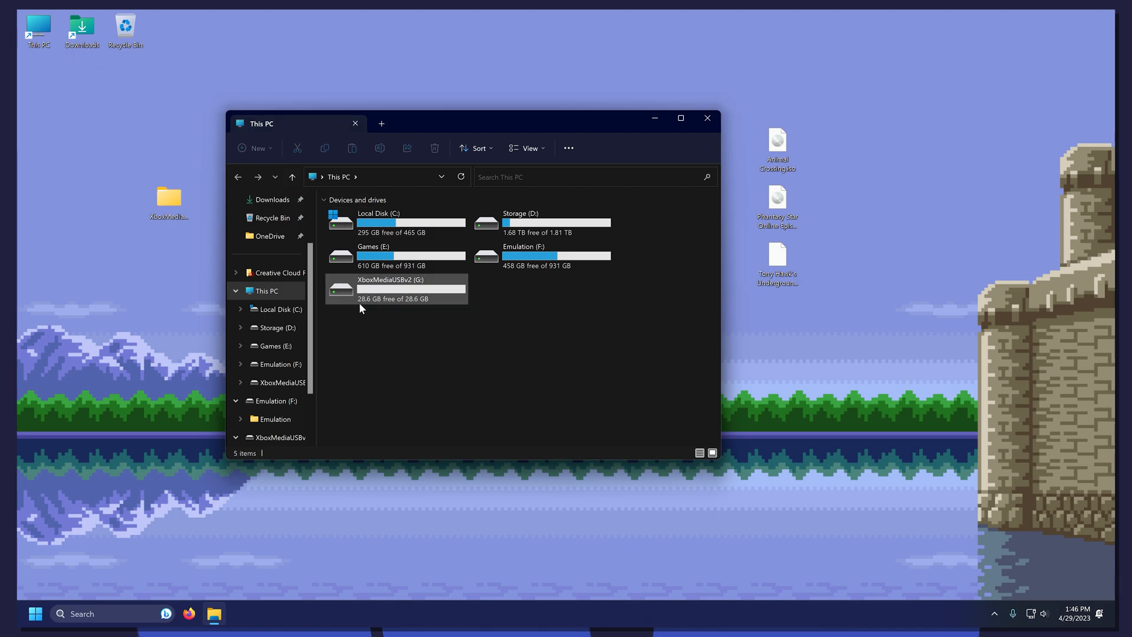
Browse the XboxMediaUSBv2 (G:) drive's Games folder to Sony - PlayStation 2, close Explorer, and enter the Microsoft Store.
double_click(397, 289)
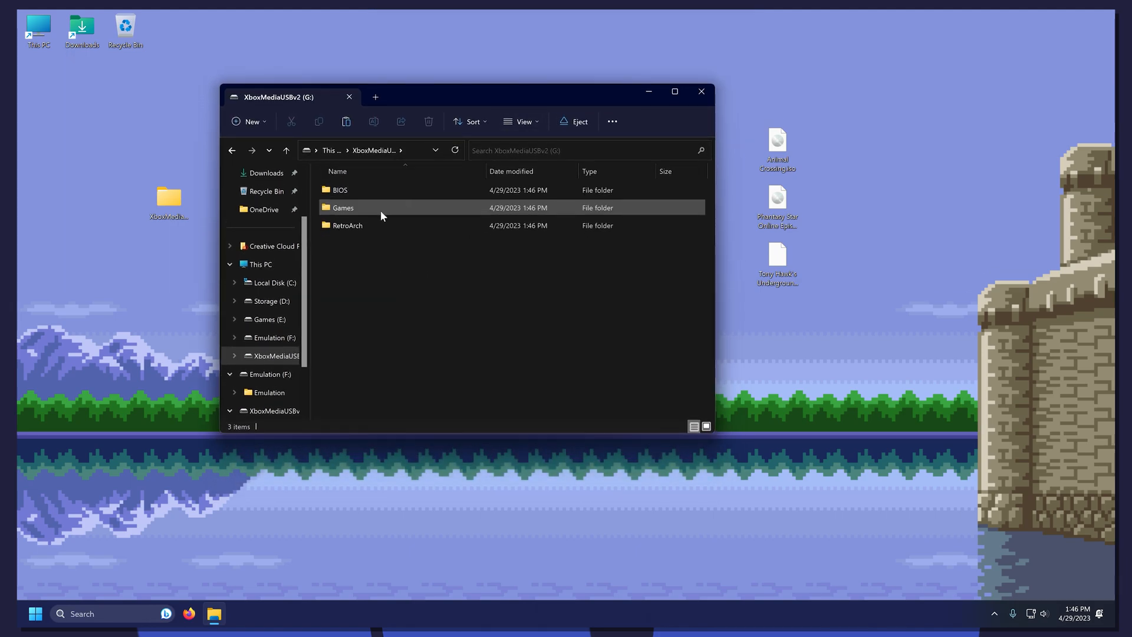
double_click(342, 208)
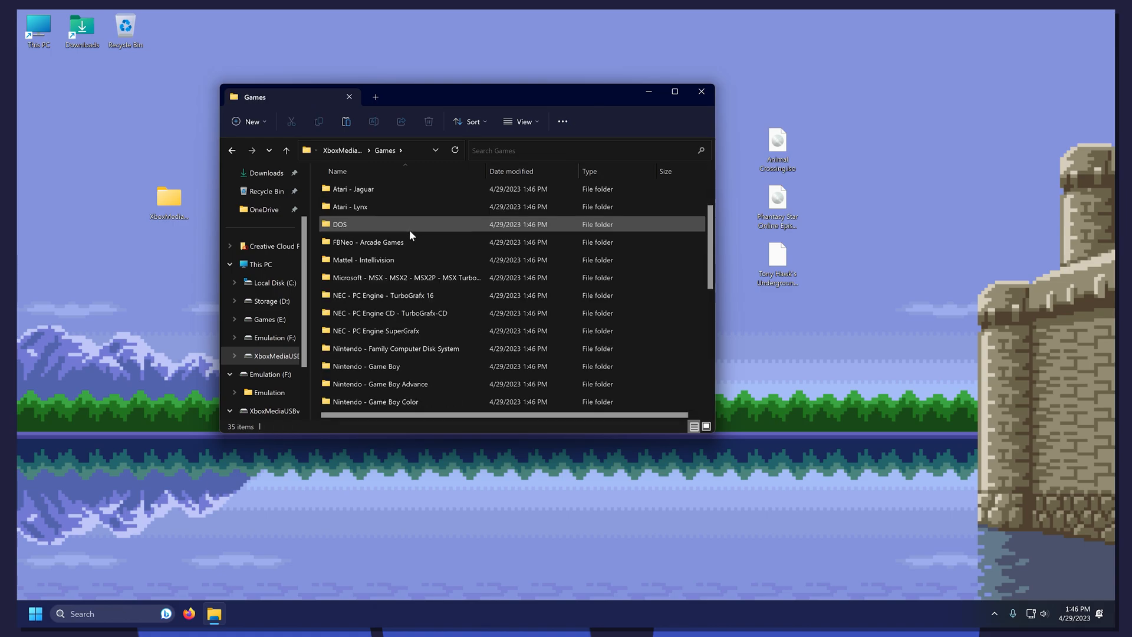
scroll(down, 3)
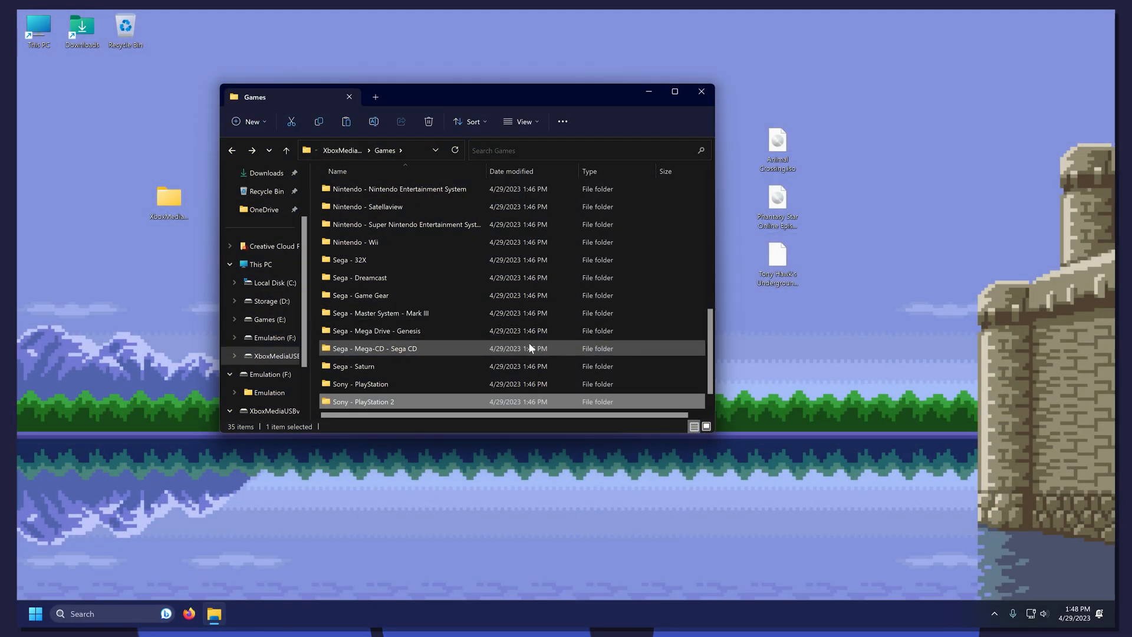
mouse_move(701, 92)
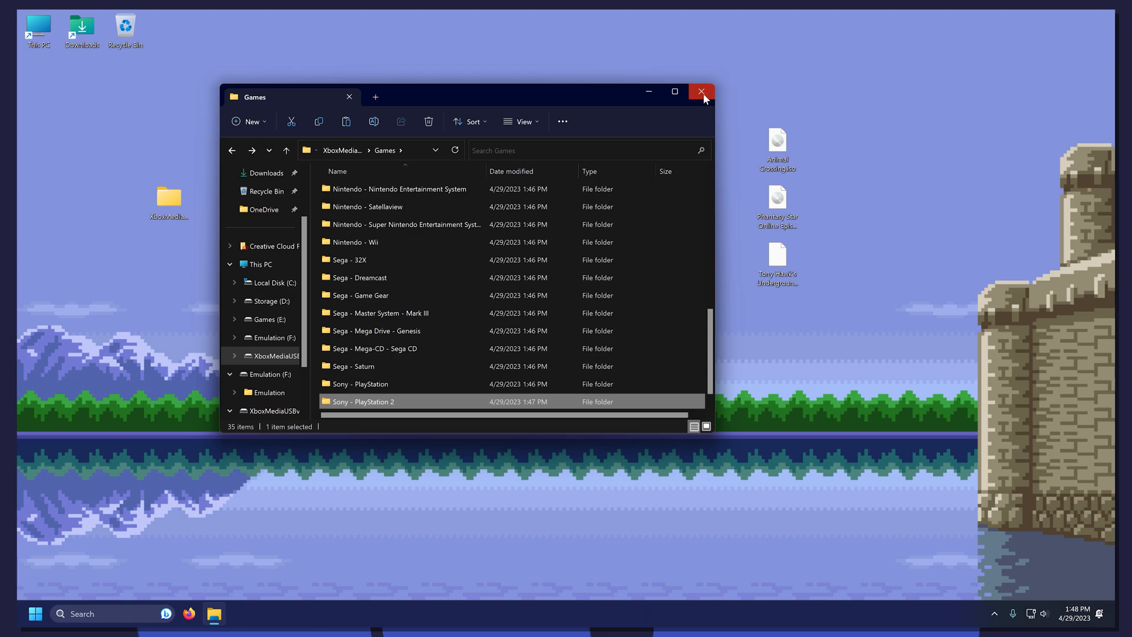
click(699, 92)
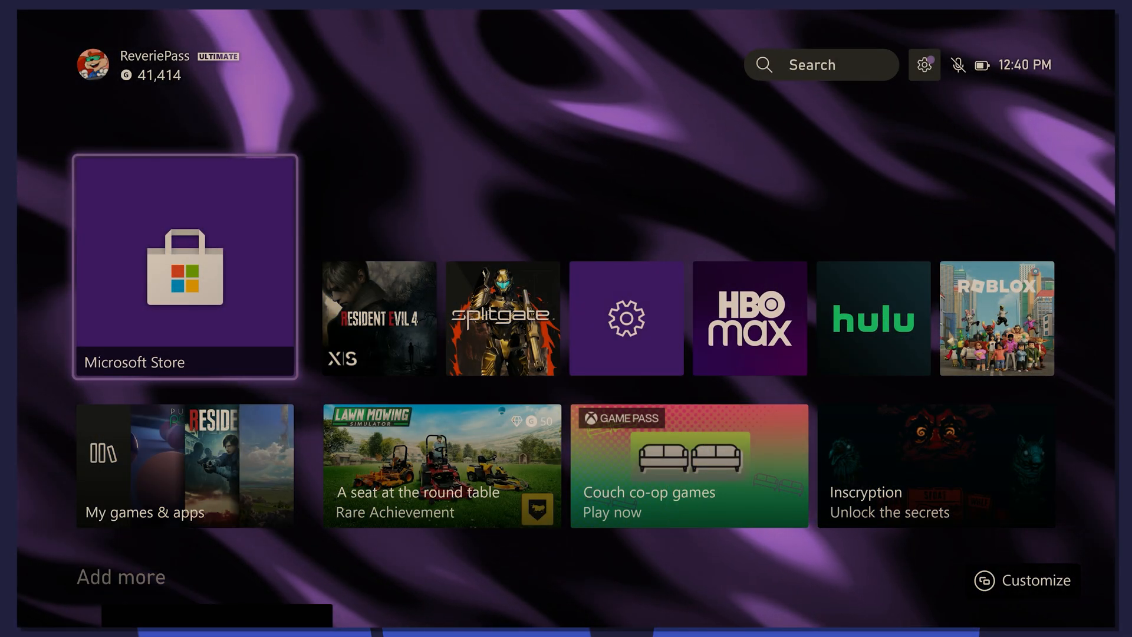
click(185, 269)
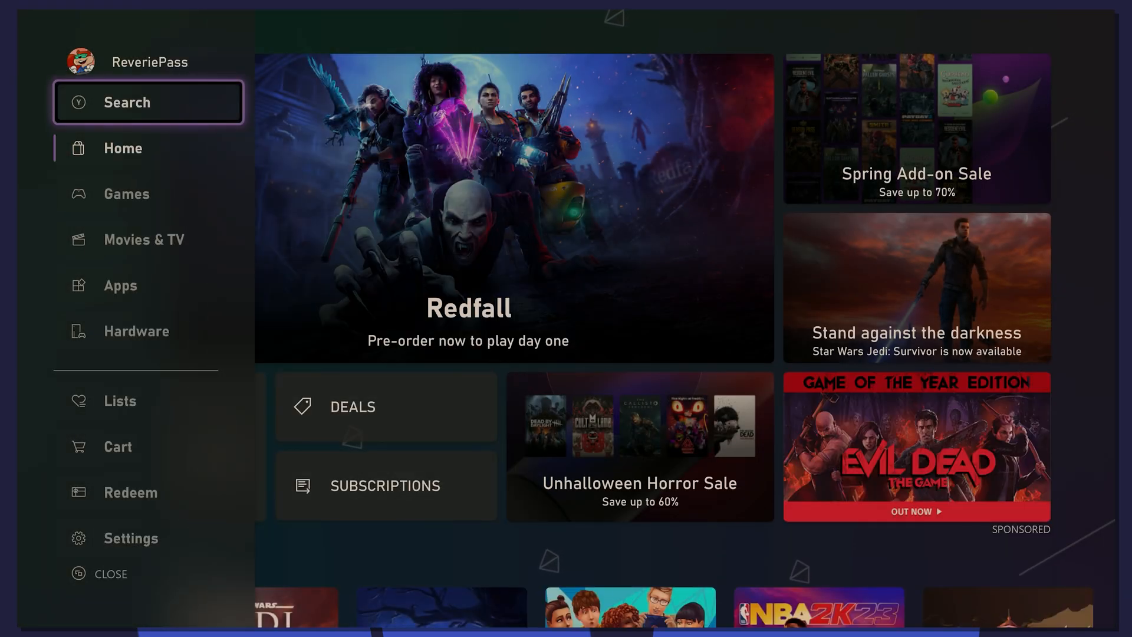
Search the Store for Xbox Dev Mode, install it, and launch it from the Ready to start notification.
click(128, 102)
text(Xbox de)
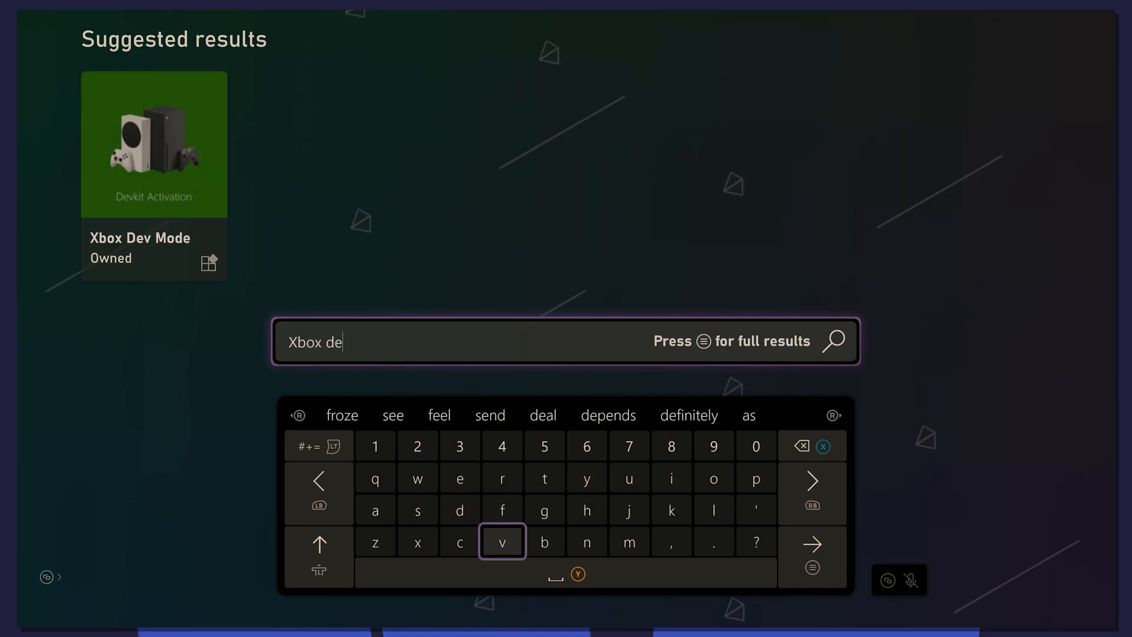
click(153, 144)
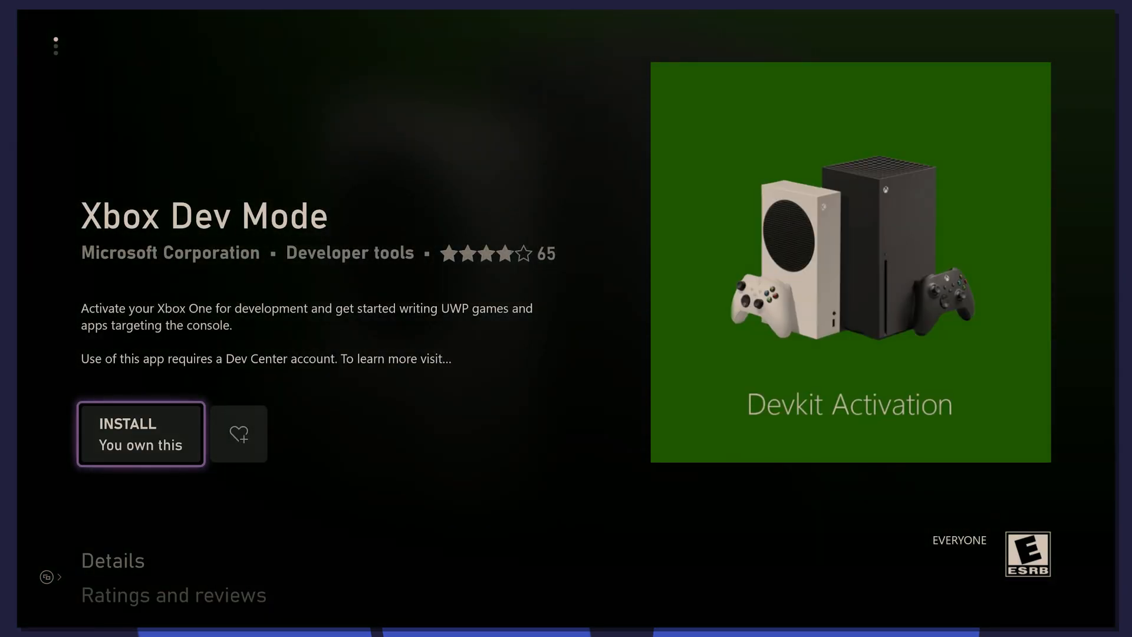
click(140, 432)
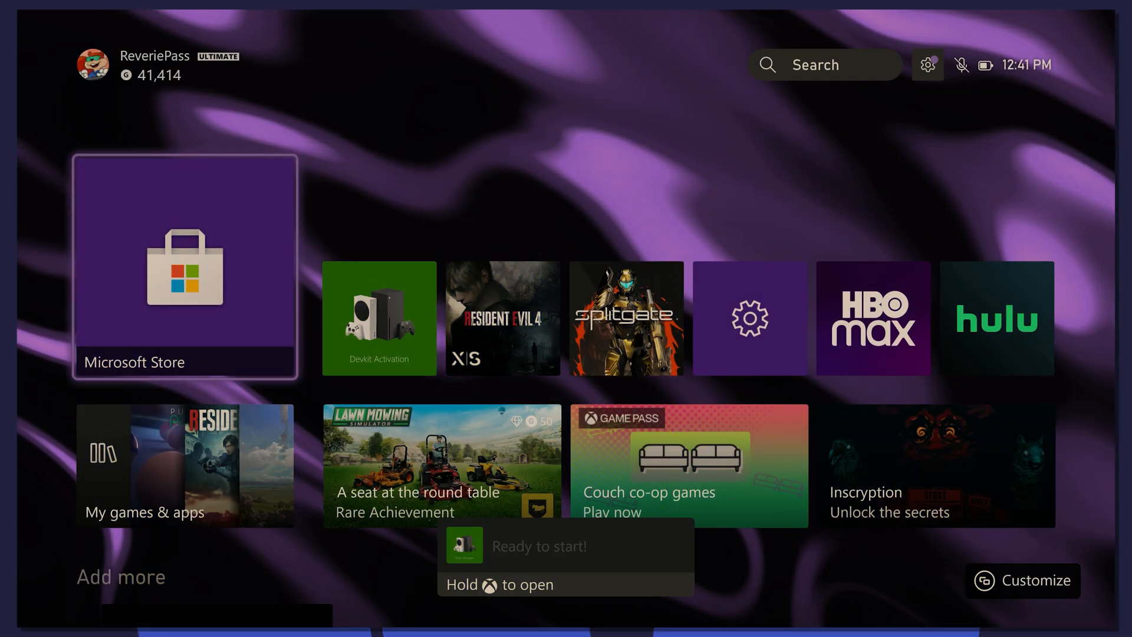
click(378, 318)
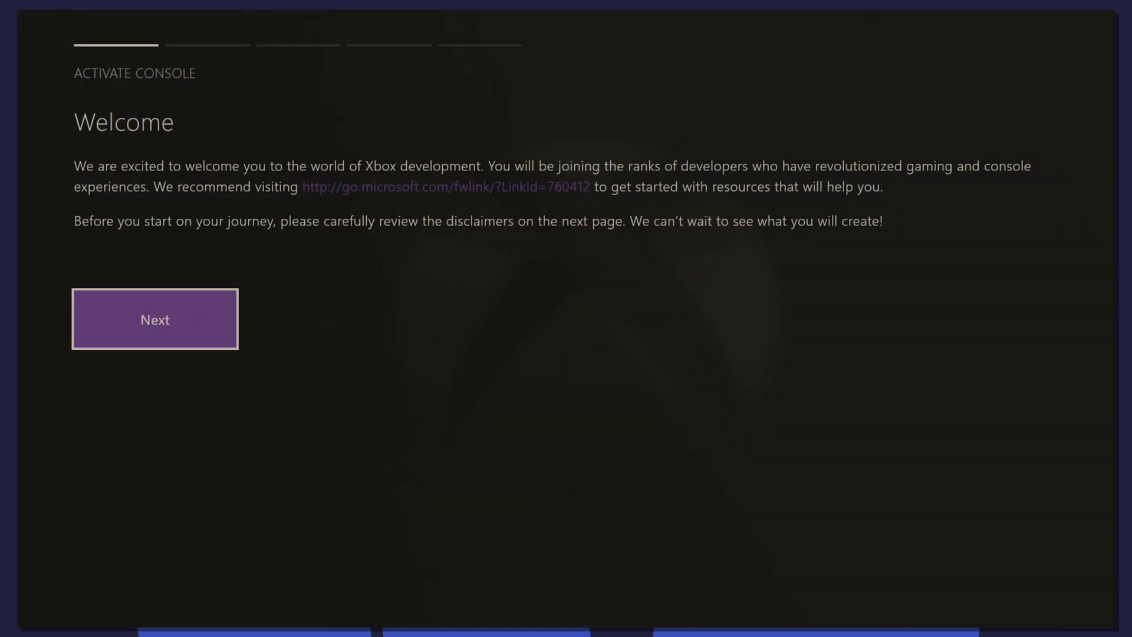
Advance the Activate Console wizard past the Welcome and Before you begin pages.
click(154, 319)
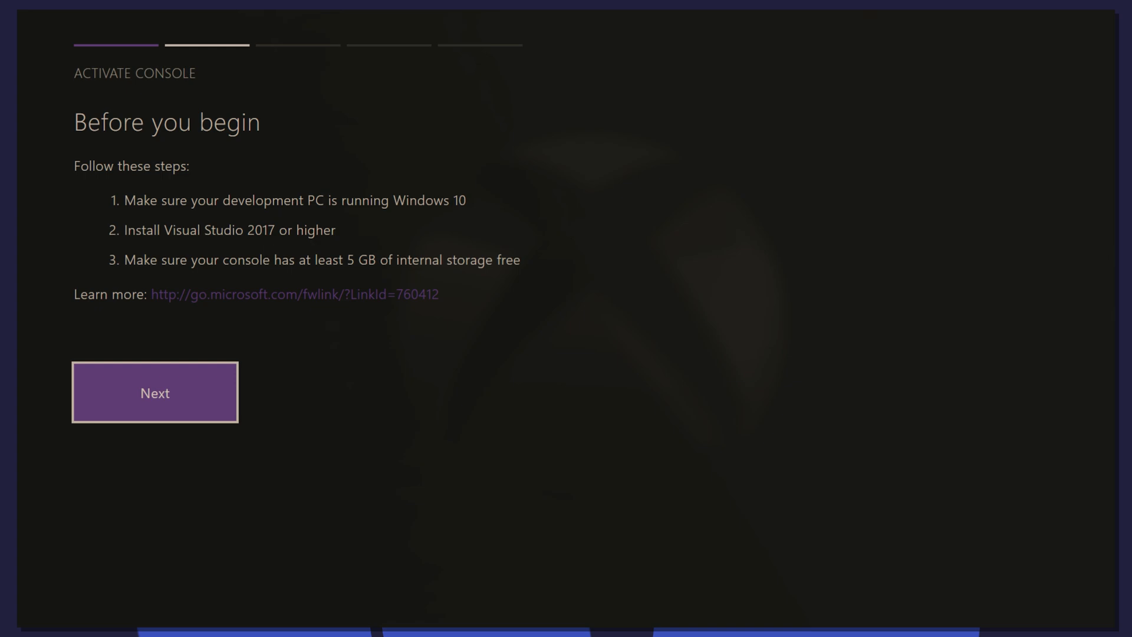
click(154, 392)
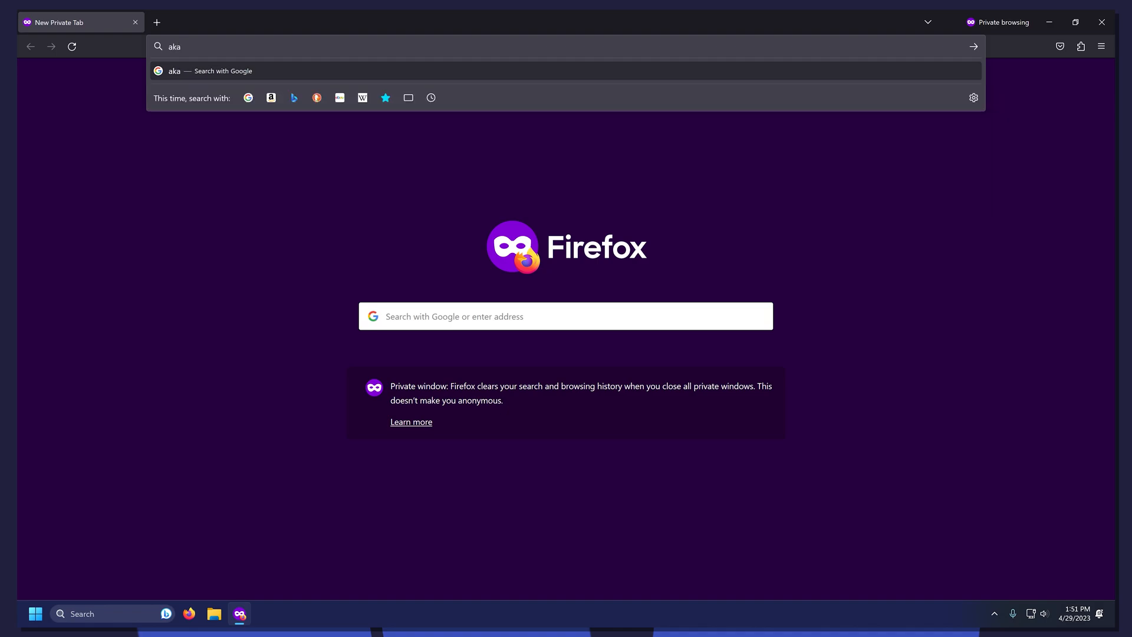
Go to the aka.ms/activate Partner Center page and choose Enter activation code from the + menu.
text(.ms/)
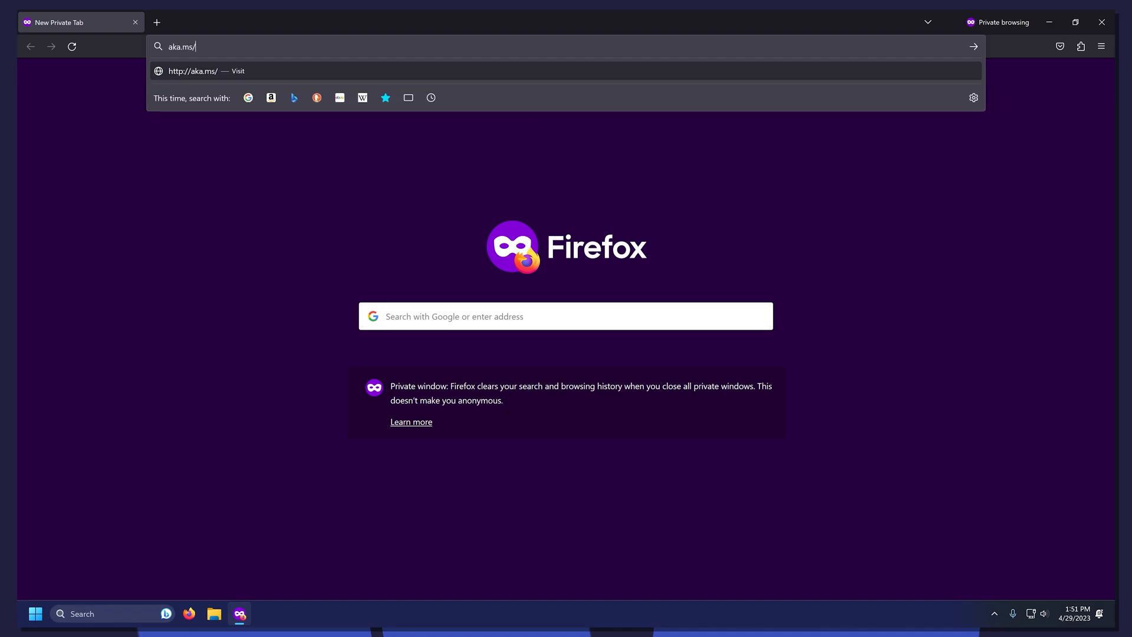
text(activat)
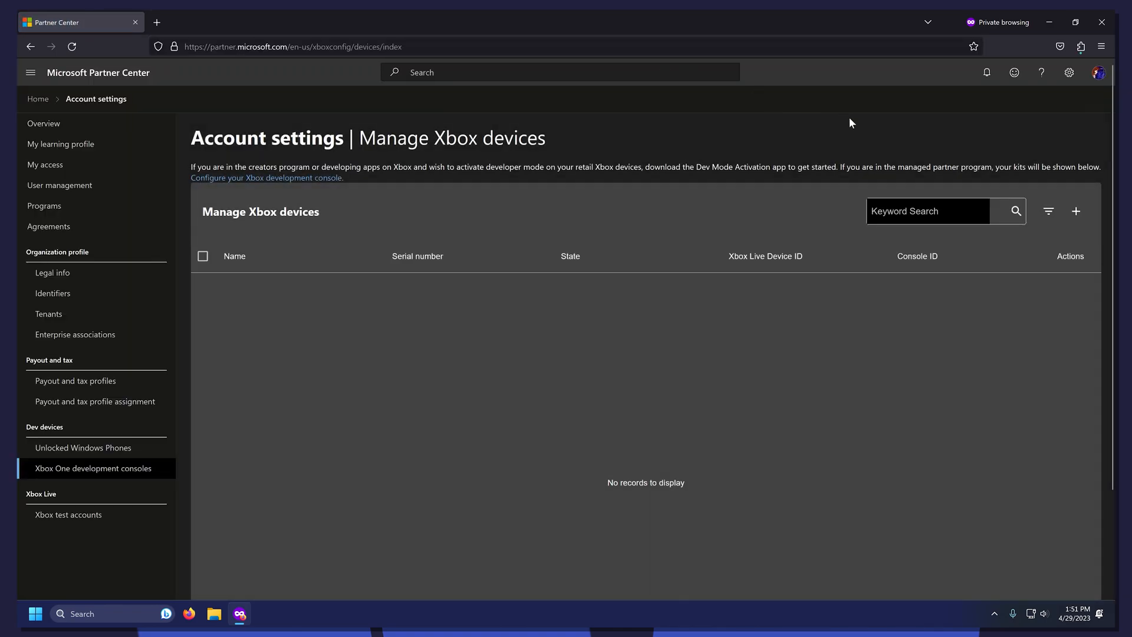
click(1075, 211)
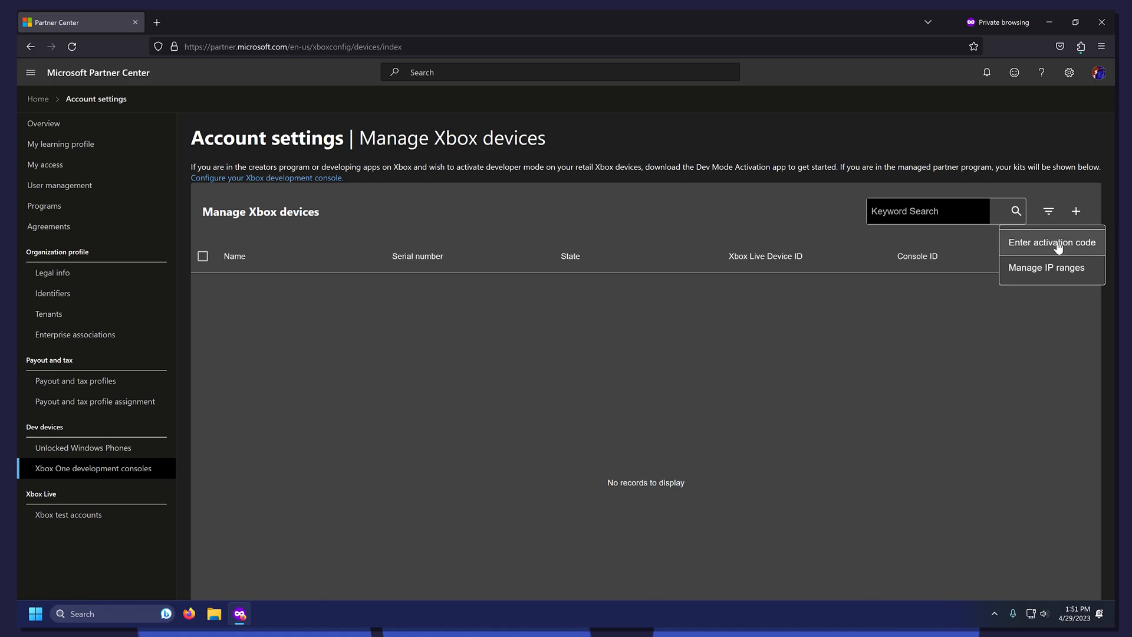
click(1050, 242)
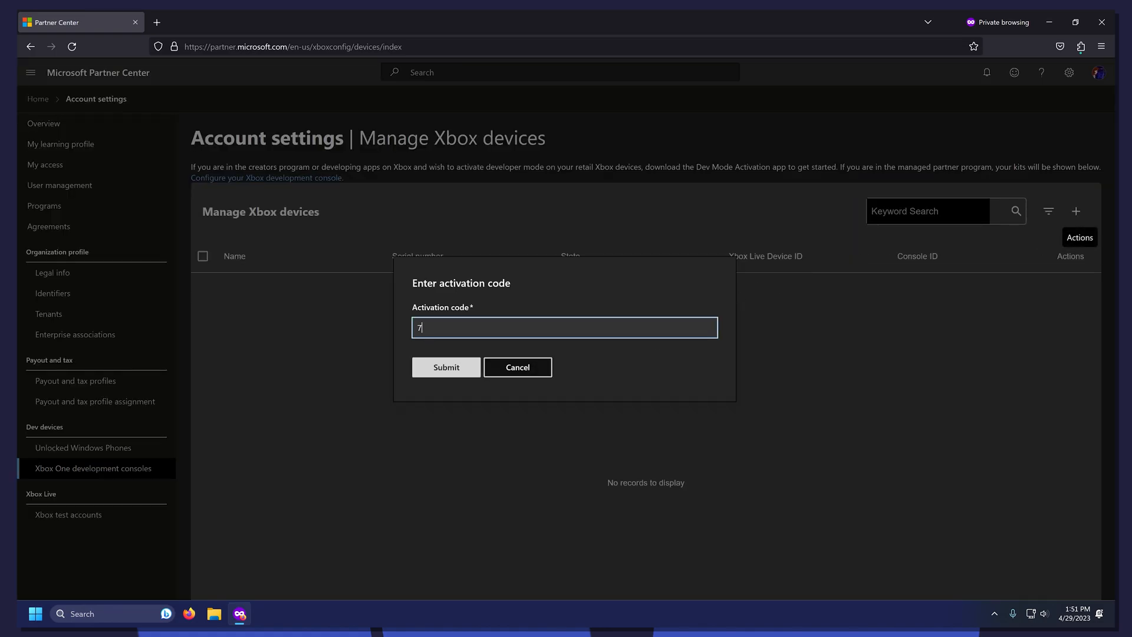
Enter the console's activation code (68L…5Y) and submit it to register the Xbox.
text(68L)
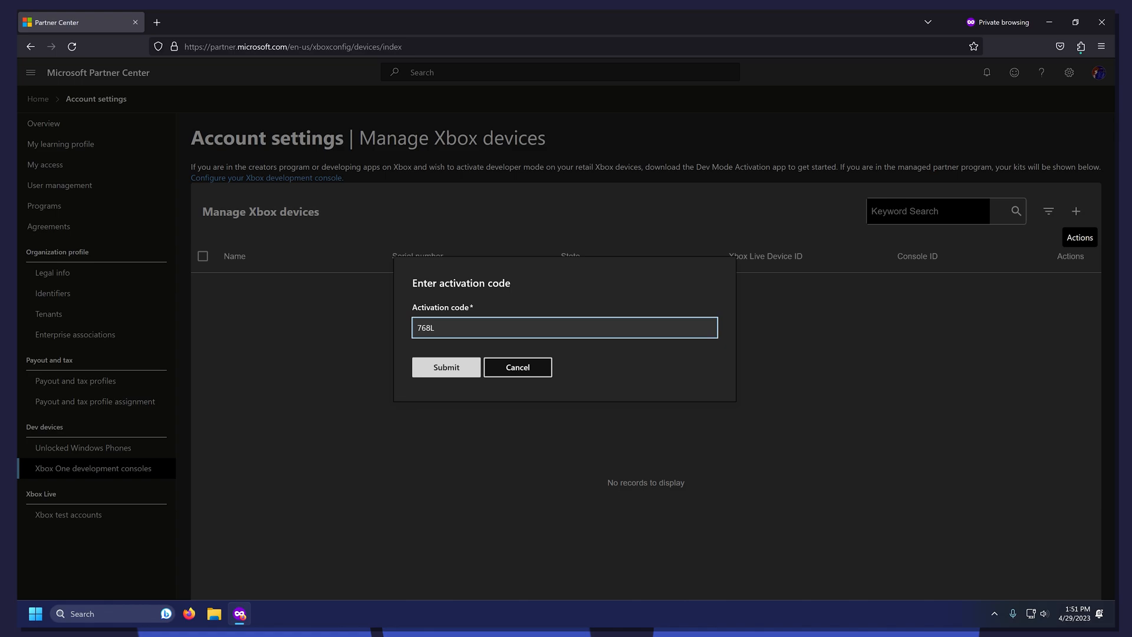
text(5Y)
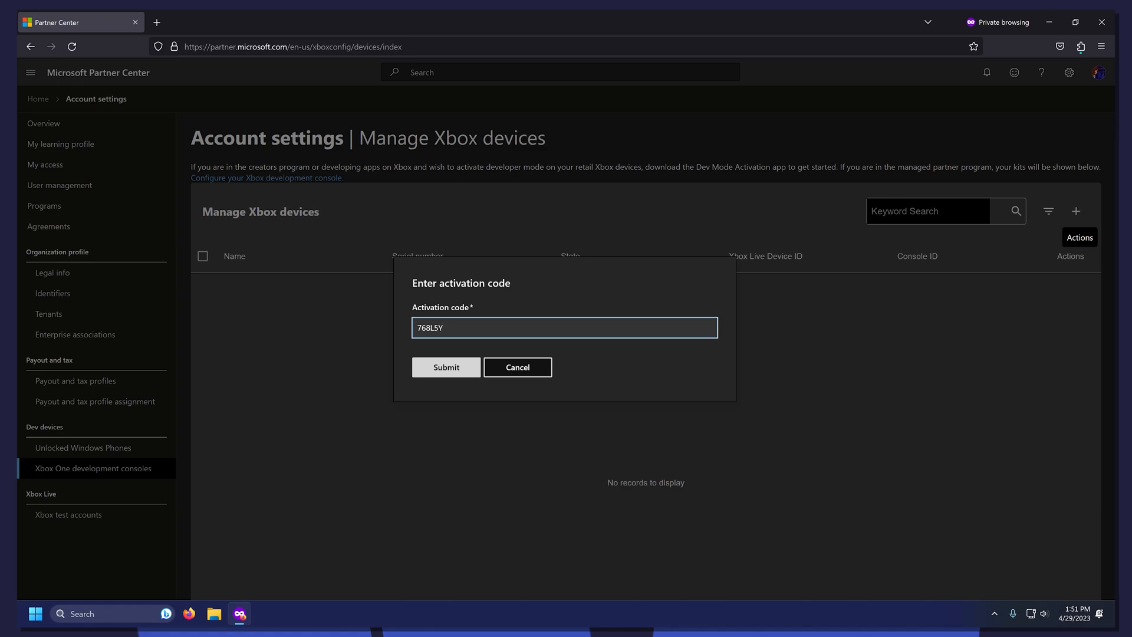
click(445, 367)
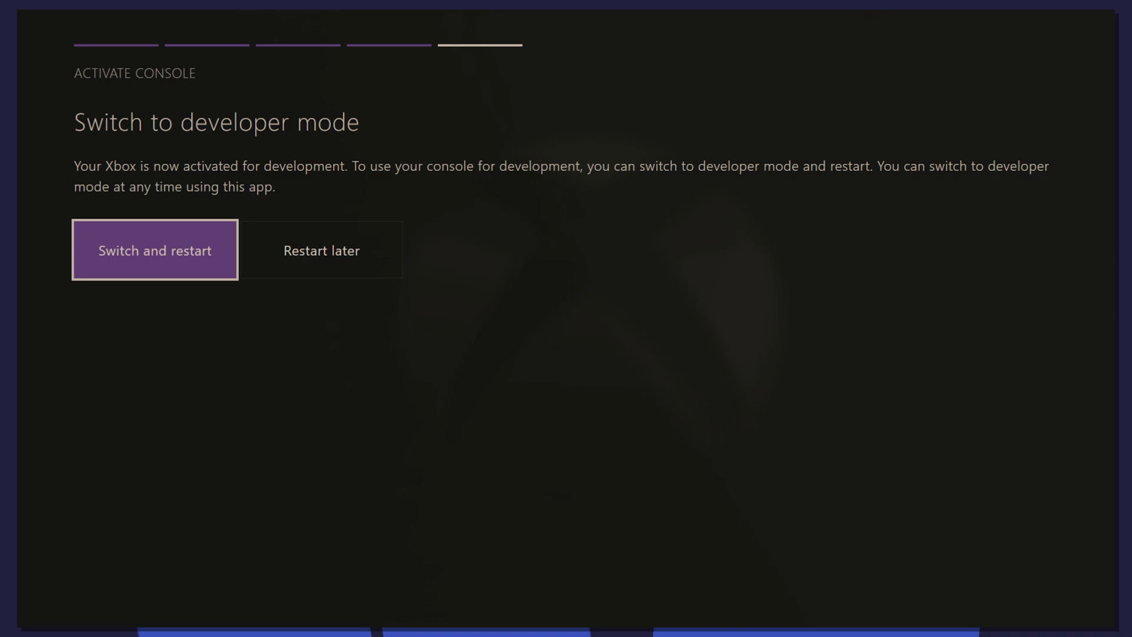
Choose 'Switch and restart' to reboot the console into developer mode.
click(154, 250)
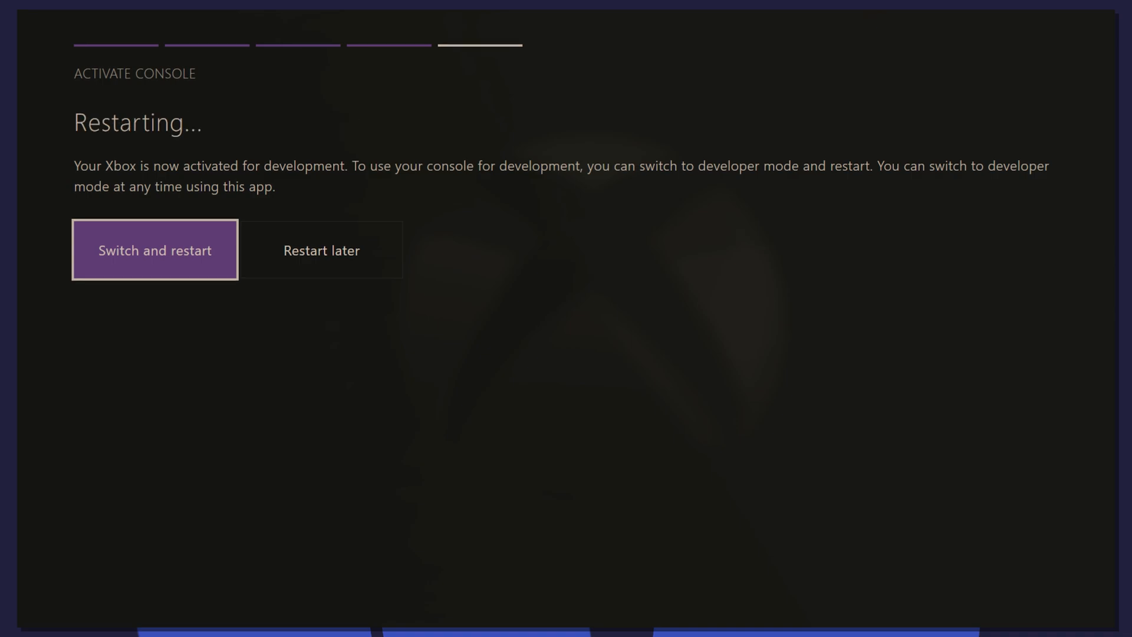
click(154, 250)
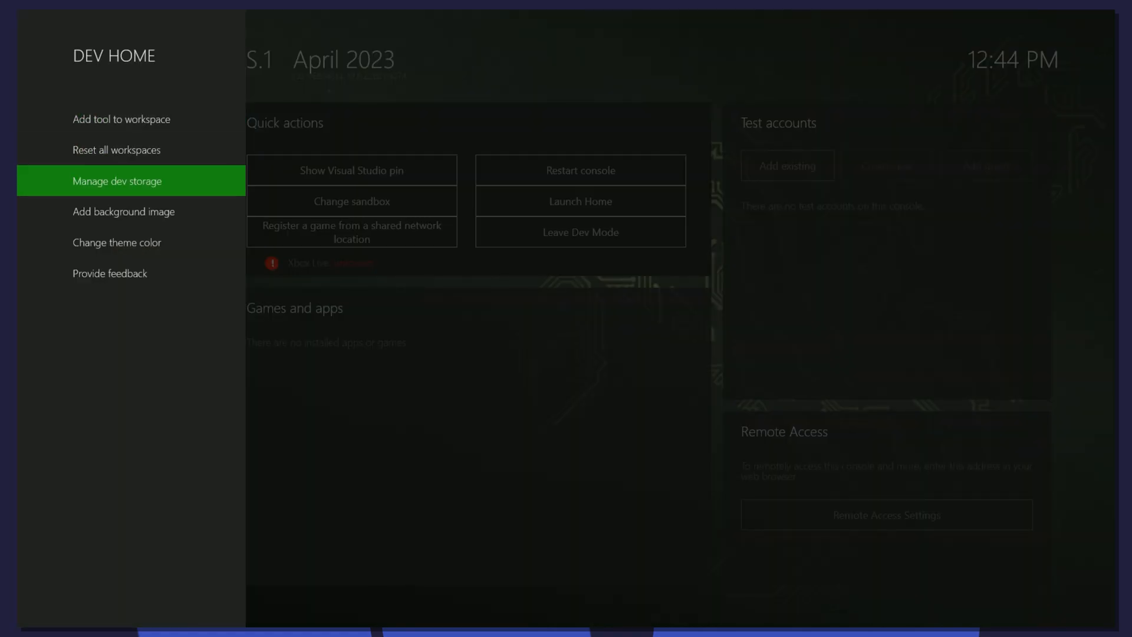
In Manage dev storage, slide the reserved dev storage down to 5 GB and save it.
click(116, 180)
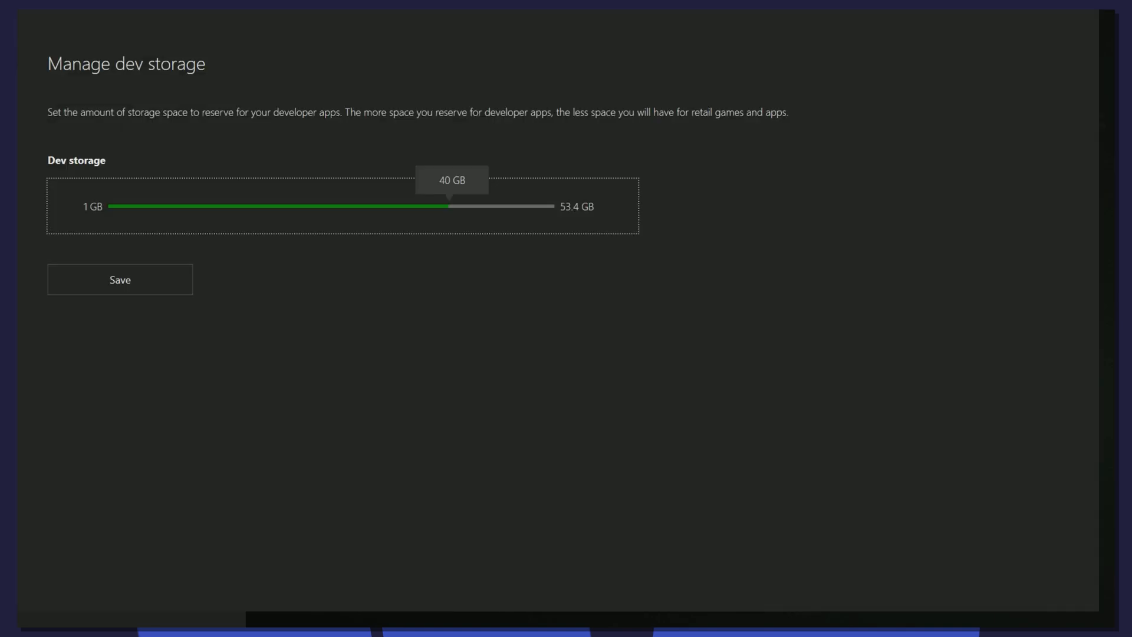
drag(452, 206, 384, 205)
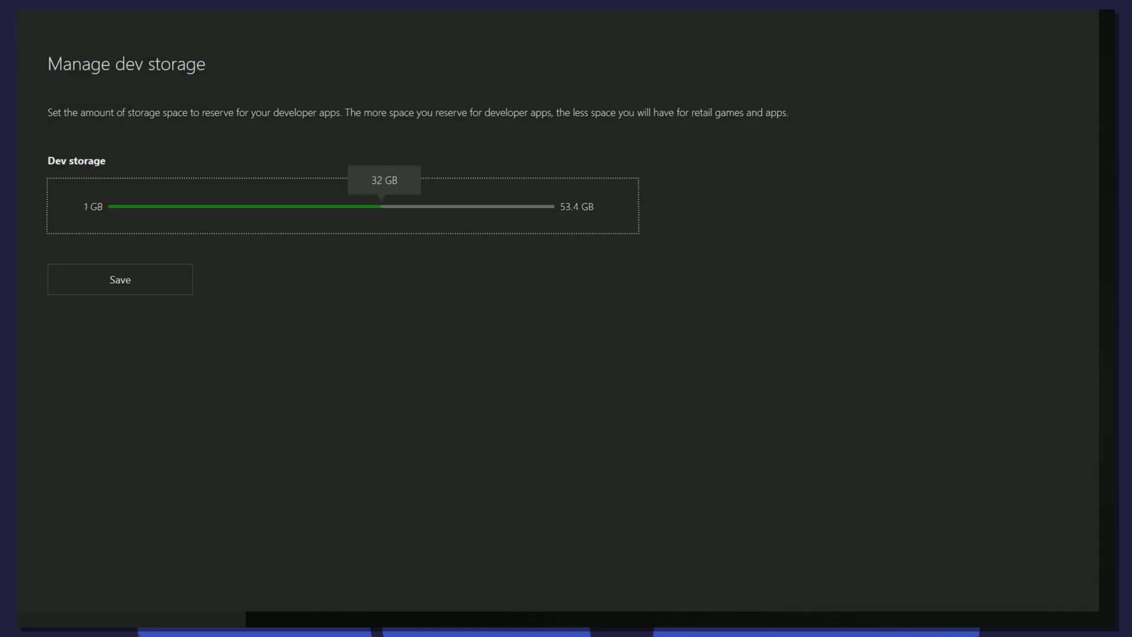
drag(382, 205, 177, 206)
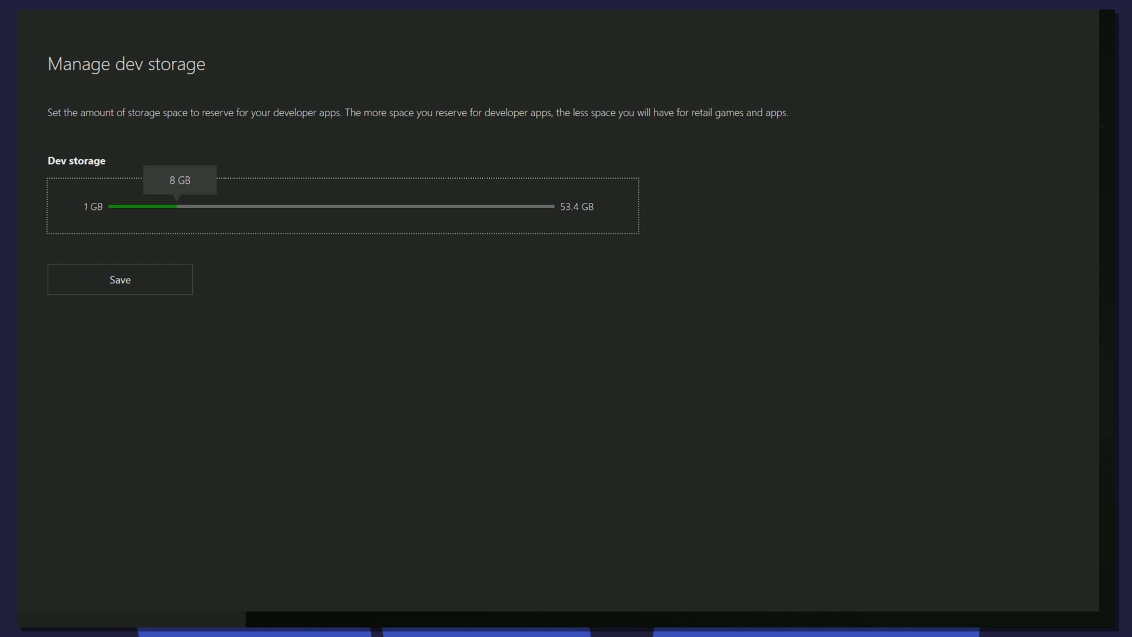
drag(177, 206, 153, 206)
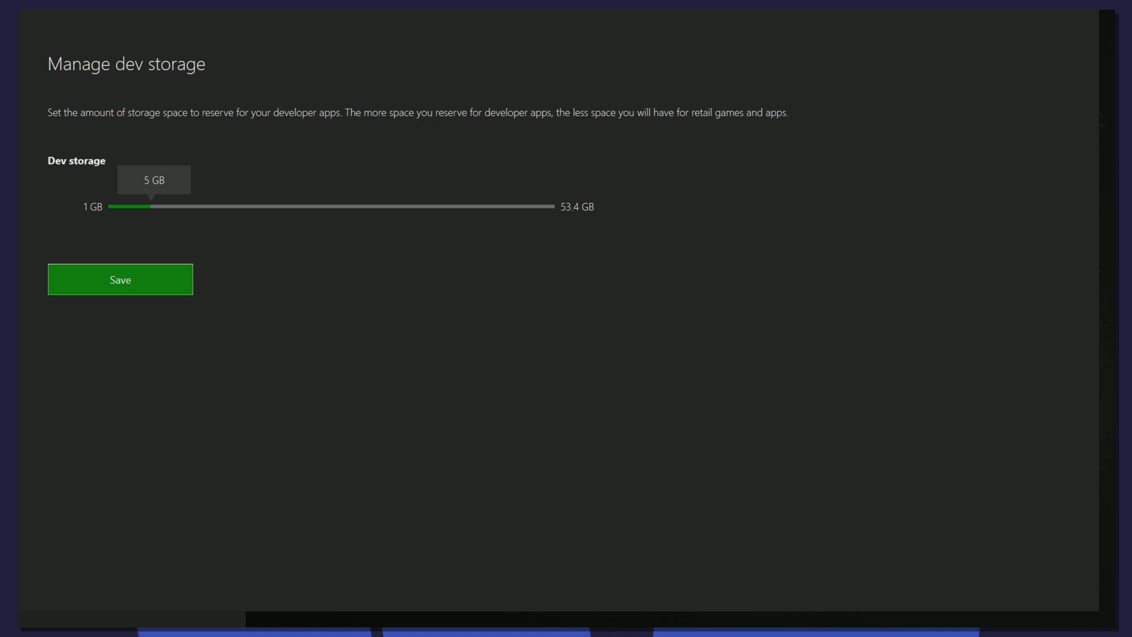
click(120, 280)
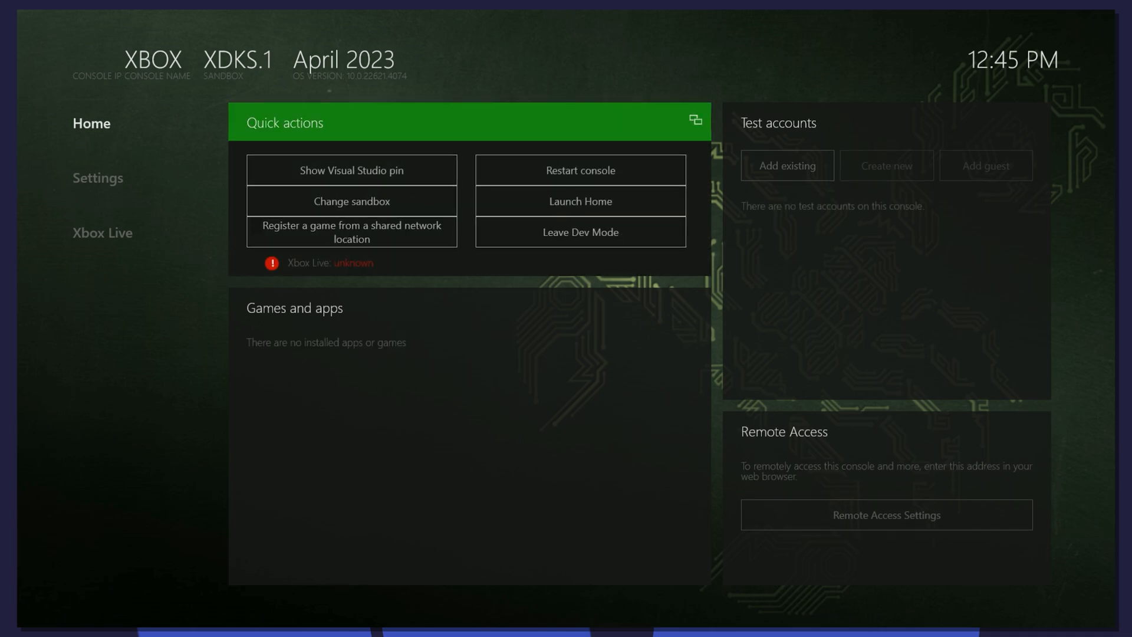
Visit Profile & system > Settings > General, then return to Dev Home showing IP 192.168.1.245.
click(333, 59)
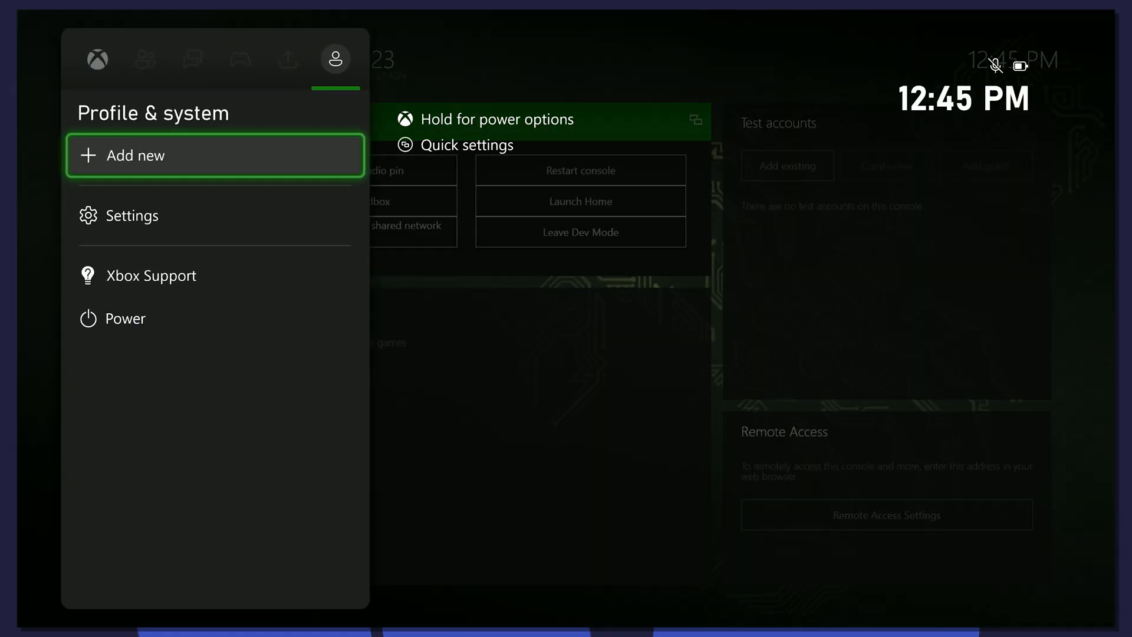
click(133, 214)
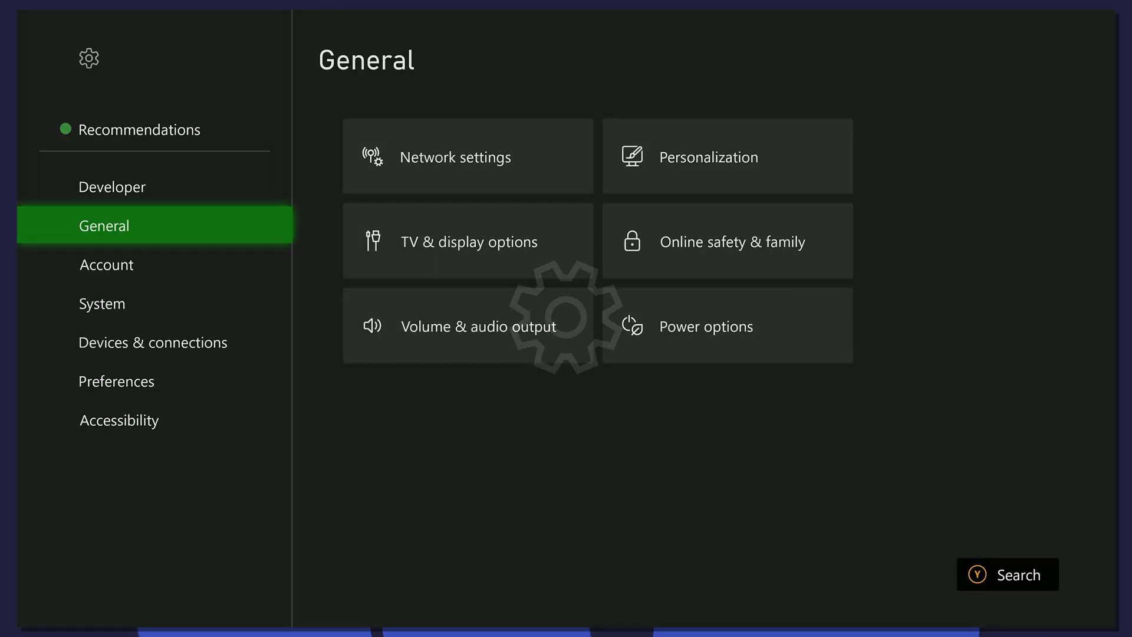
click(467, 155)
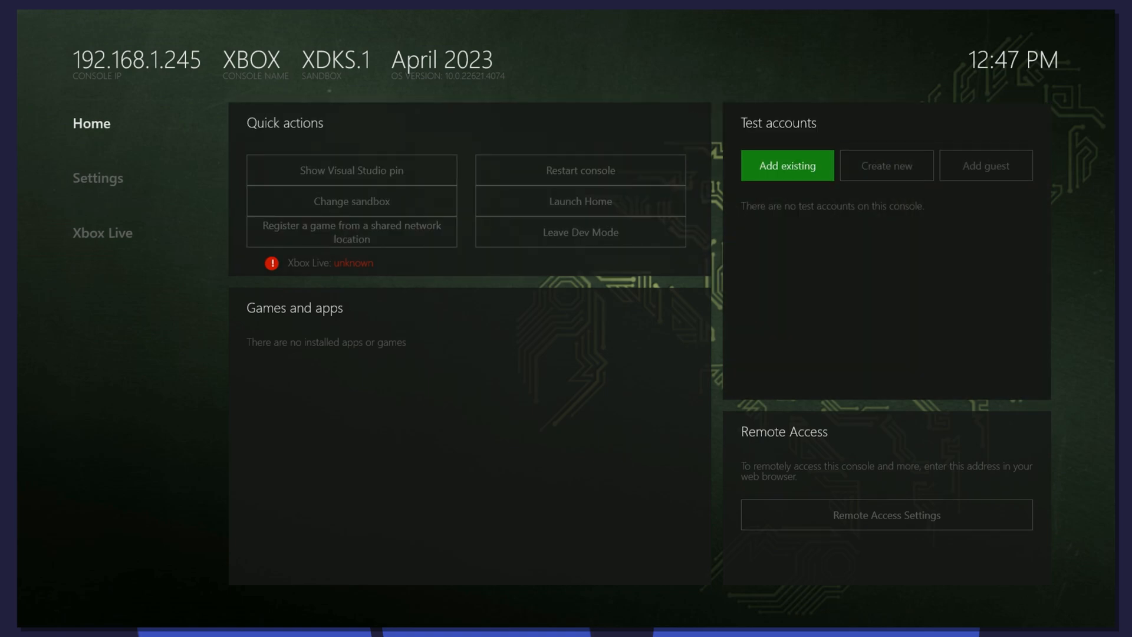
Add an existing Xbox account as a test account, entering its email and password.
click(786, 165)
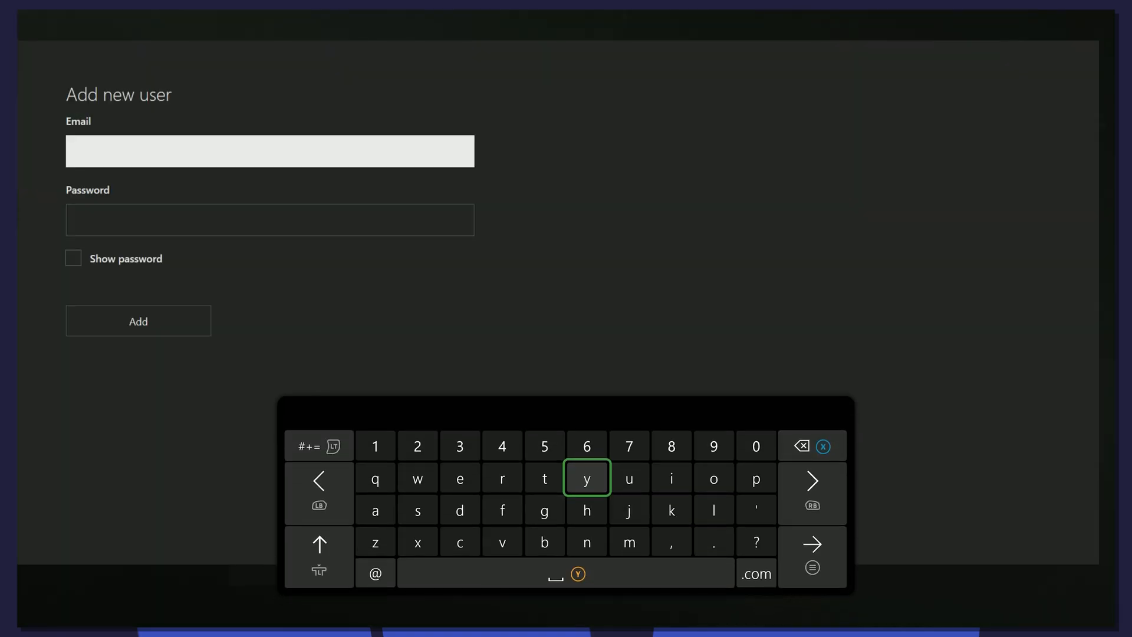
click(269, 151)
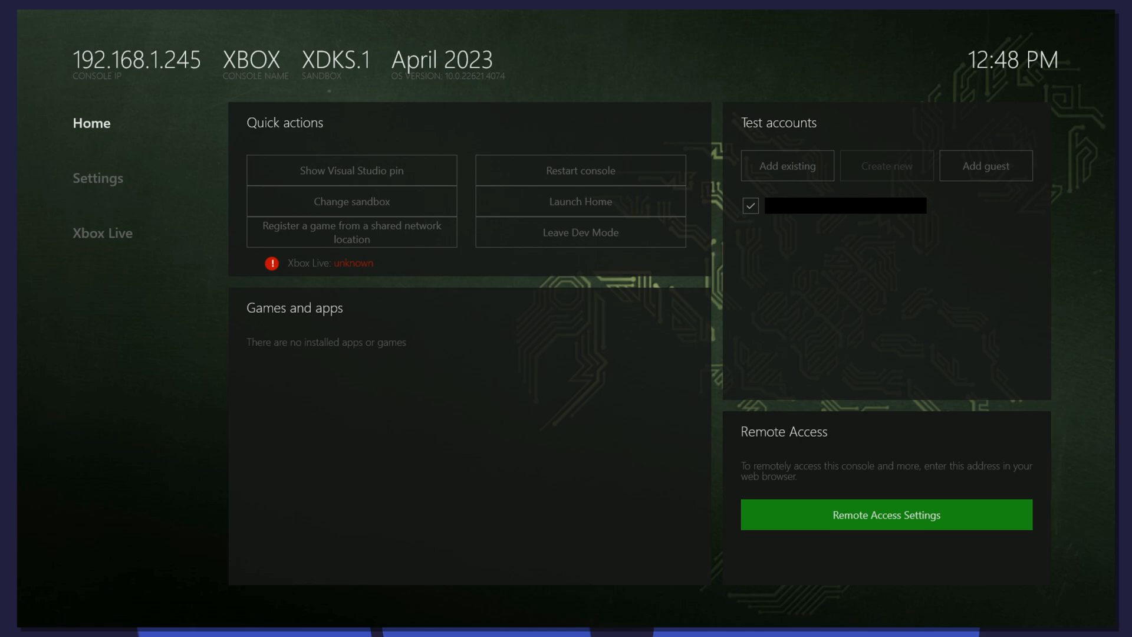
In Remote Access Settings enable Xbox Device Portal with authentication left unchecked, then close.
click(886, 513)
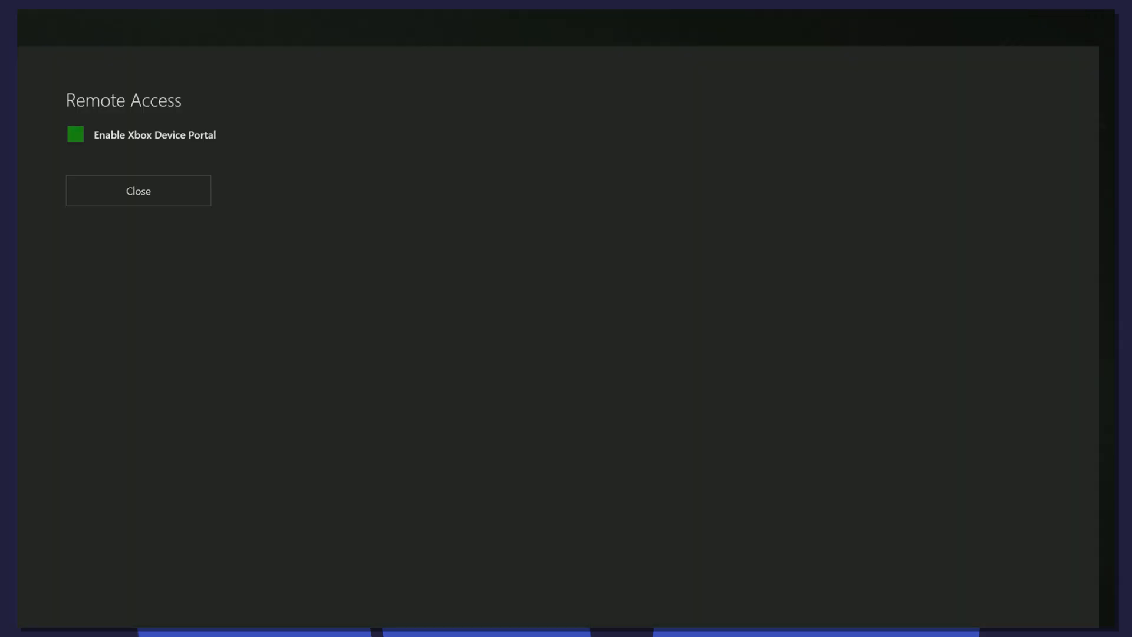
click(76, 135)
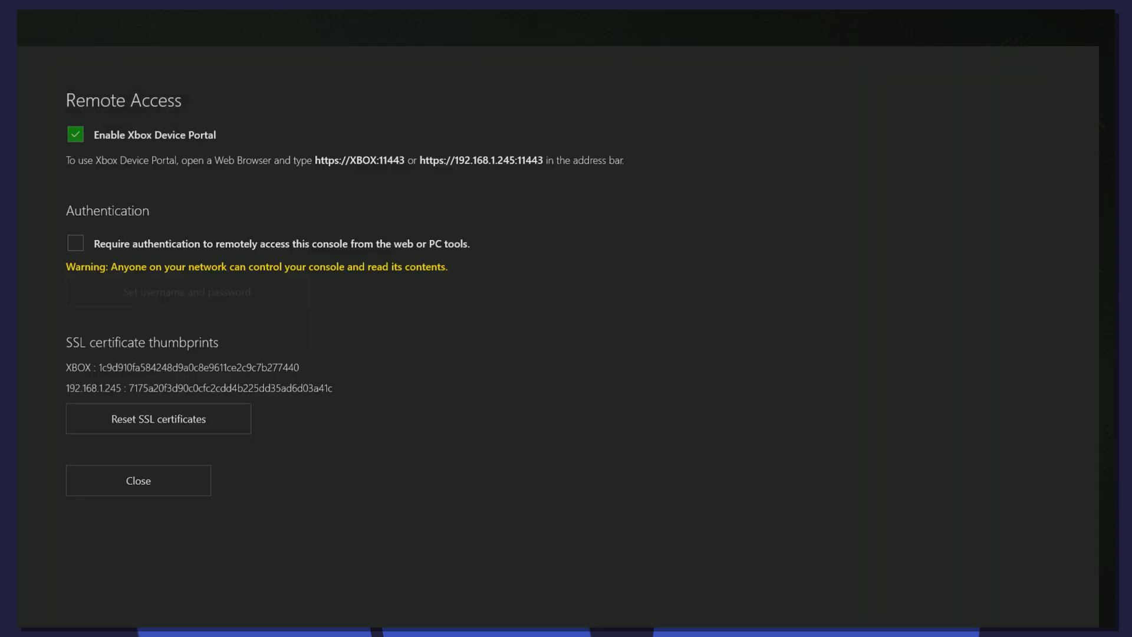
click(75, 243)
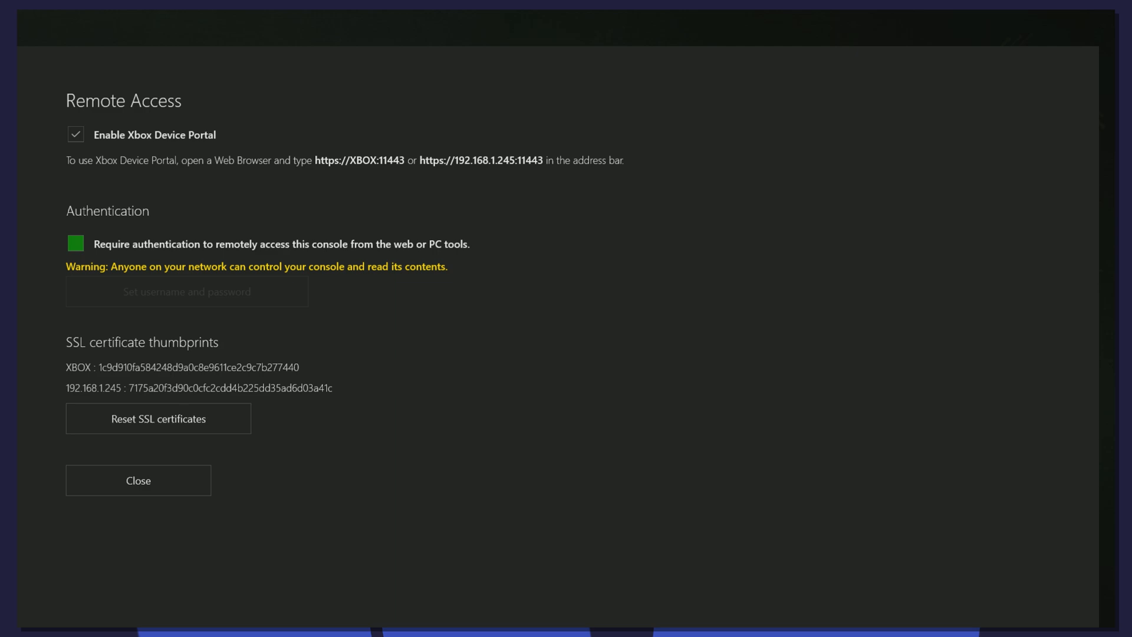
click(75, 243)
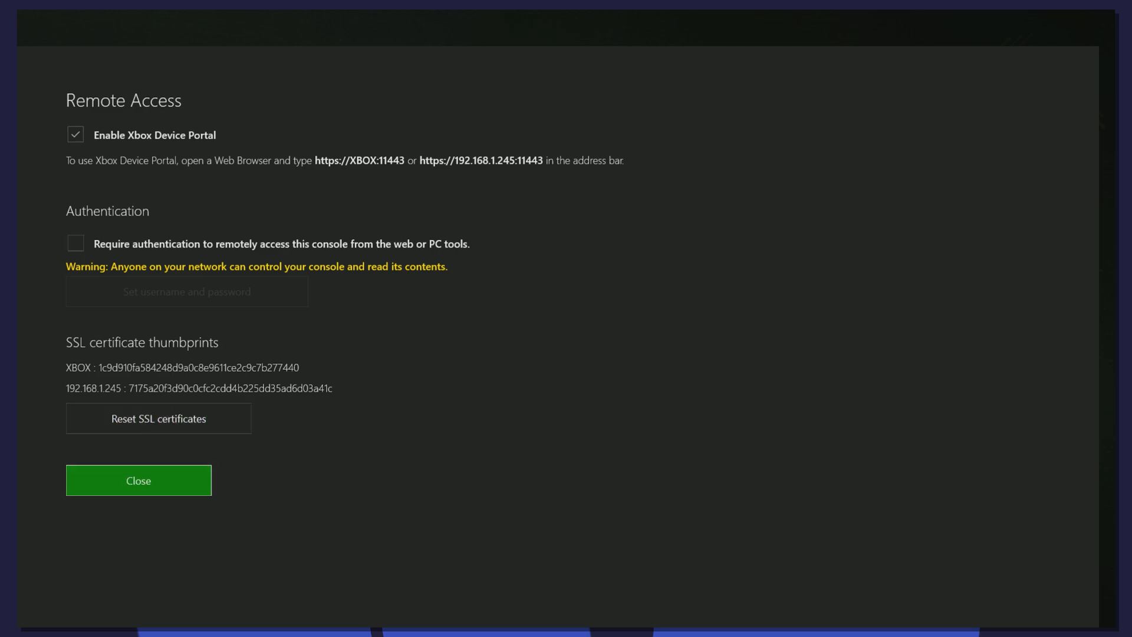
click(138, 479)
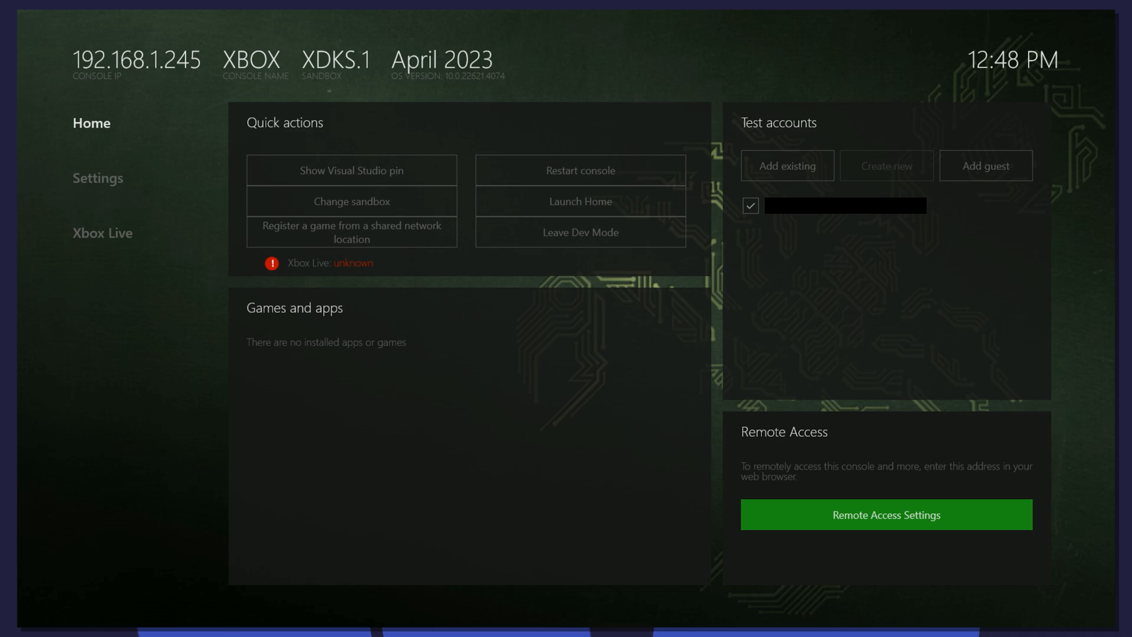
Bring up the Dev Home Settings page for the console.
click(98, 178)
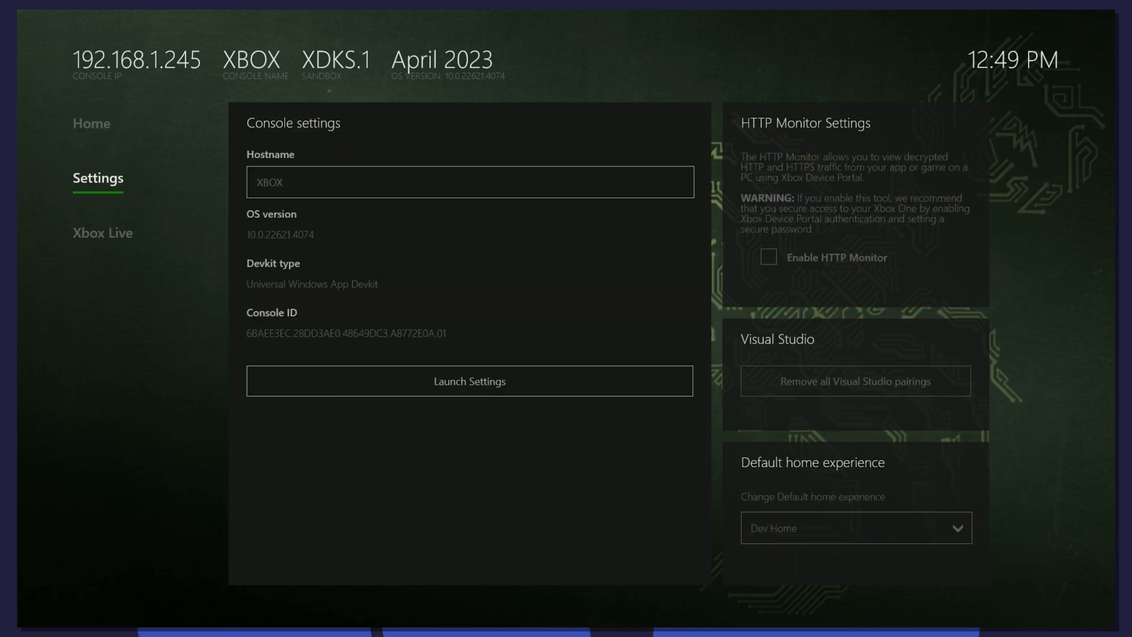
click(91, 123)
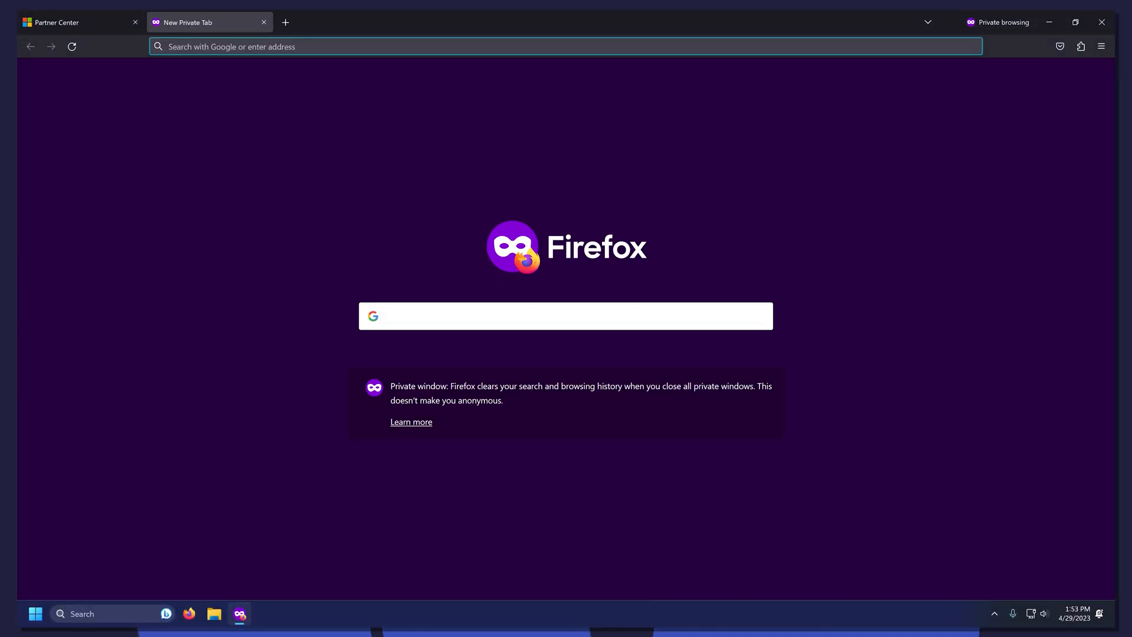
text(https://192.168.1.245/)
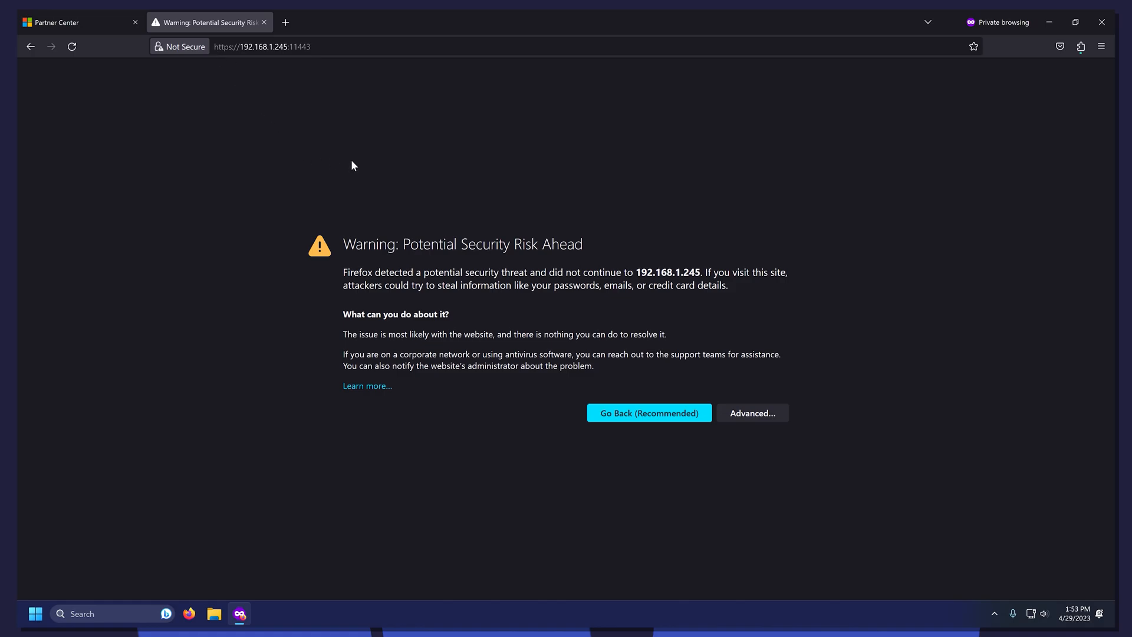
mouse_move(751, 413)
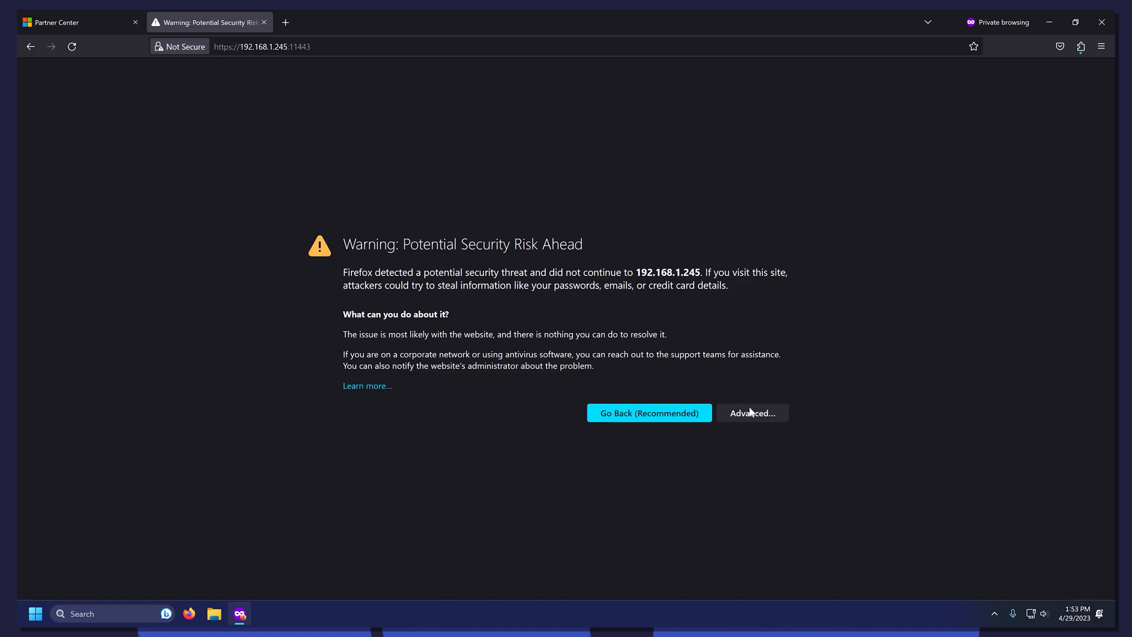
click(751, 413)
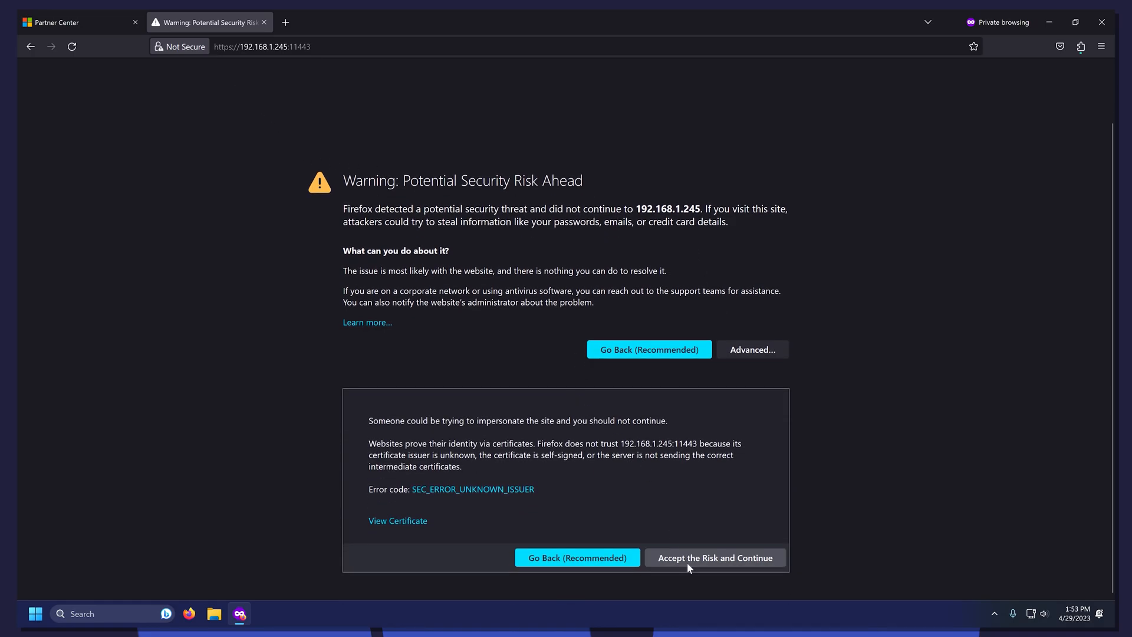
click(714, 558)
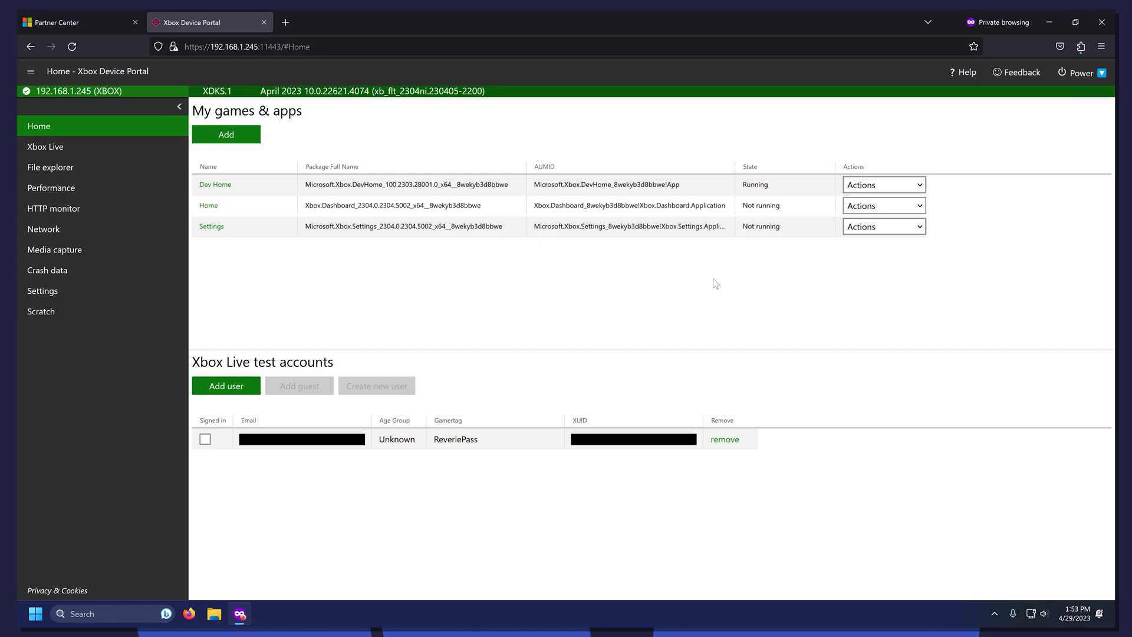
mouse_move(683, 303)
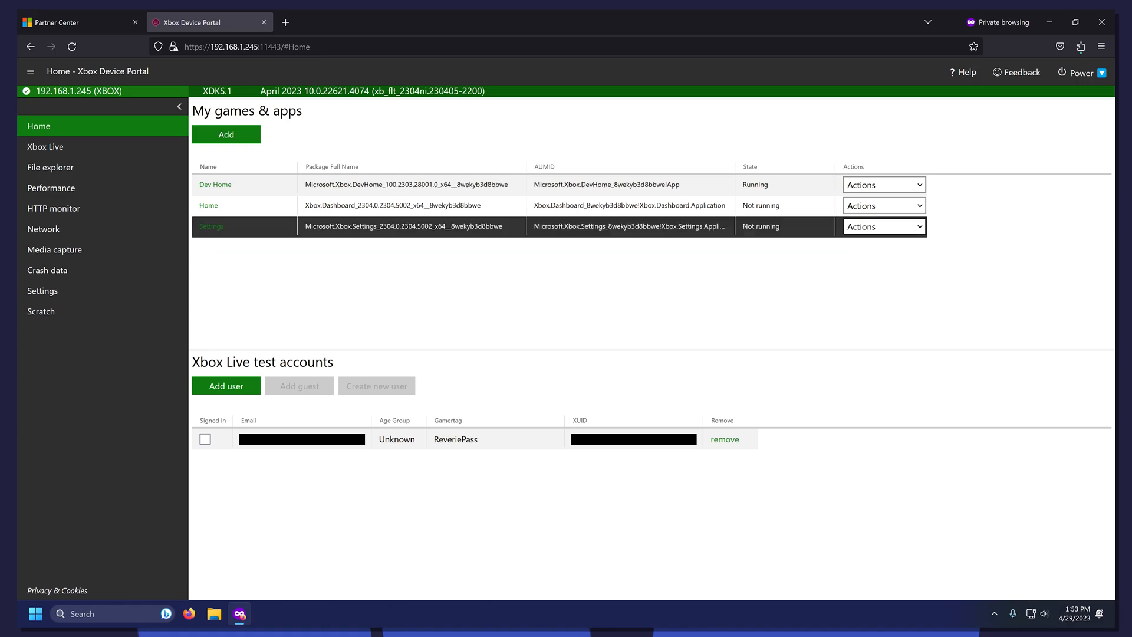
Reach the Power section of the console Settings, collapsing Device Information.
click(42, 290)
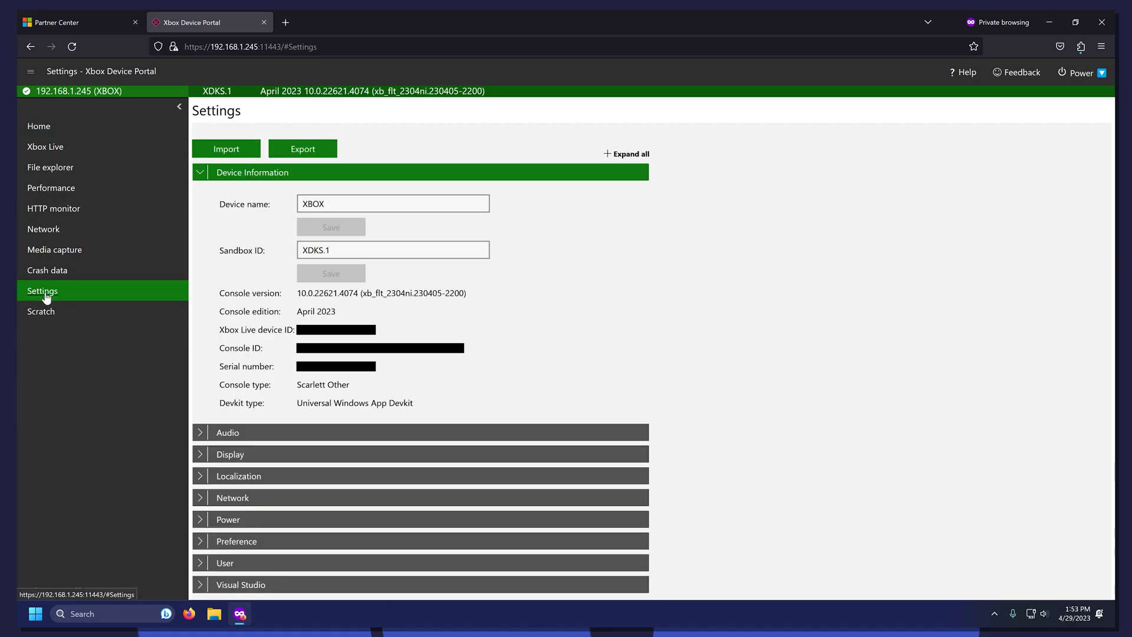
click(201, 172)
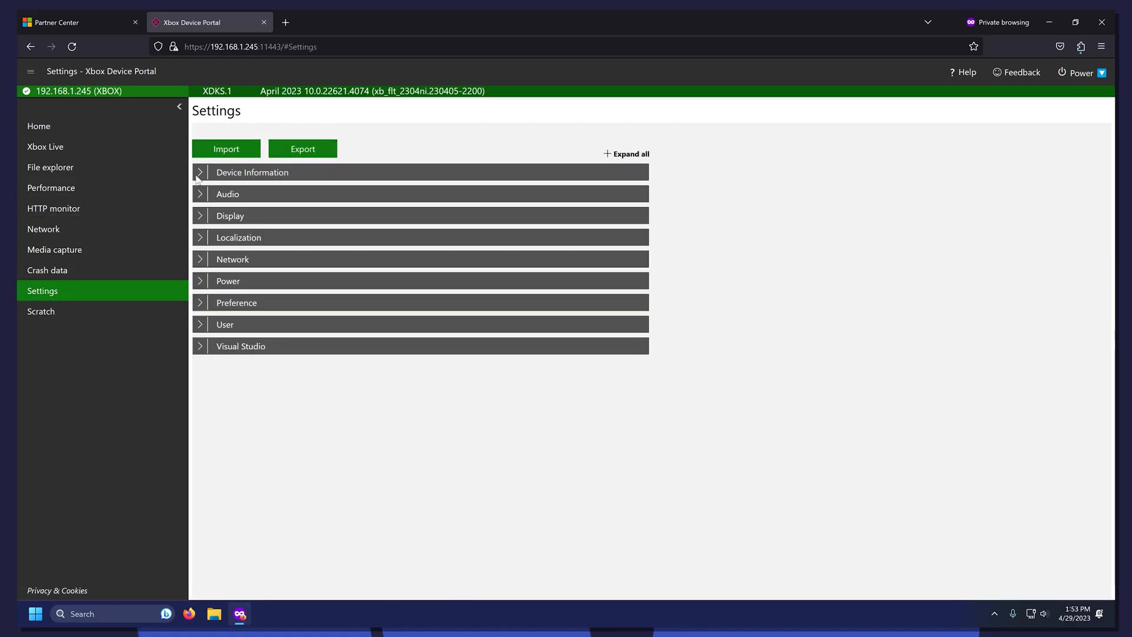
click(227, 280)
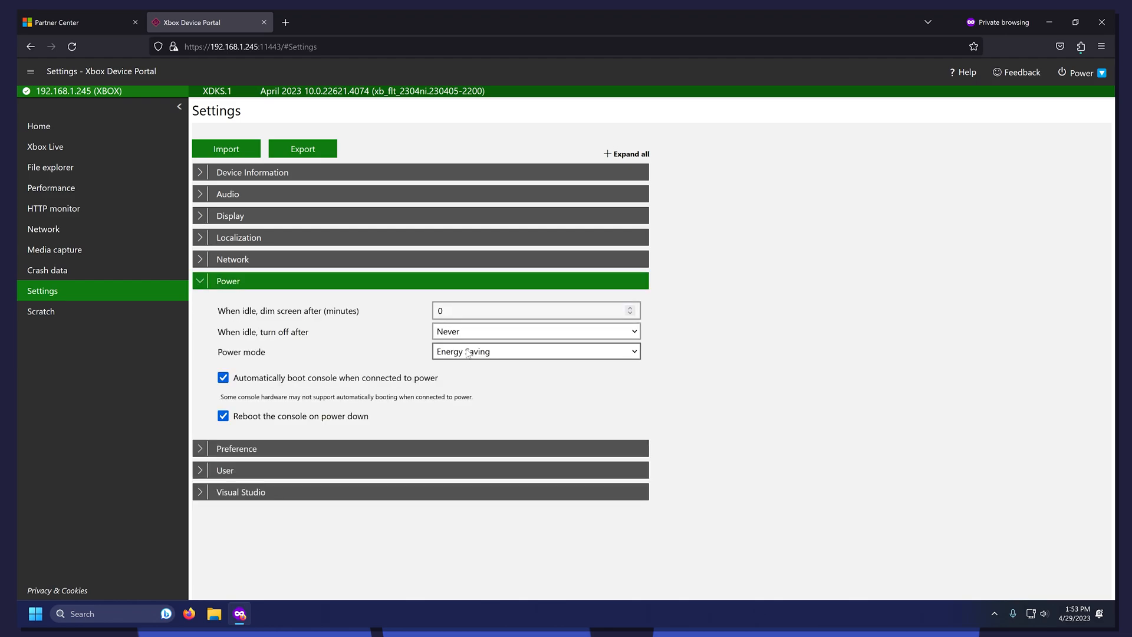
Set power mode to Instant On, turn off auto-boot and reboot-on-power-down, postpone the restart.
click(535, 351)
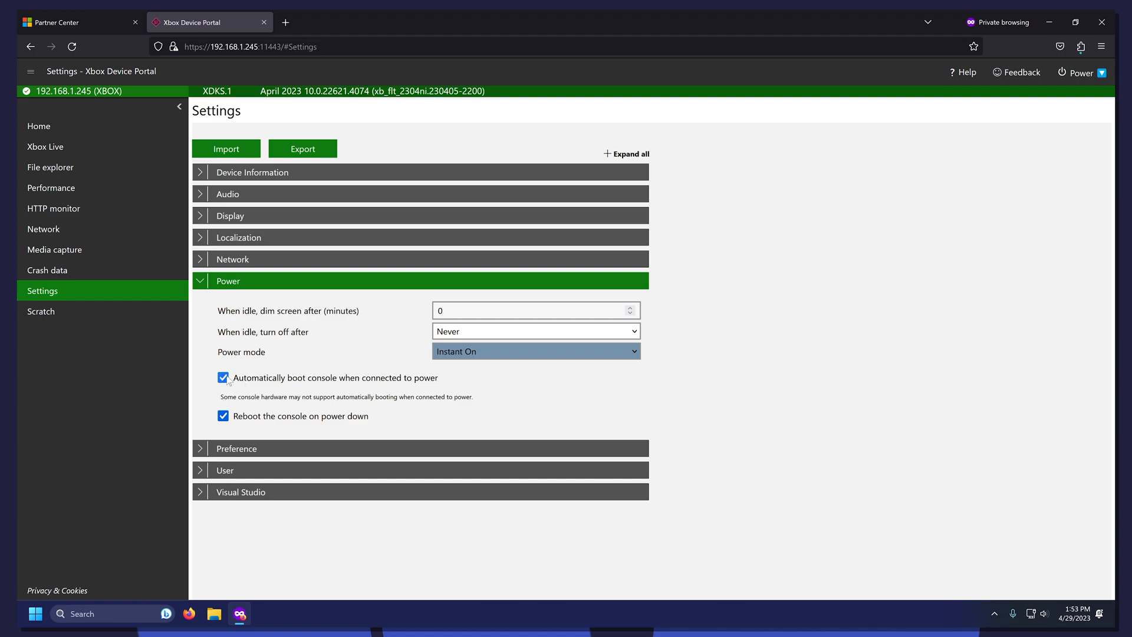
click(223, 377)
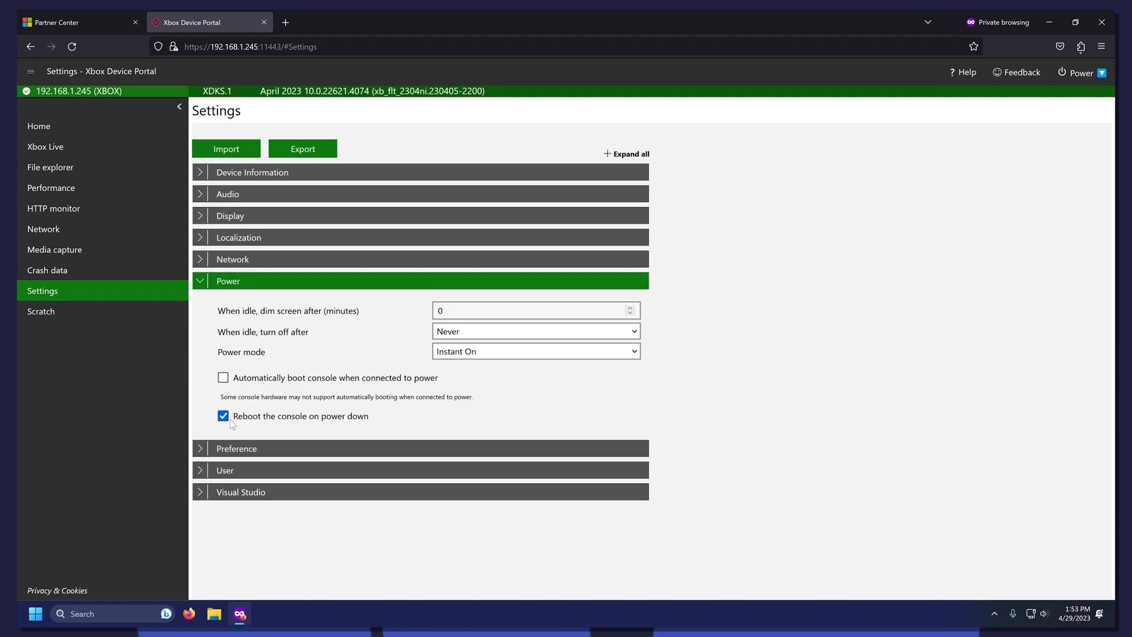
click(223, 416)
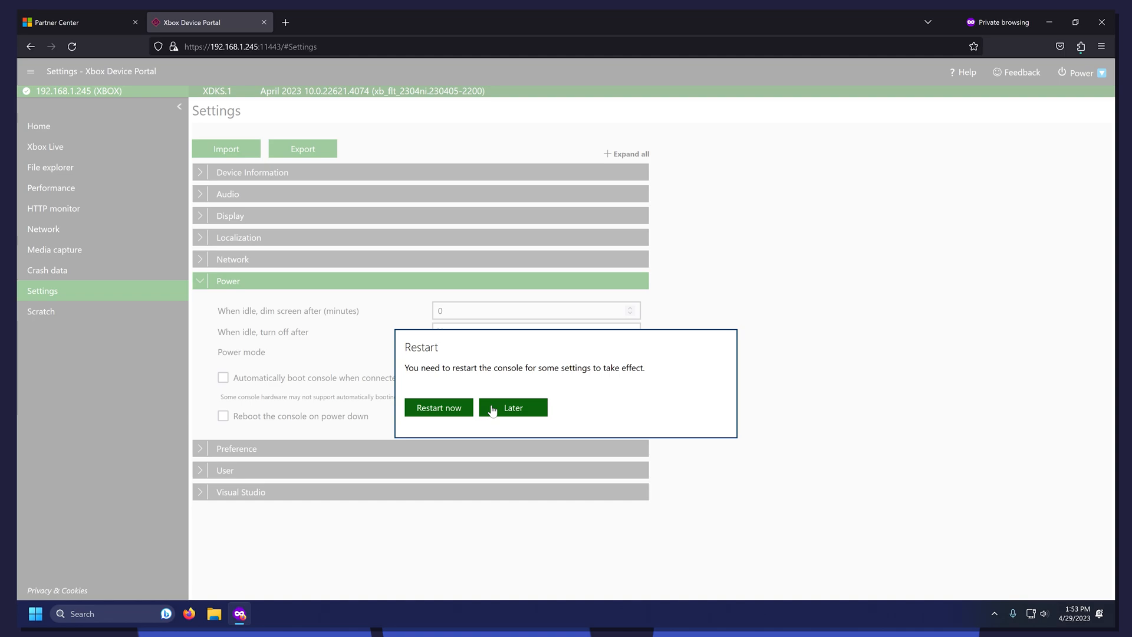
click(513, 406)
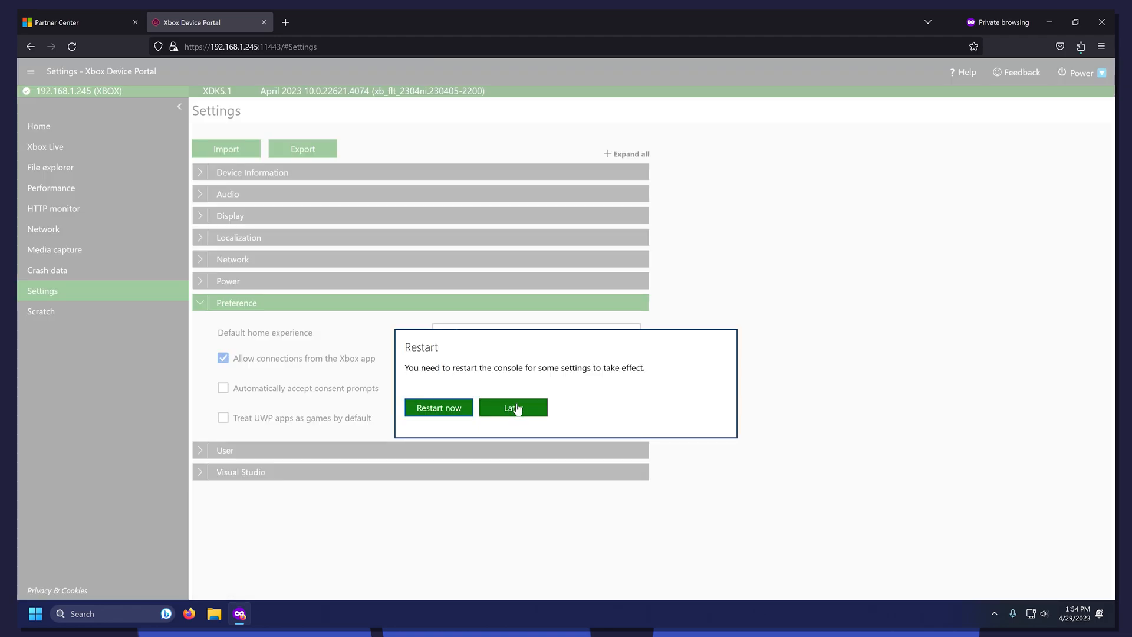
Enable 'Treat UWP apps as games by default' under Preference, choosing Later on the restart prompts.
click(513, 406)
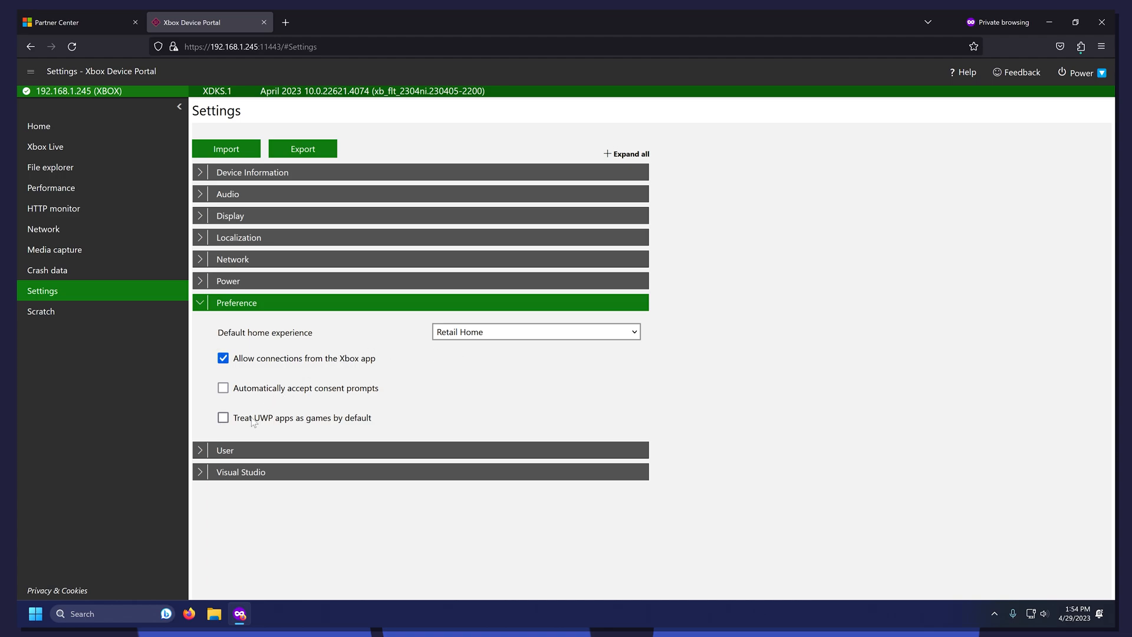
click(223, 417)
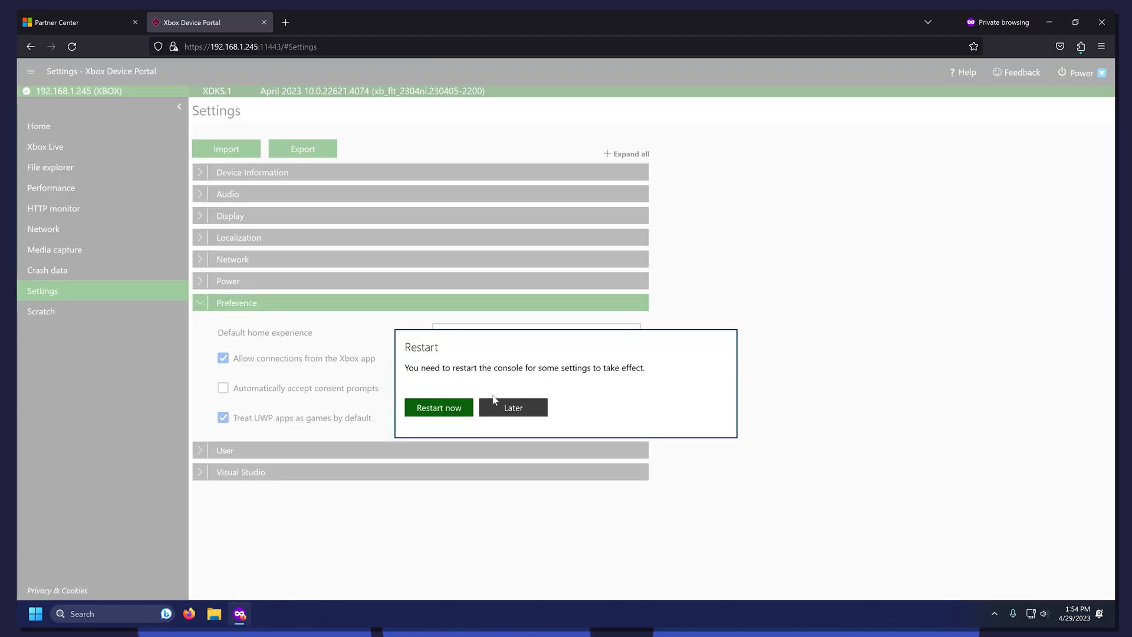
click(513, 407)
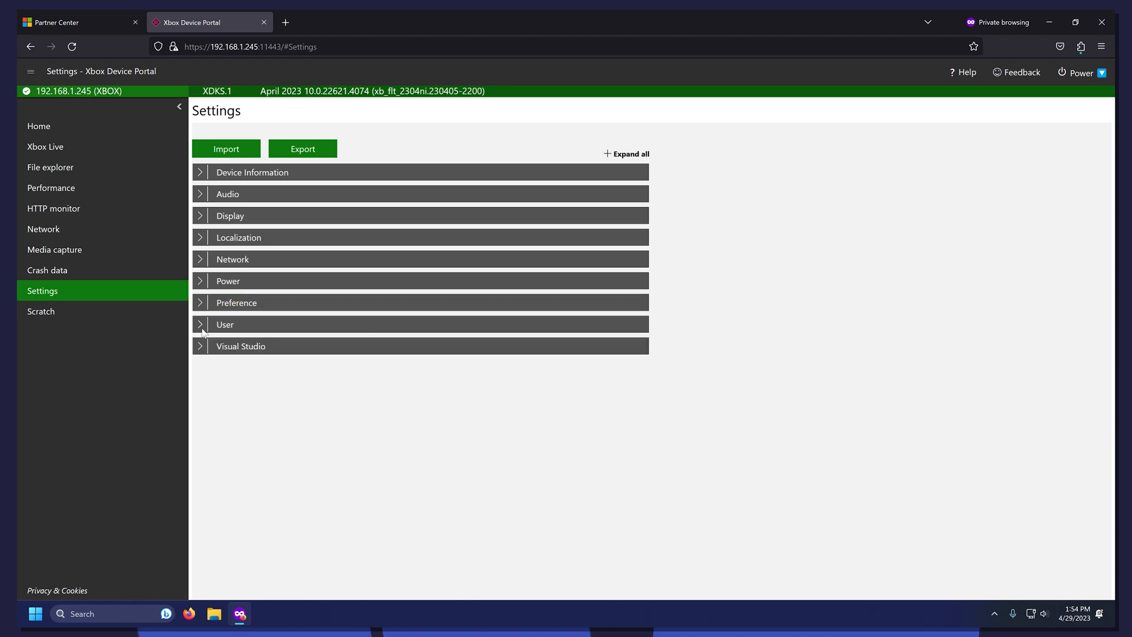
Choose the test account as the auto sign-in user, then collapse the User section.
click(224, 323)
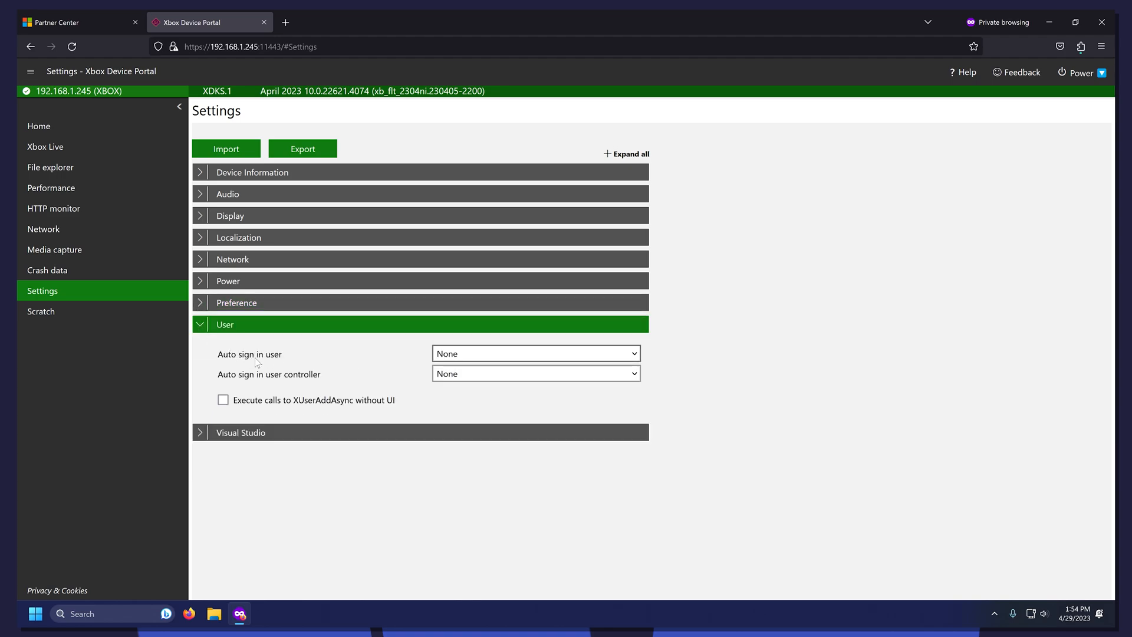
click(534, 352)
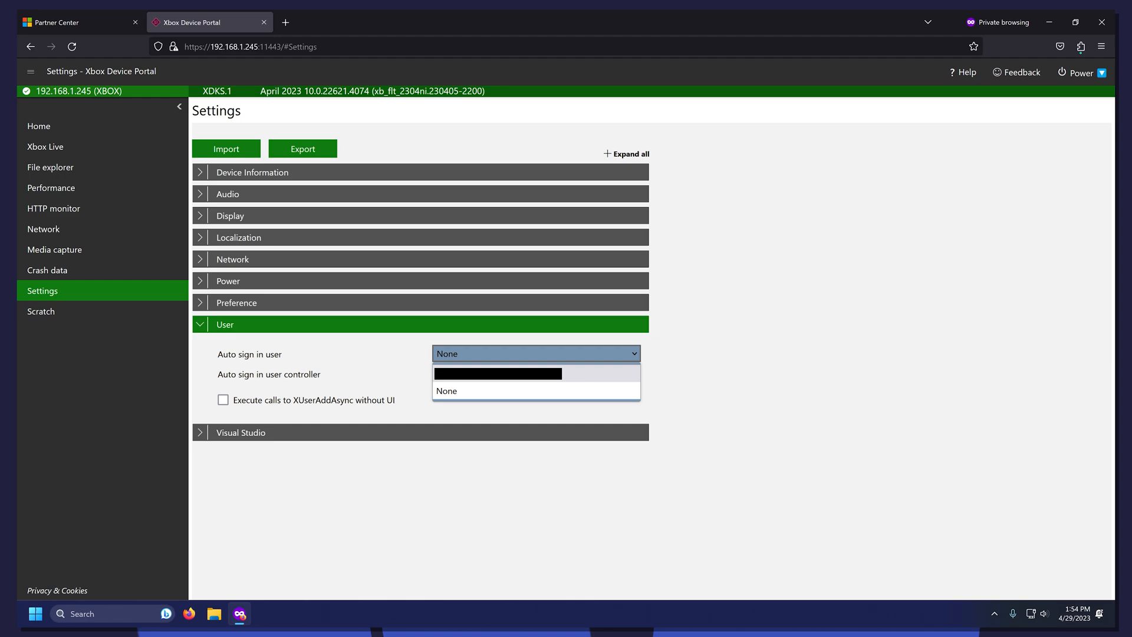
click(498, 373)
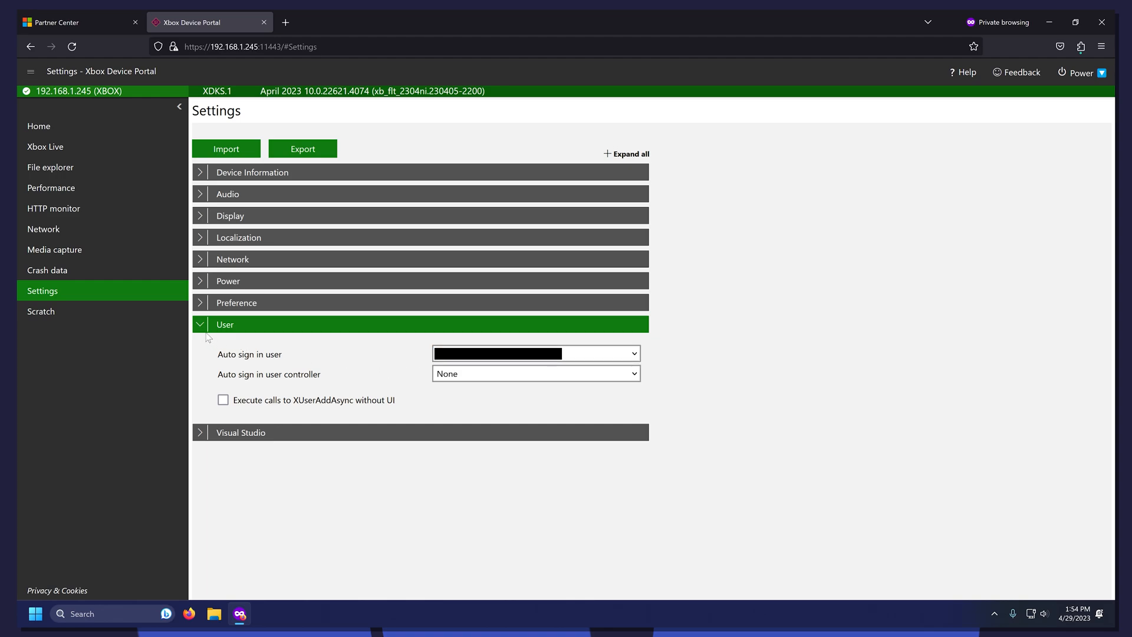
click(224, 323)
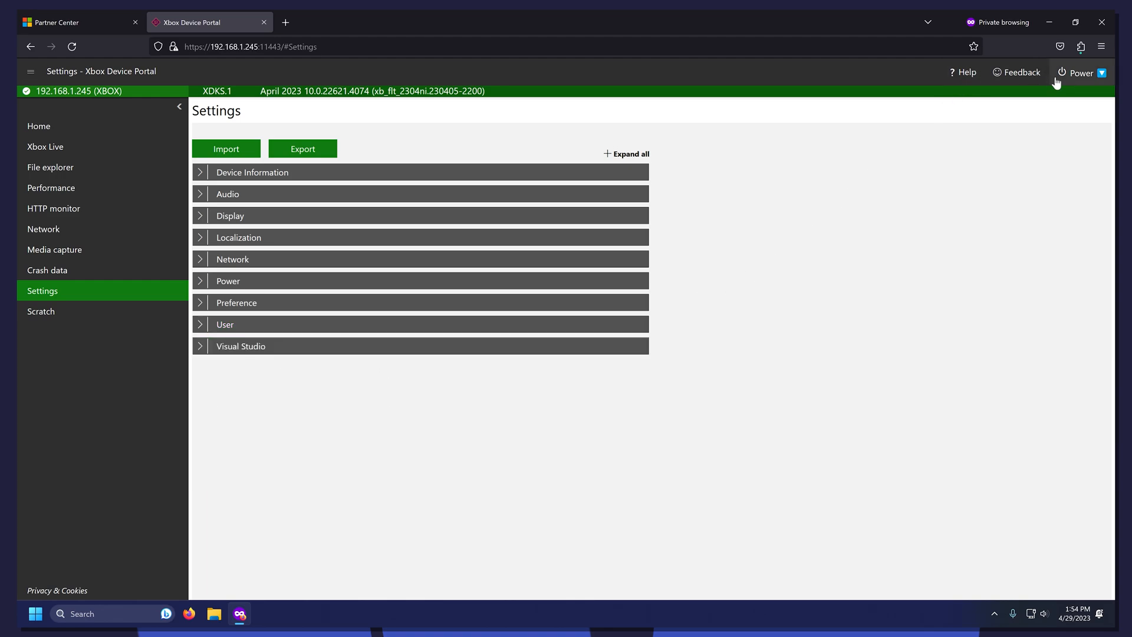
Restart the console from Power > Restart and confirm it.
click(1030, 113)
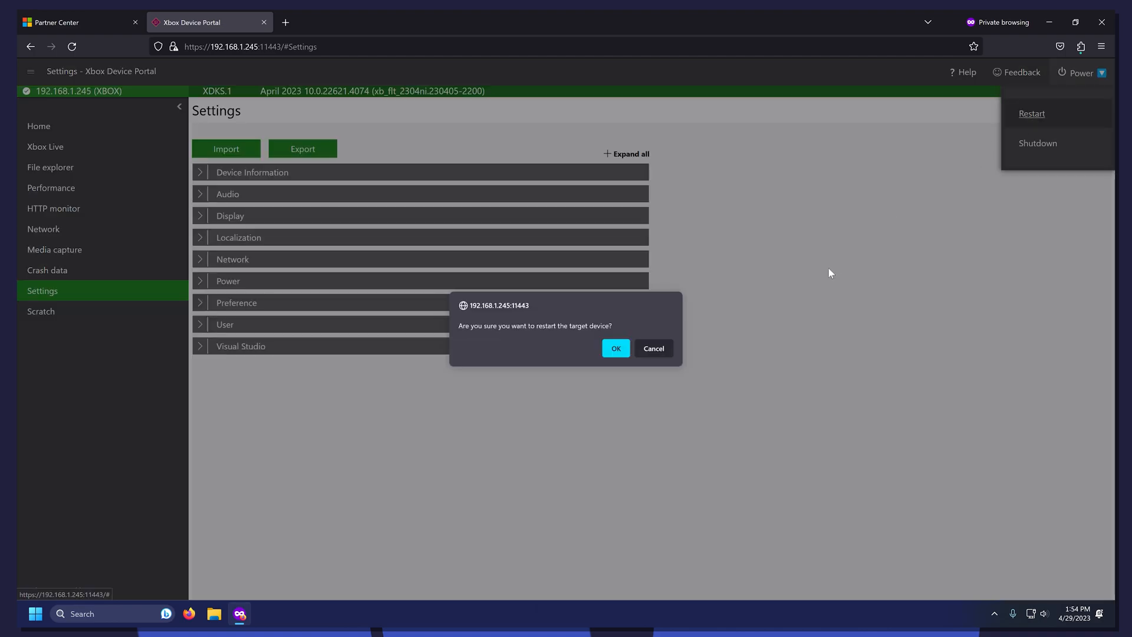
click(652, 348)
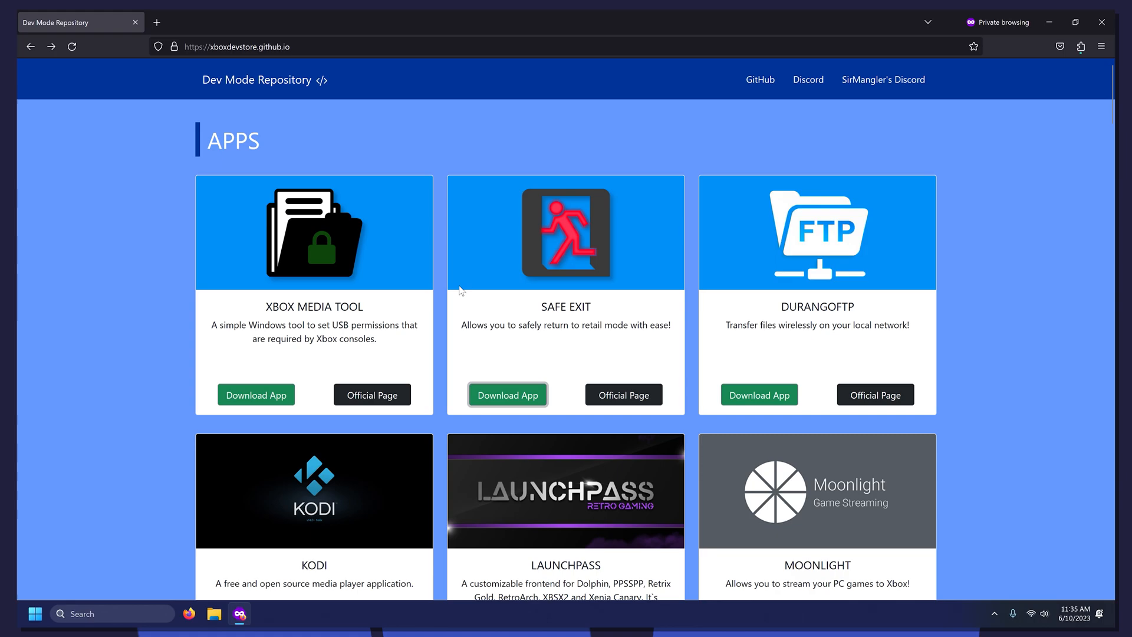
mouse_move(515, 374)
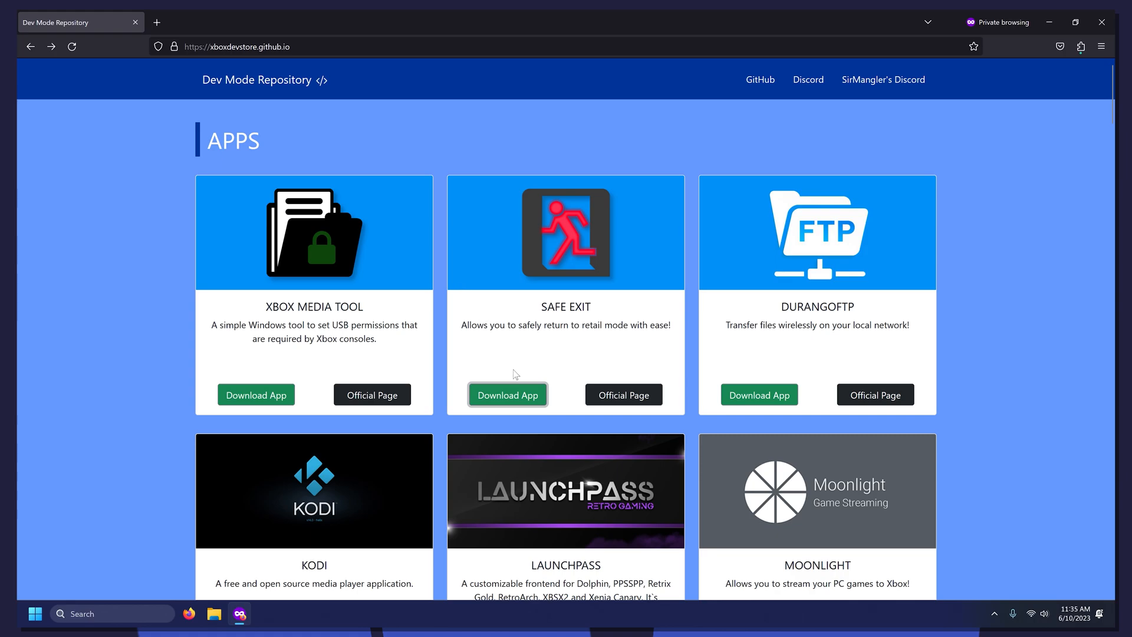
Download Safe Exit and, under Emulators, the Dolphin app, reaching their GitHub release pages.
click(506, 394)
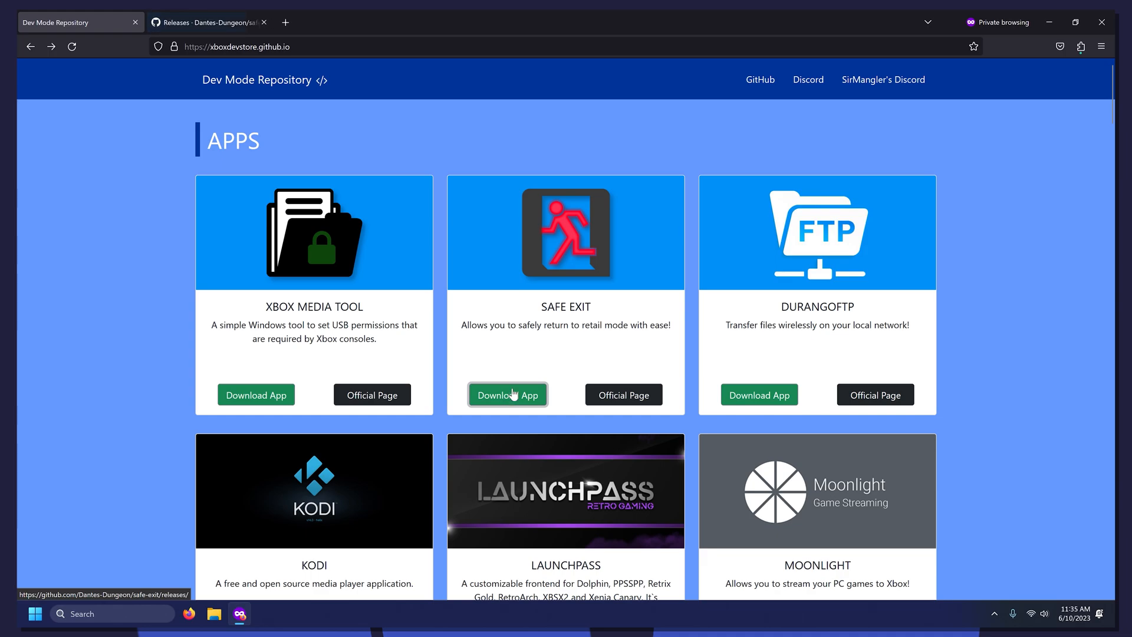
scroll(down, 3)
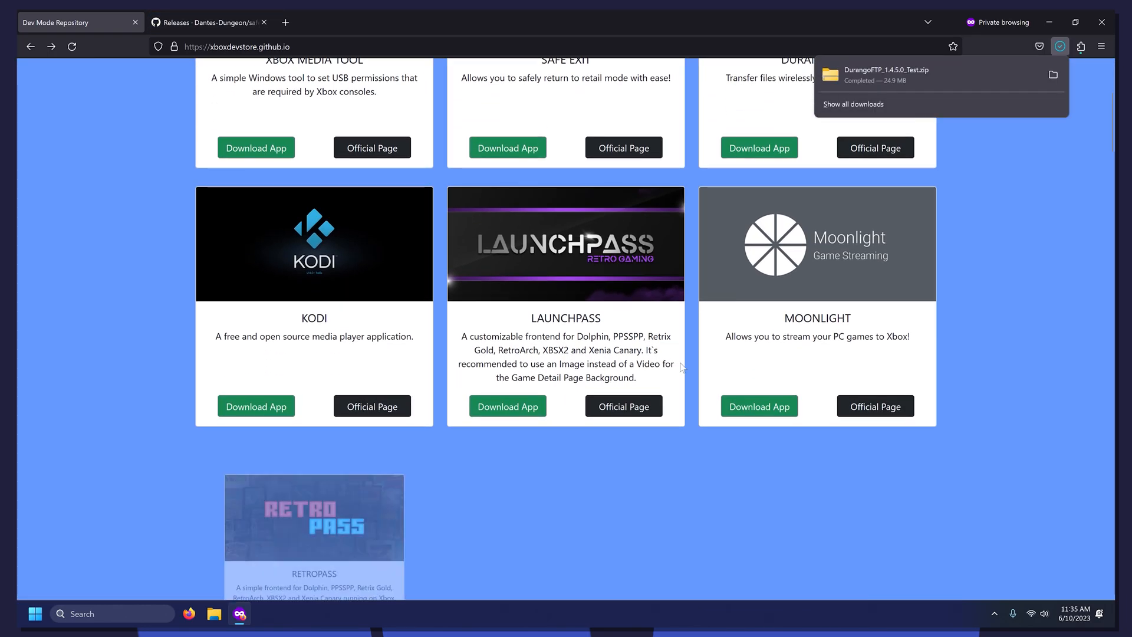
scroll(down, 3)
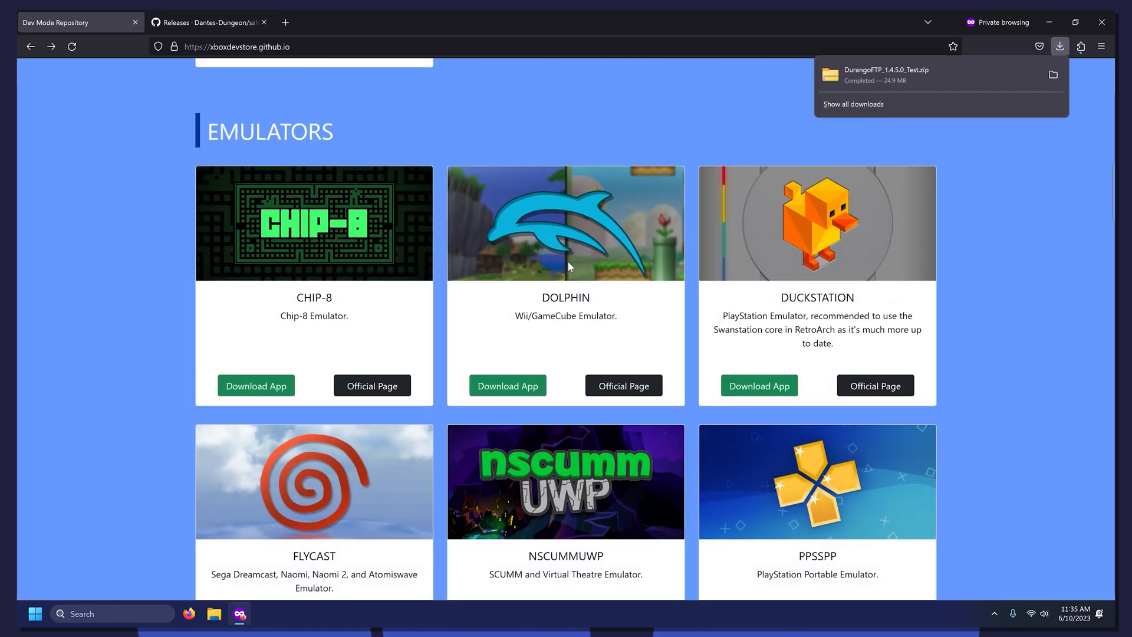
click(507, 384)
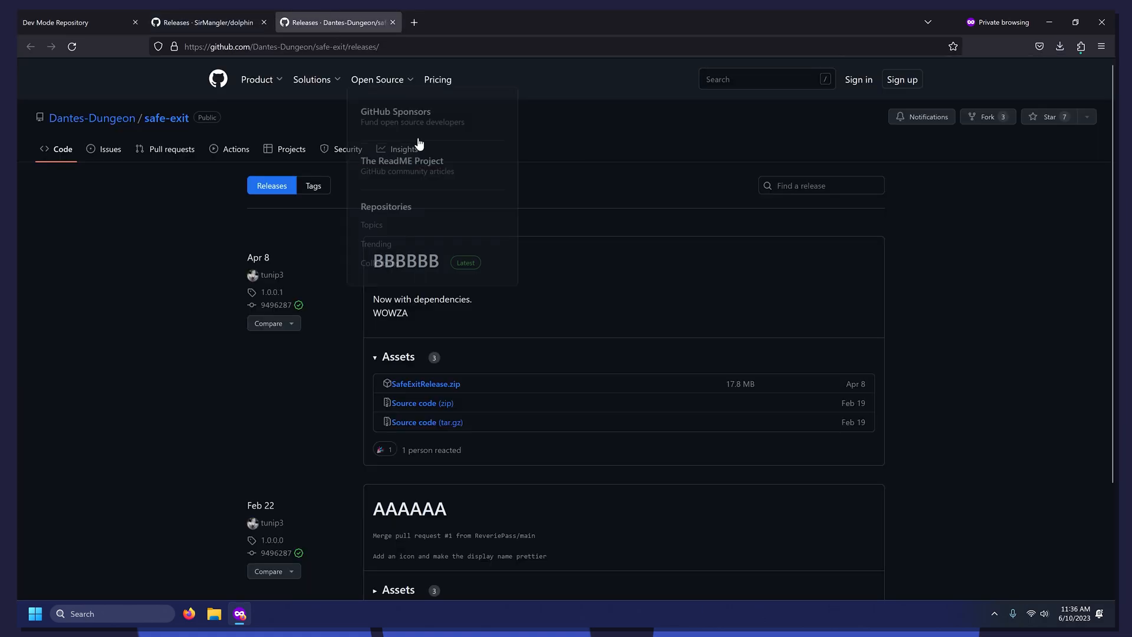
click(201, 22)
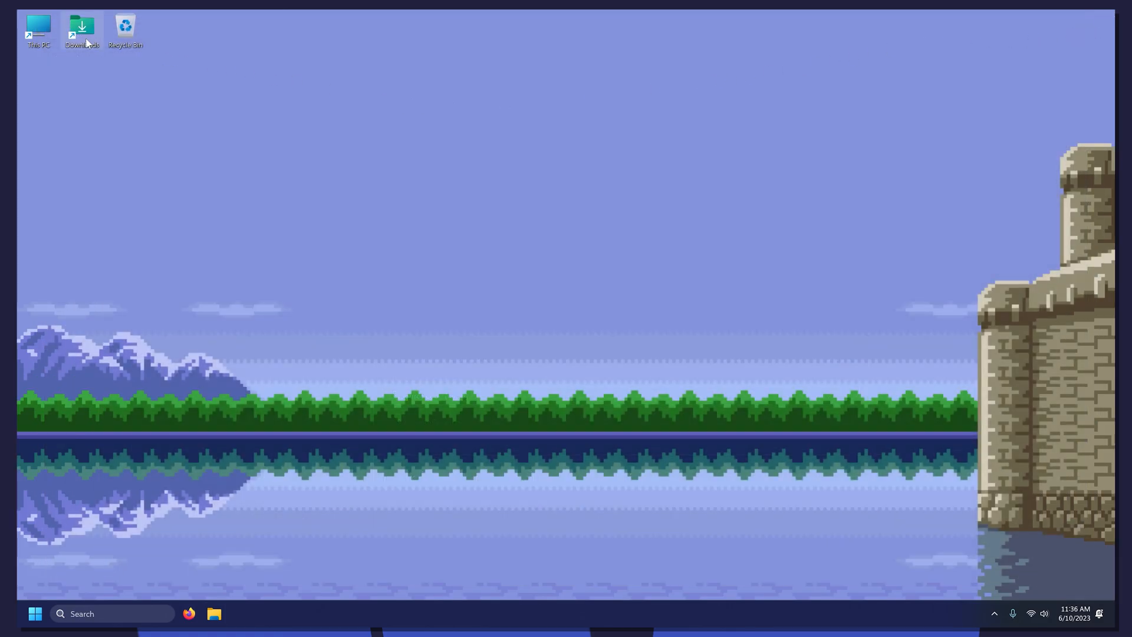
Move the Safe Exit, DurangoFTP folders and Dolphin package from Downloads to the desktop, then start a Firefox private window.
double_click(81, 26)
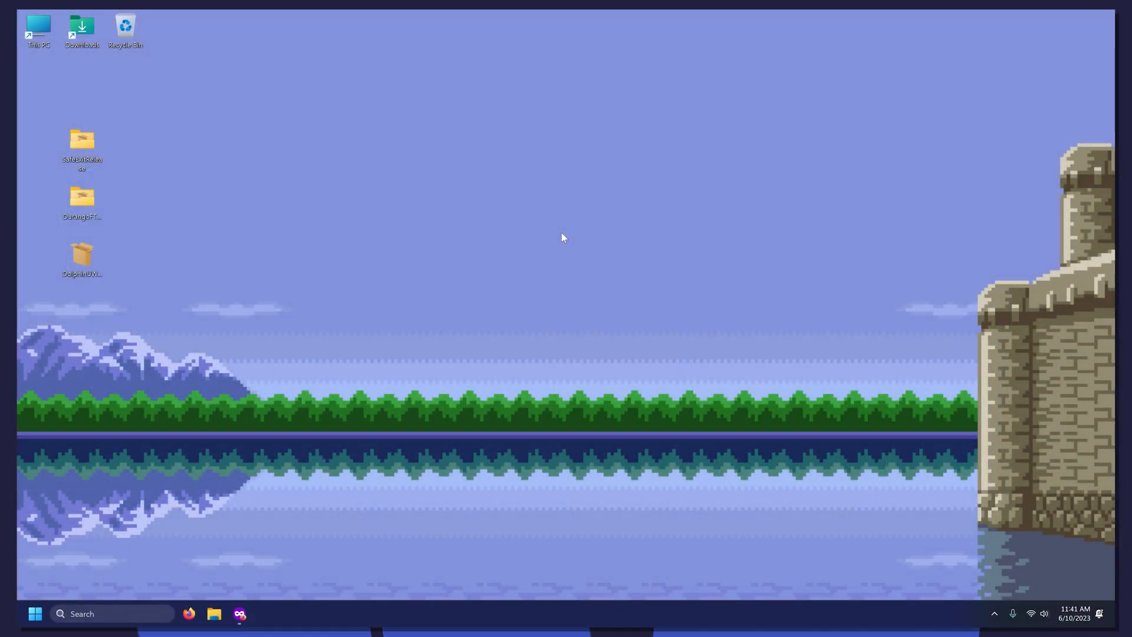
mouse_move(562, 254)
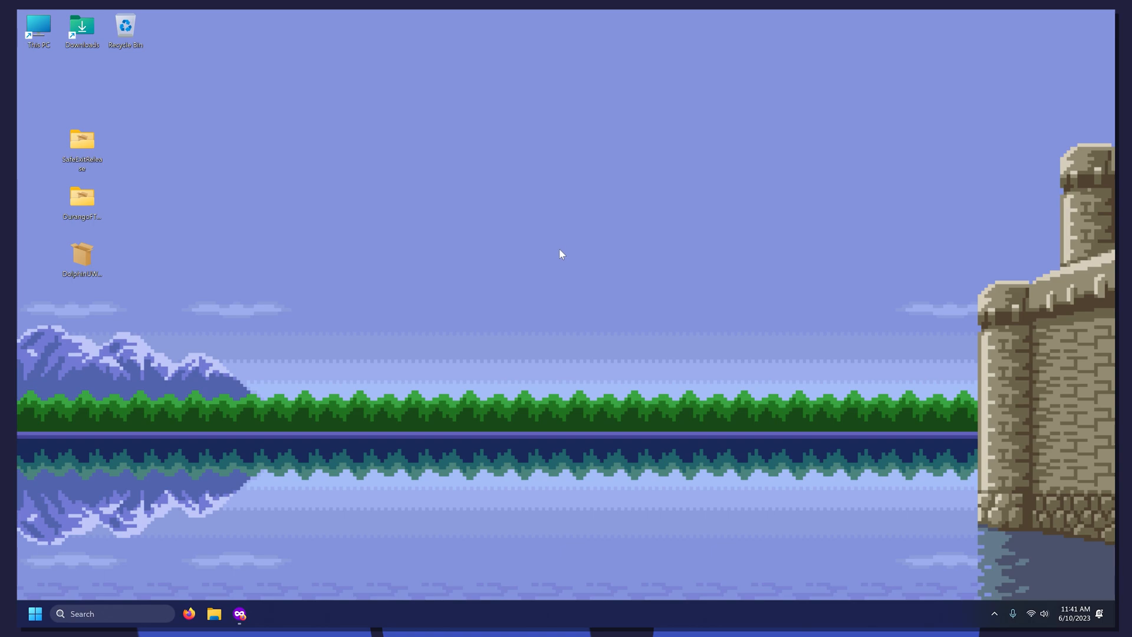
click(240, 613)
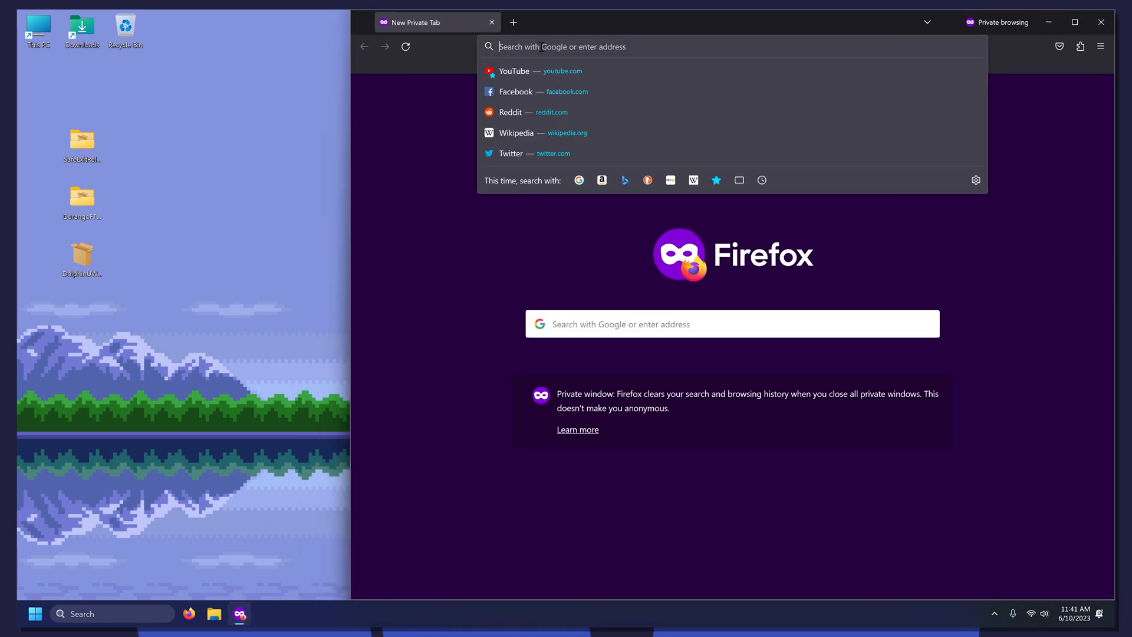
text(https://192.168.1.254:)
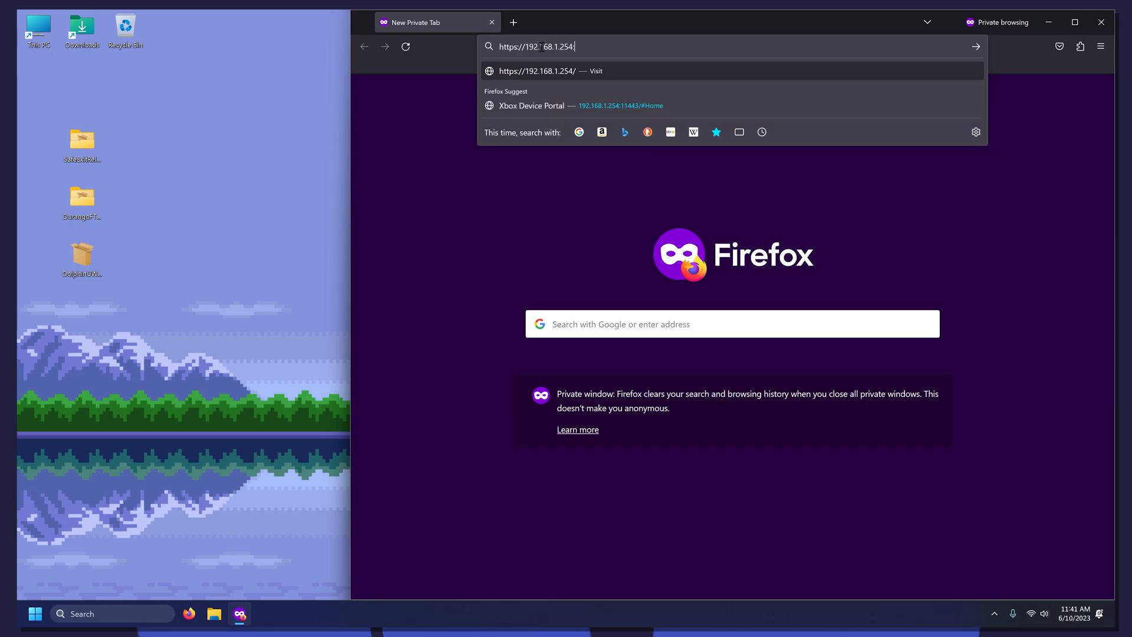
click(530, 105)
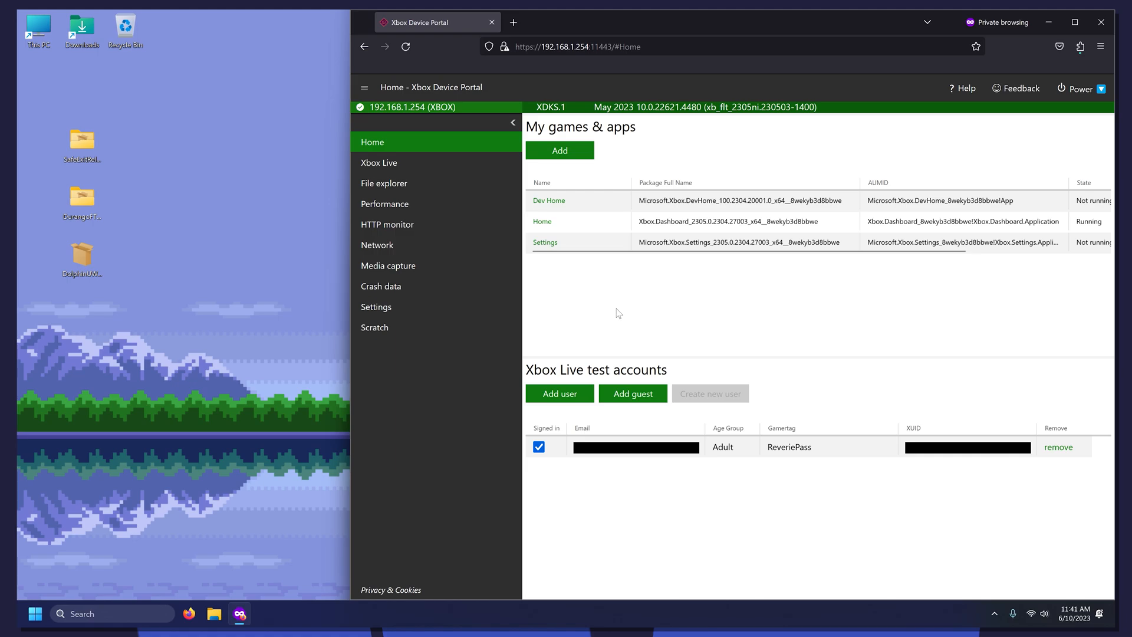
click(559, 150)
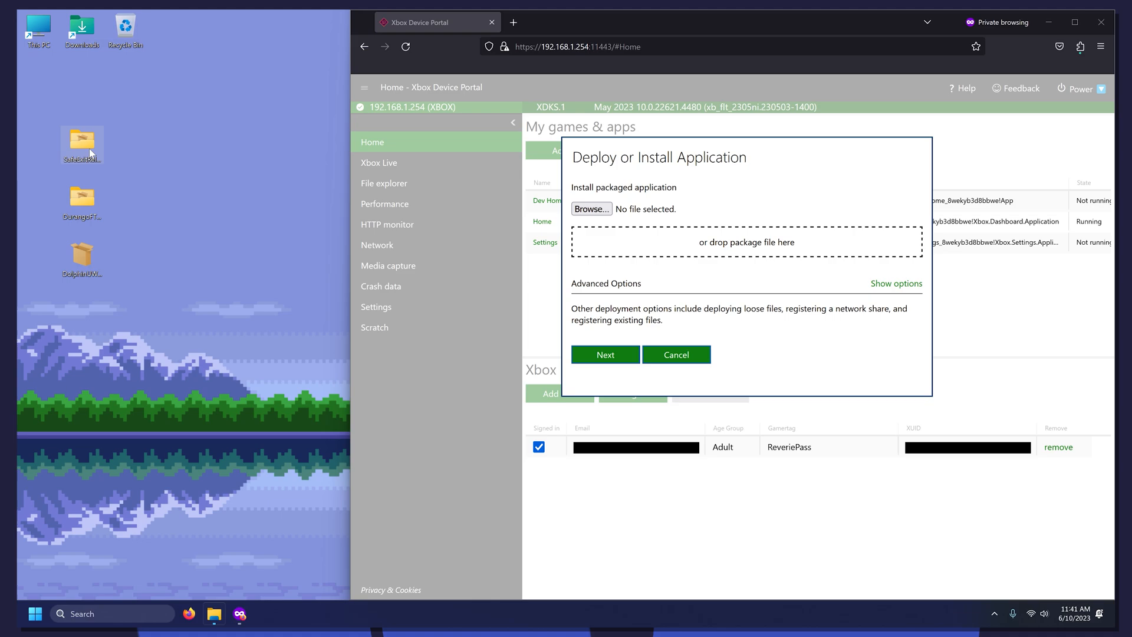
Pick Safe.Exit.Icon.appx from SafeExitRelease as the package and continue to dependencies.
double_click(81, 141)
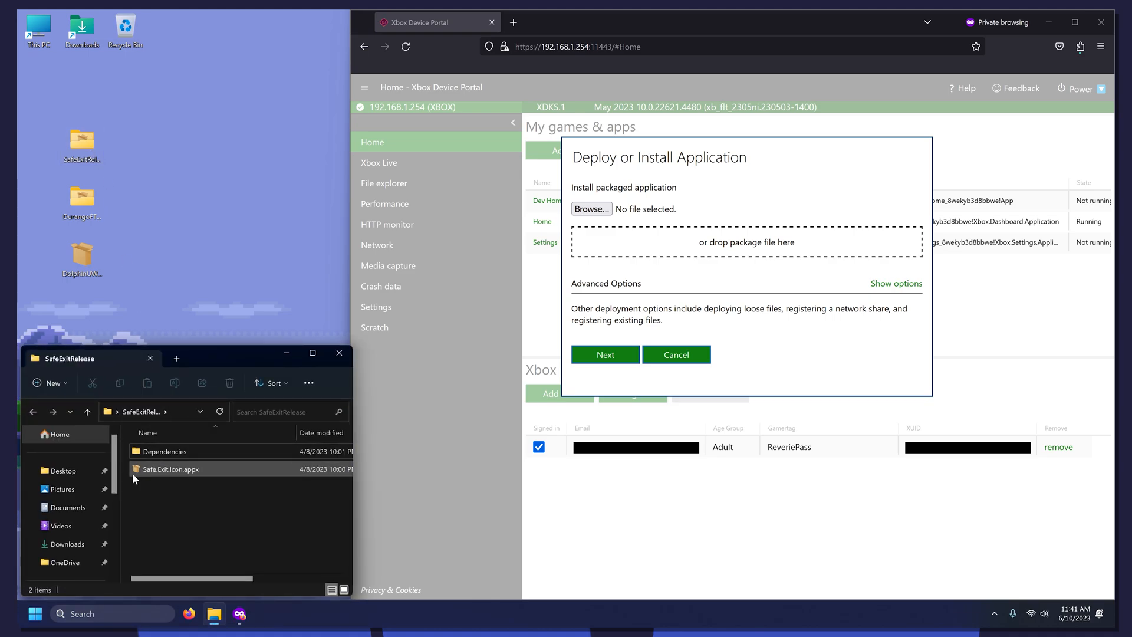
click(168, 468)
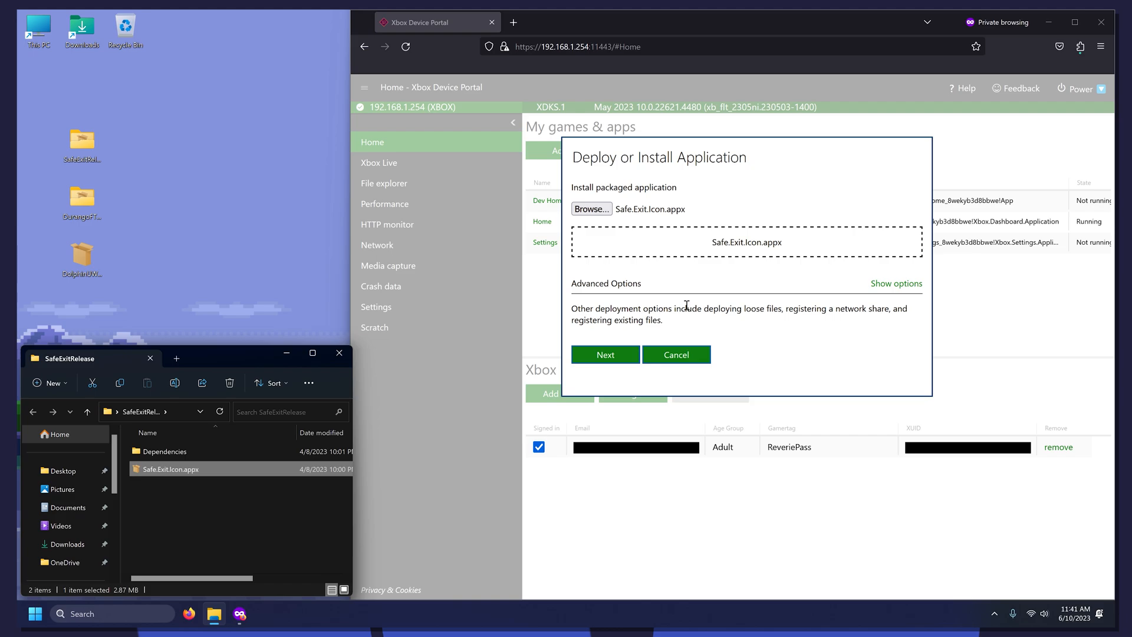
click(605, 355)
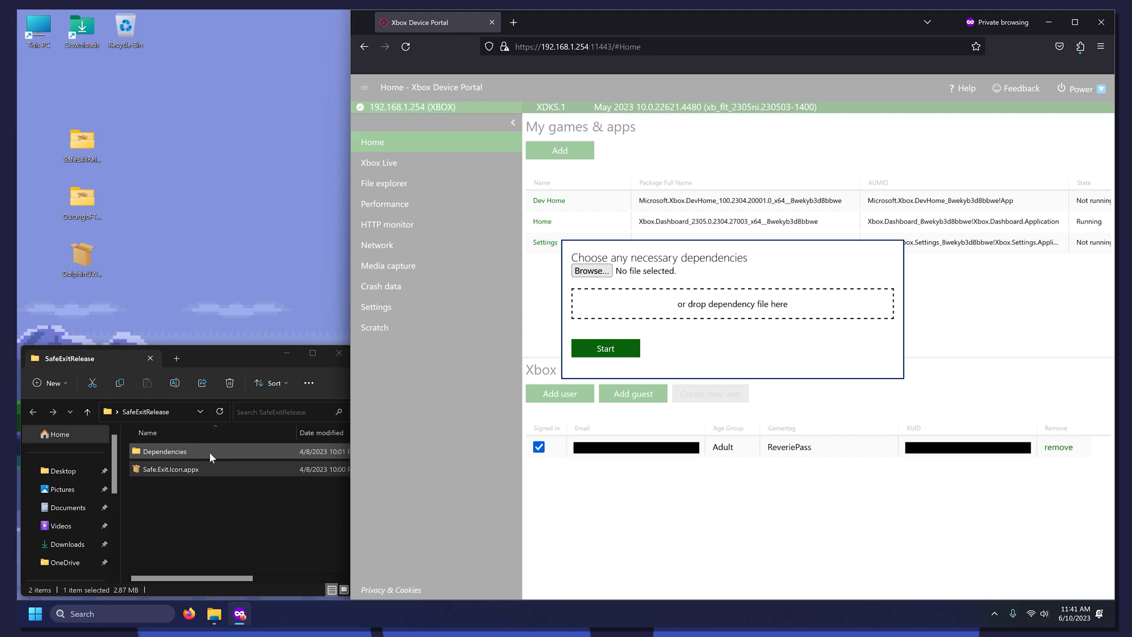
Add the three Dependencies appx files, install Safe Exit and dismiss the finished report.
double_click(165, 452)
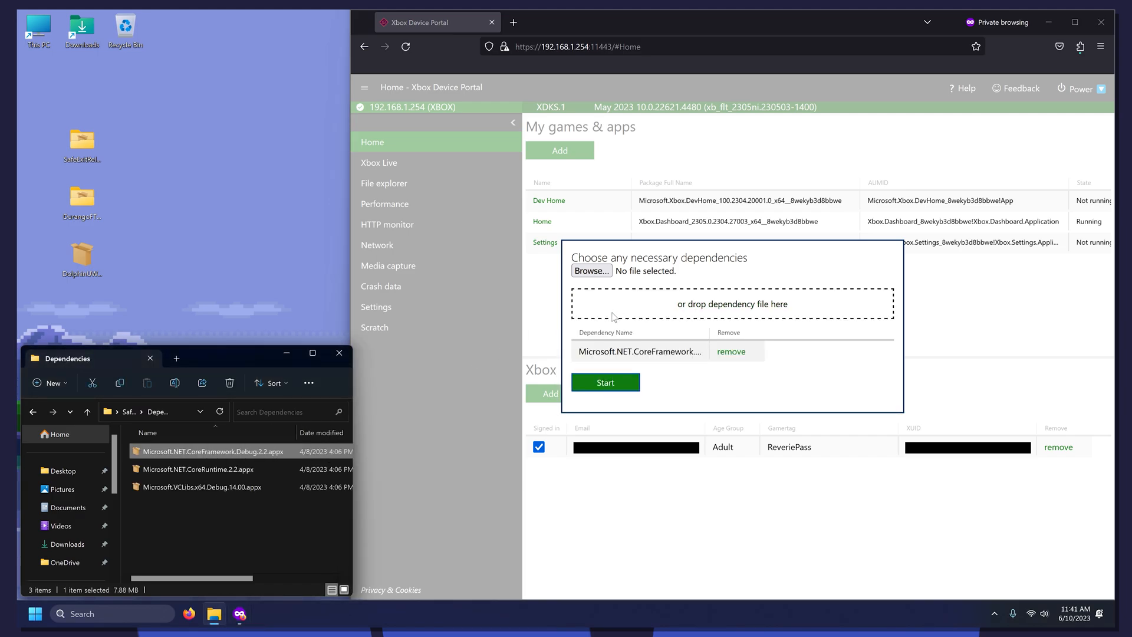
click(197, 468)
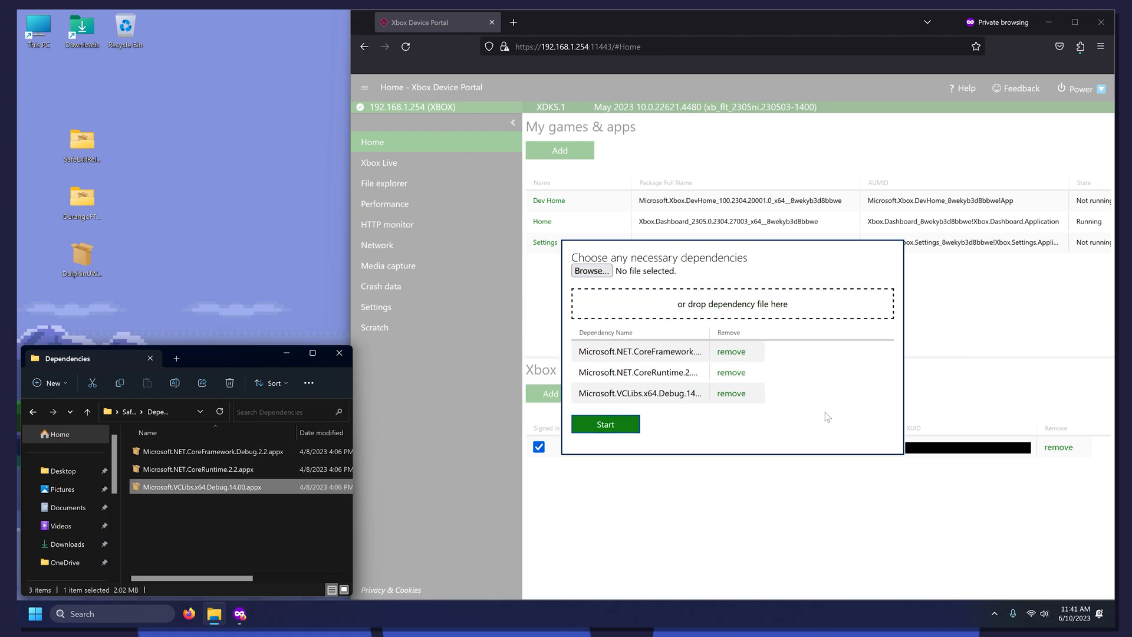
click(605, 423)
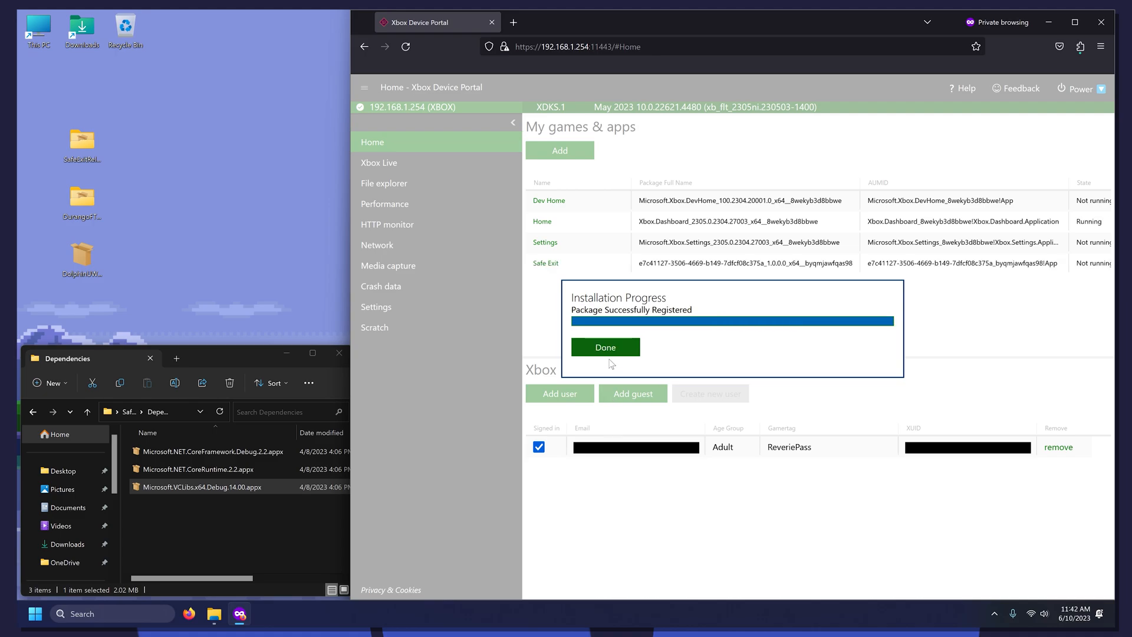
click(604, 347)
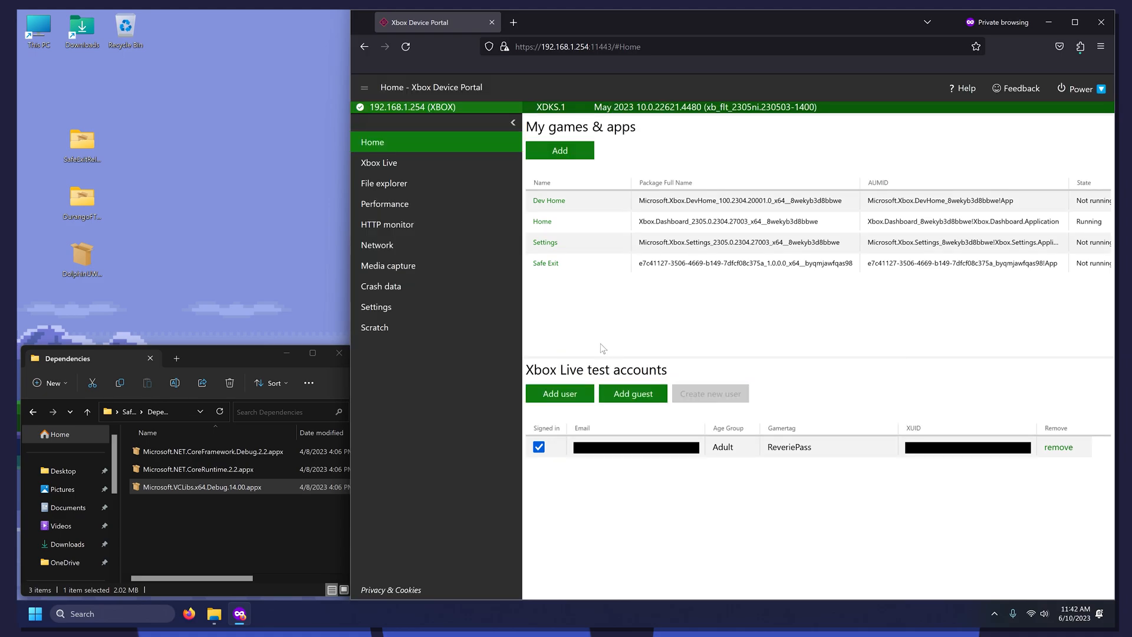
Install the Dolphin appx from the desktop with no extra dependencies.
click(338, 353)
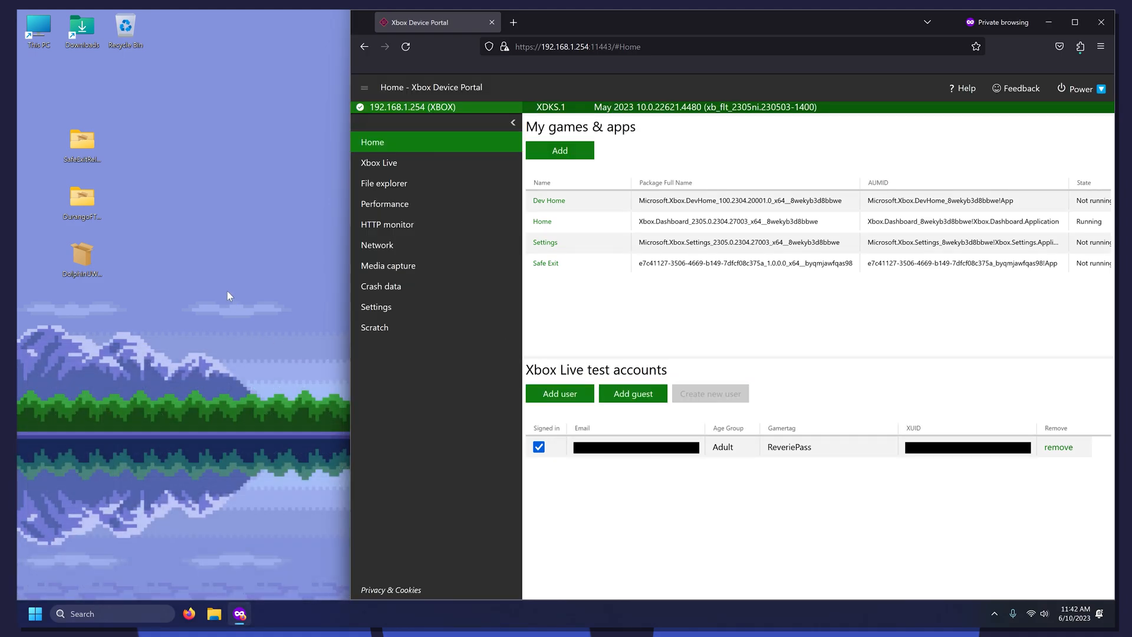
click(559, 149)
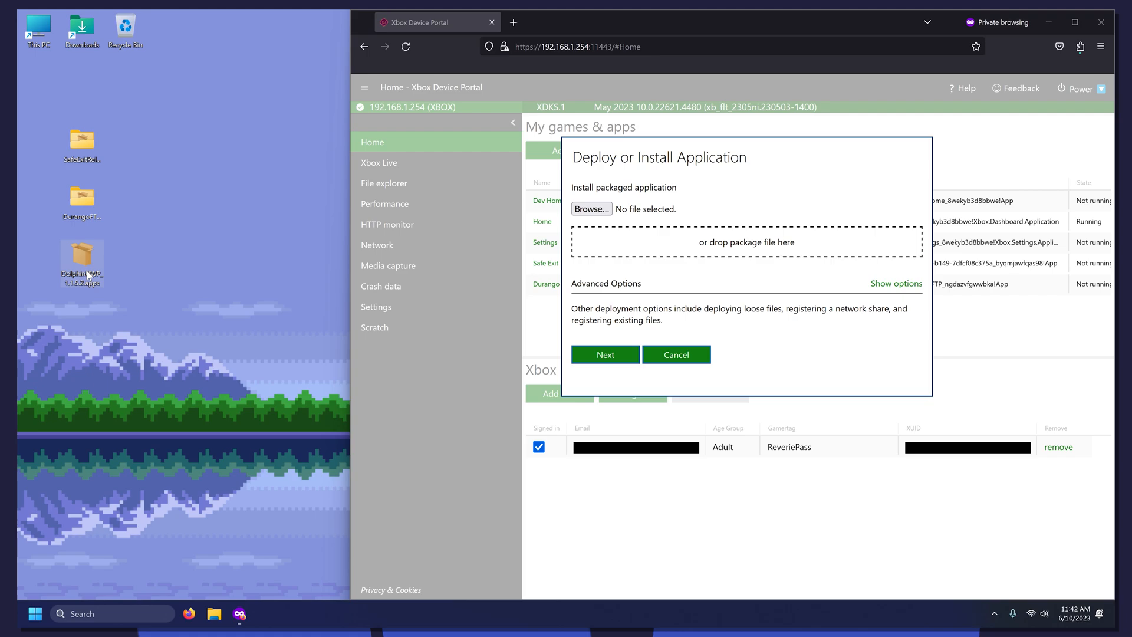
click(605, 354)
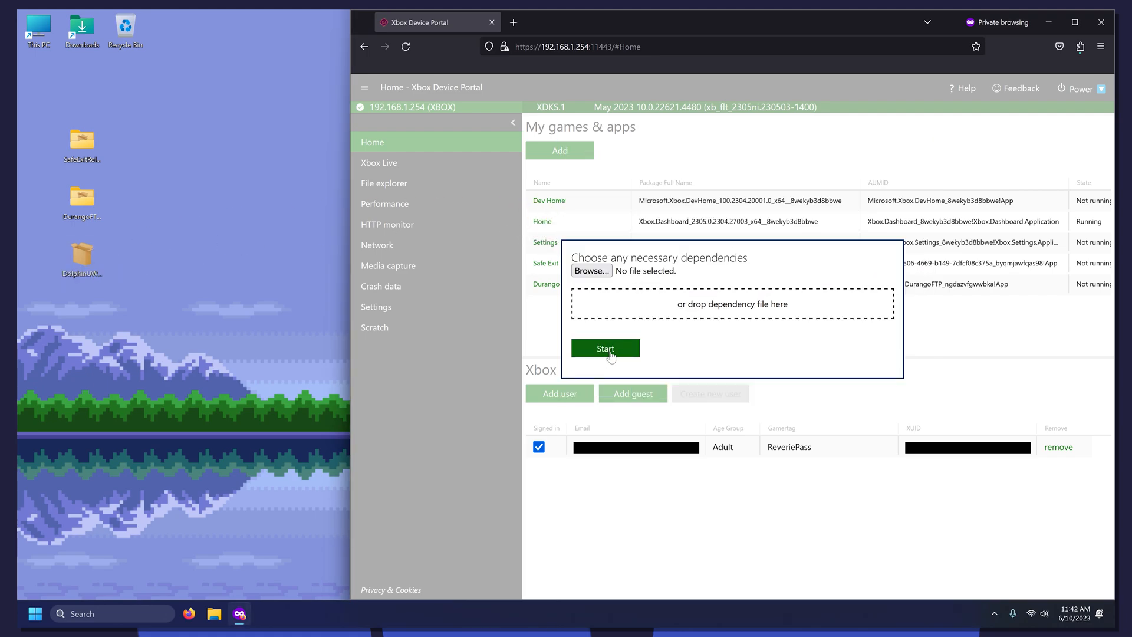
click(604, 347)
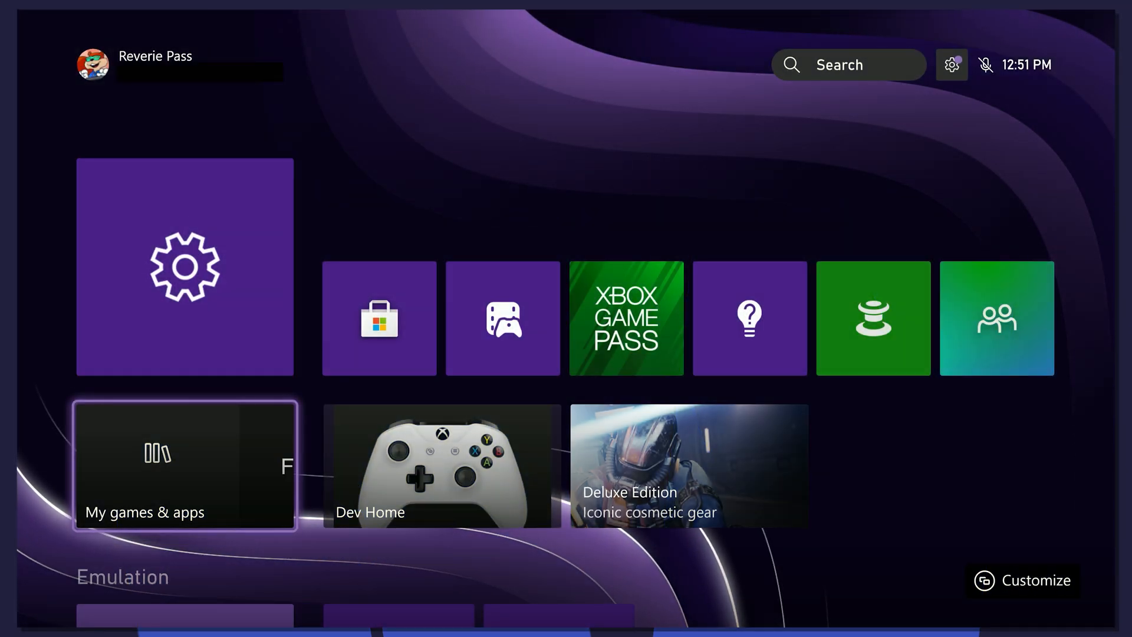
In My games & apps, confirm Dolphin, FTP and Safe Exit are listed and launch Safe Exit.
click(185, 466)
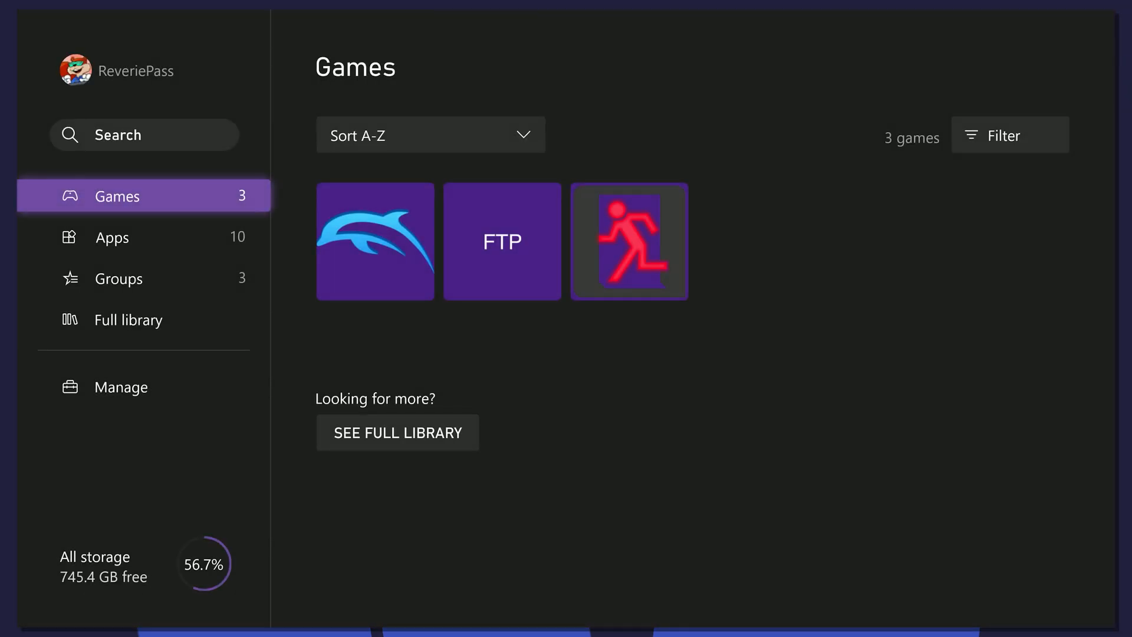
double_click(628, 242)
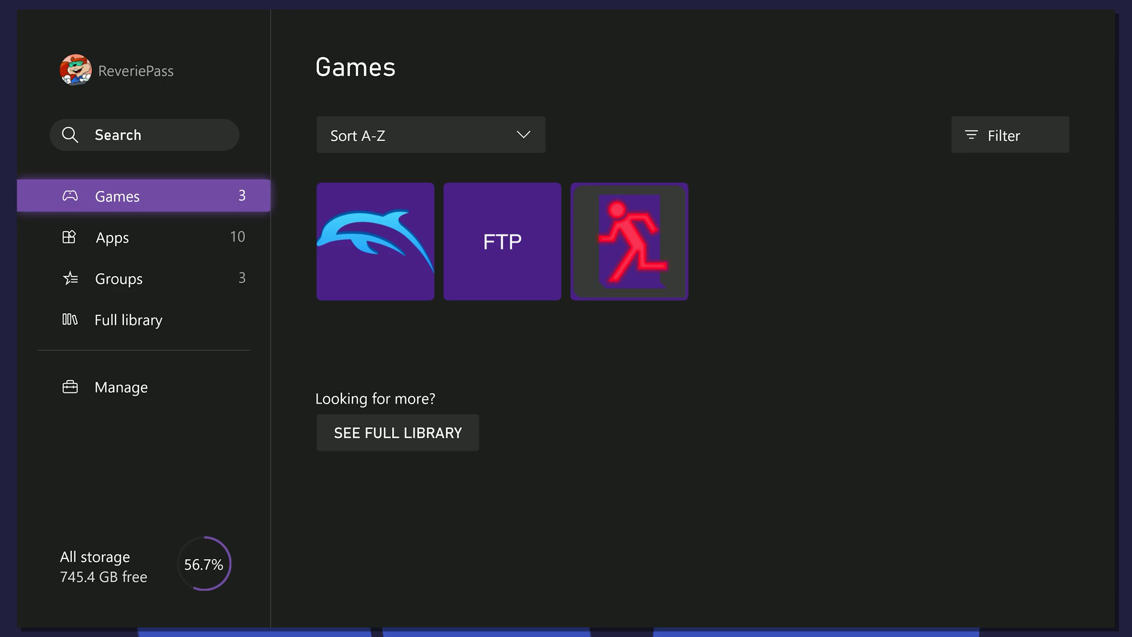
click(628, 240)
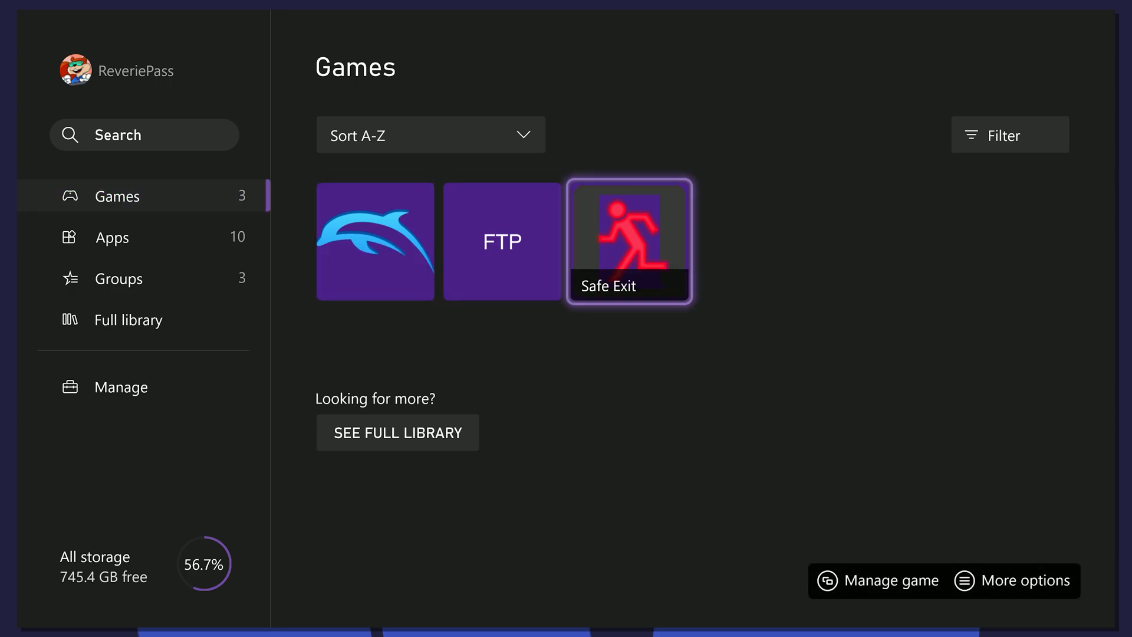
click(628, 240)
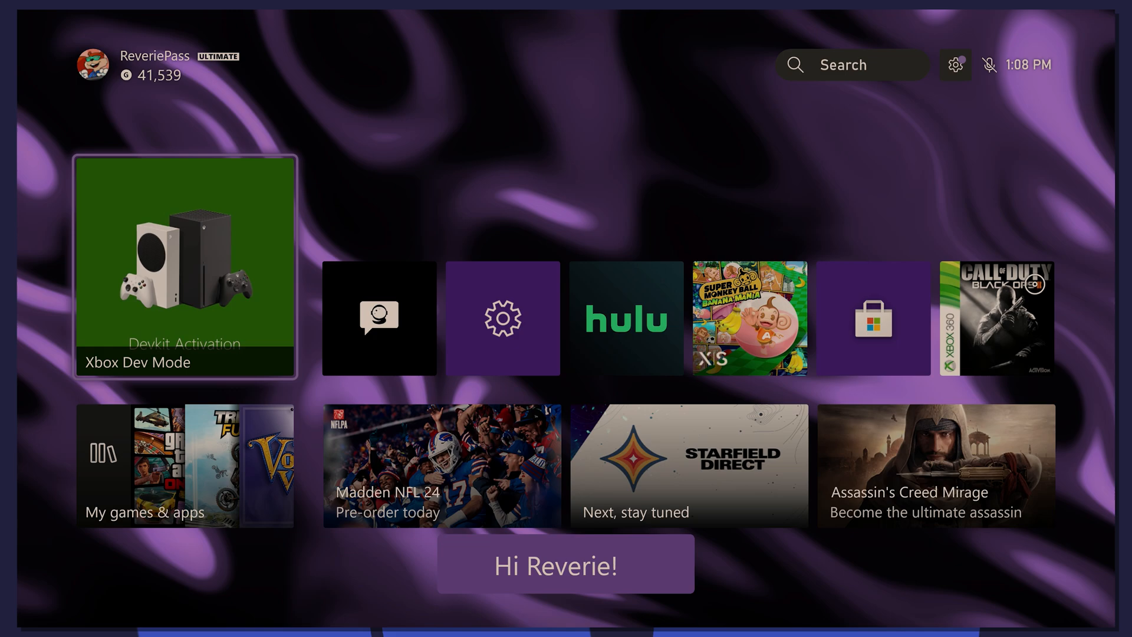
Launch Xbox Dev Mode and choose Switch and restart to reboot the console into developer mode.
click(185, 267)
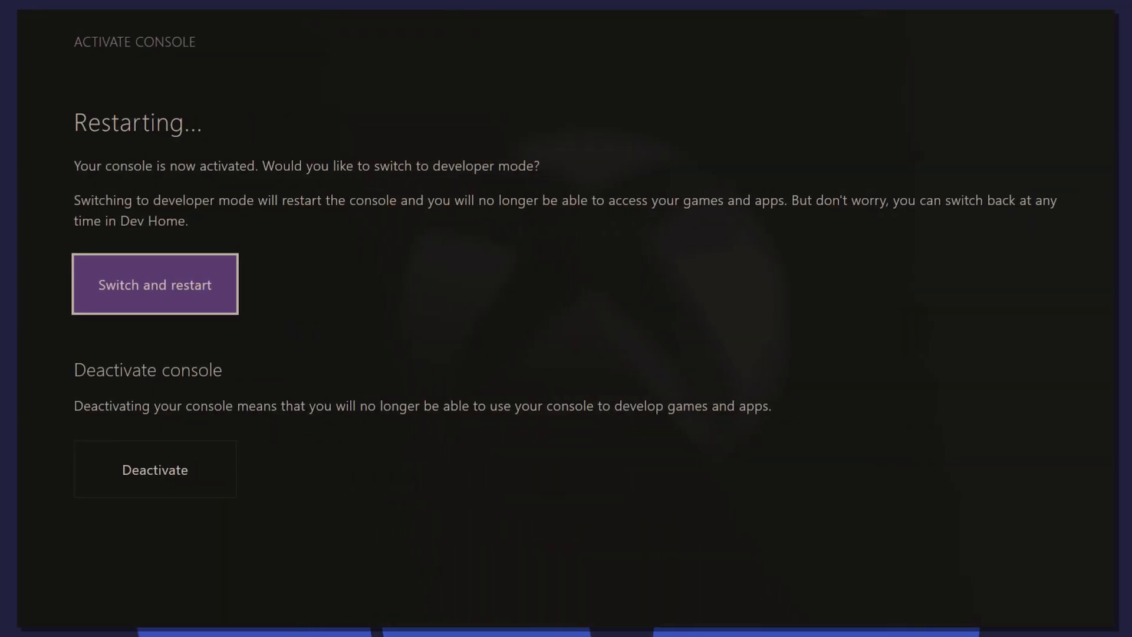
click(155, 283)
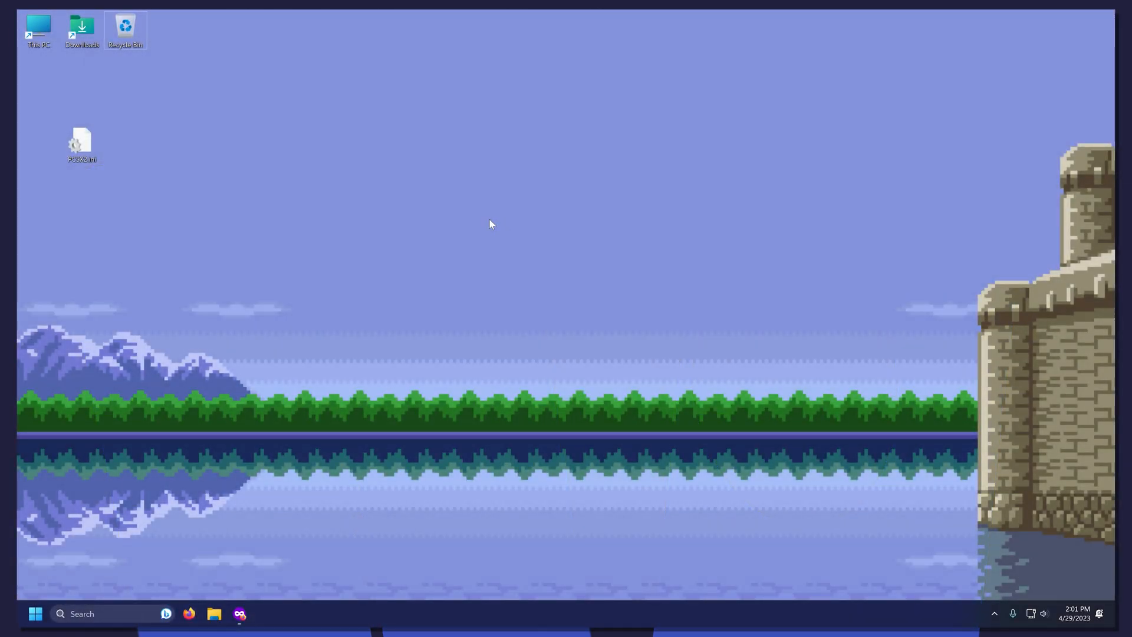
mouse_move(79, 173)
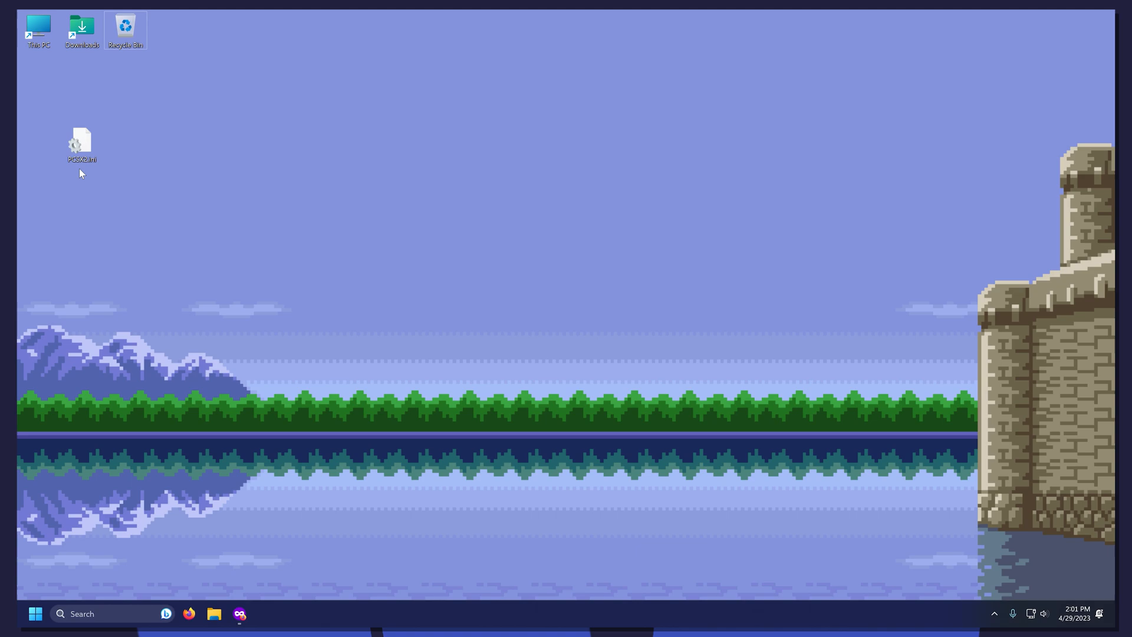
mouse_move(259, 596)
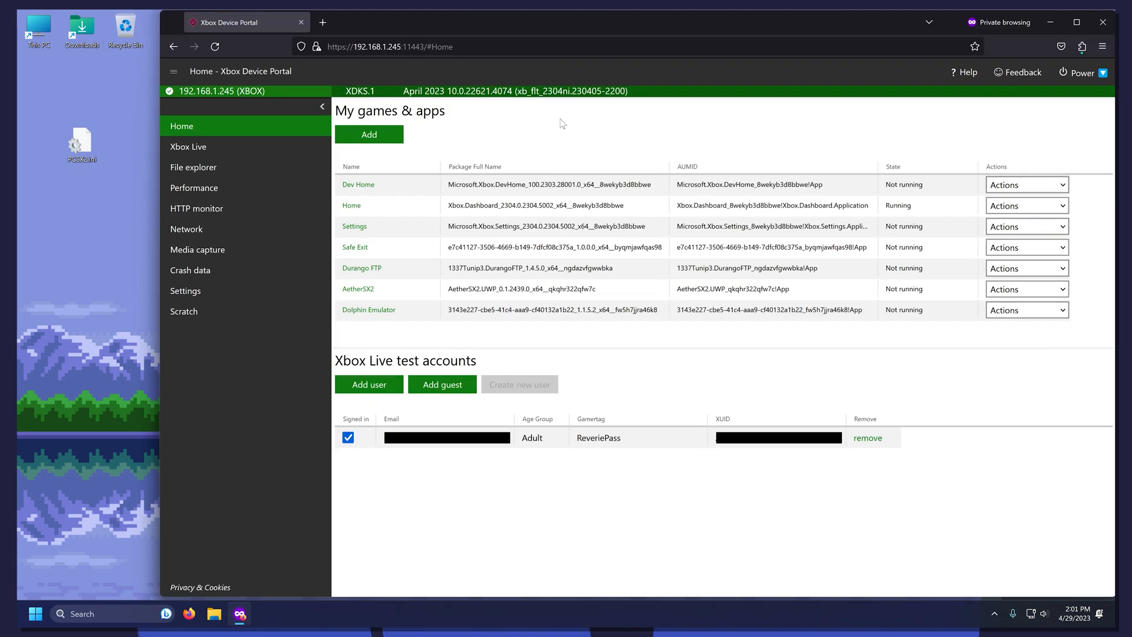
Go to Device Portal's File explorer listing the console's user folders.
click(192, 166)
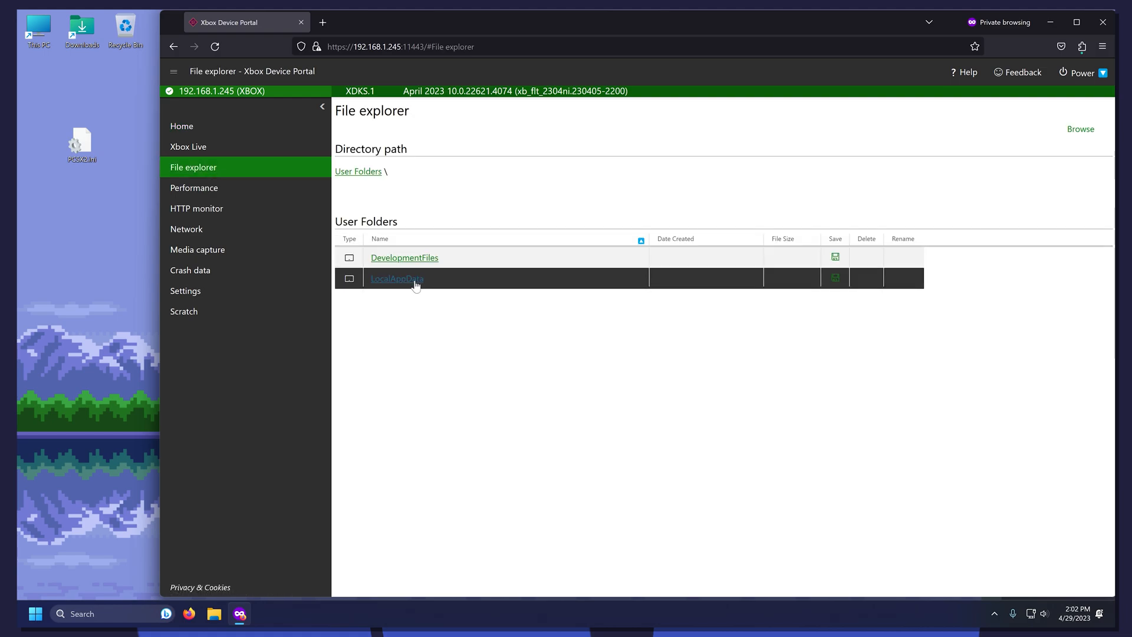
Navigate LocalAppData > AetherSX2 > LocalState > inis.
click(396, 278)
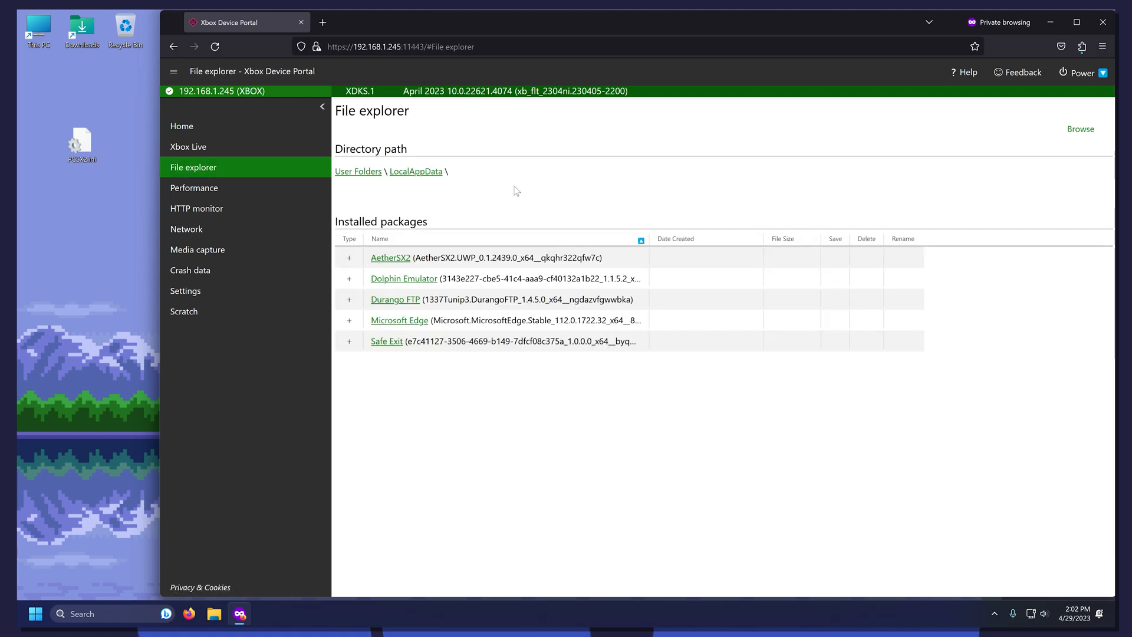
click(390, 258)
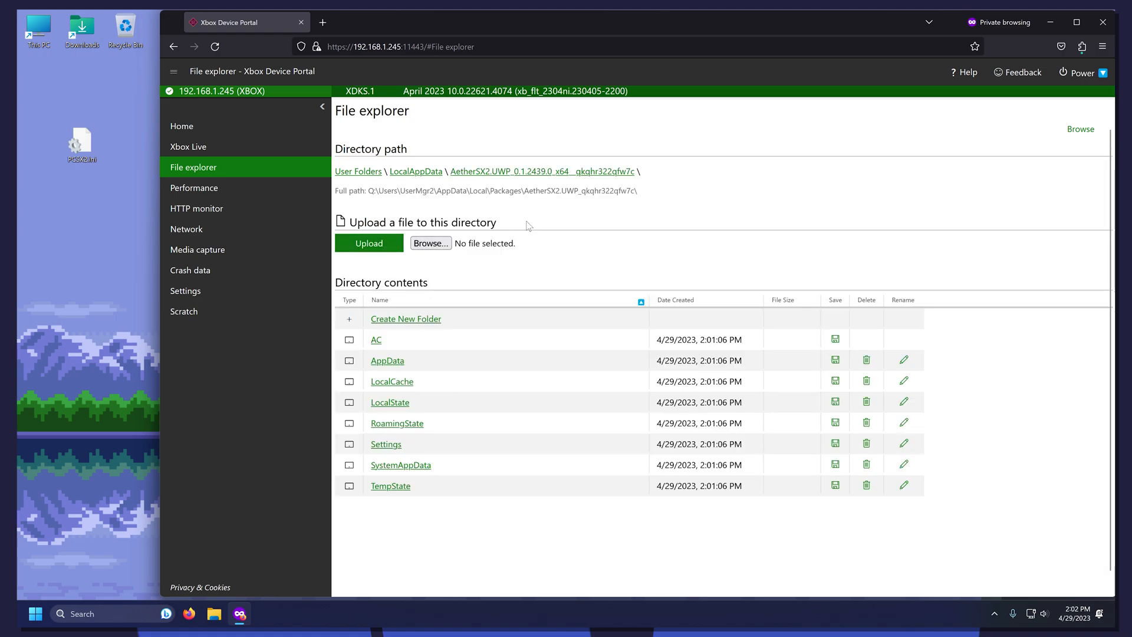
click(389, 402)
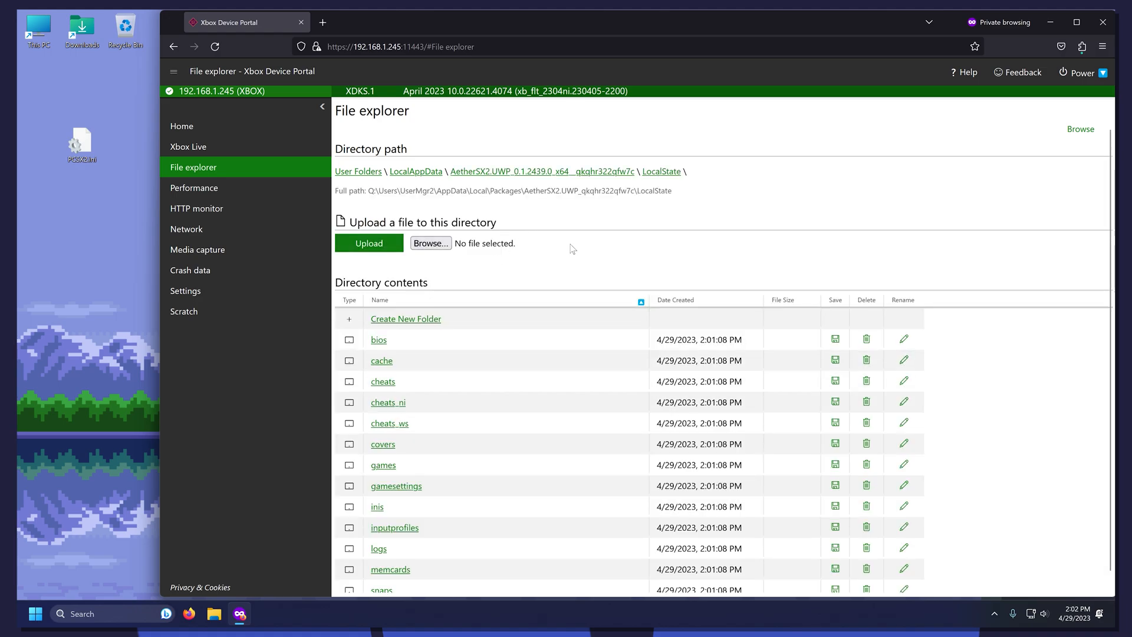
click(376, 506)
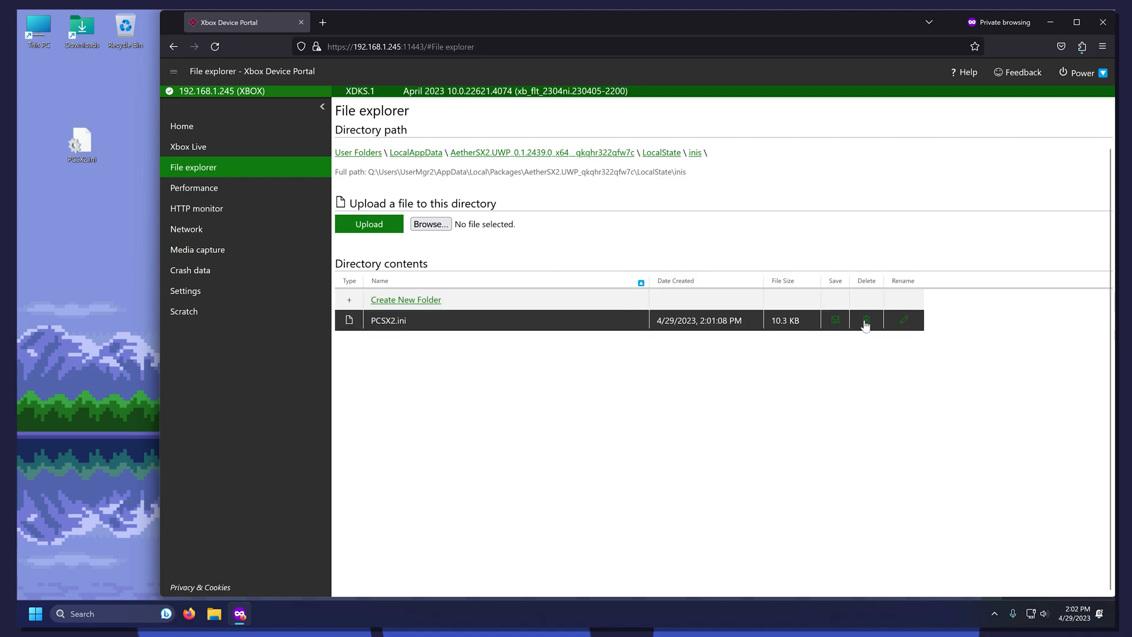
Delete the old PCSX2.ini and upload the desktop PCSX2.ini in its place.
click(865, 319)
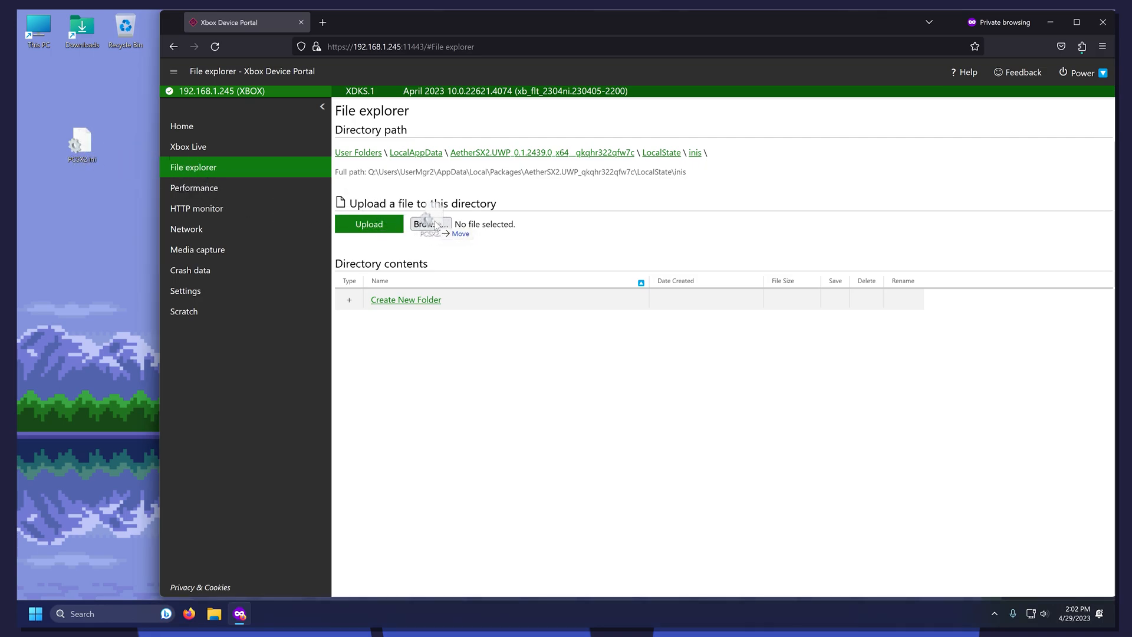
click(430, 224)
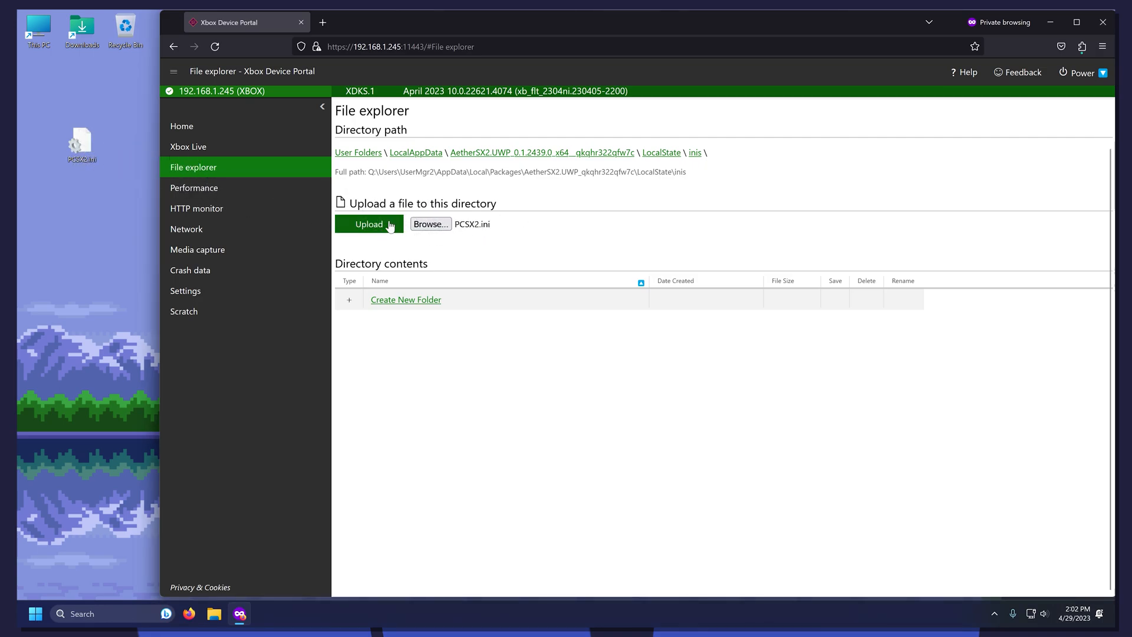
click(369, 224)
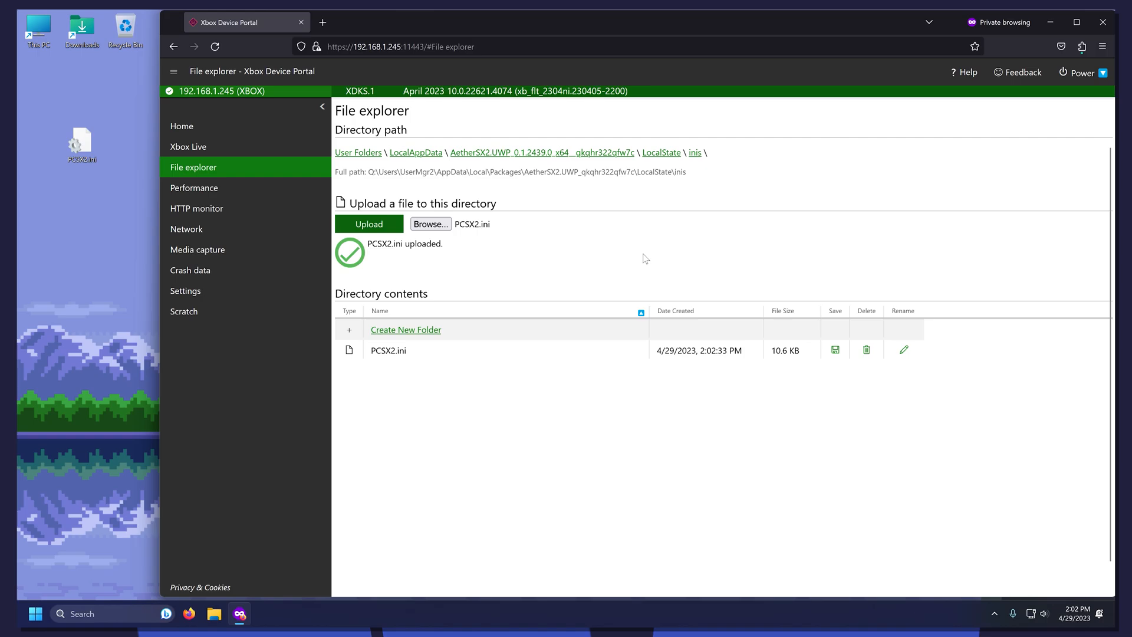